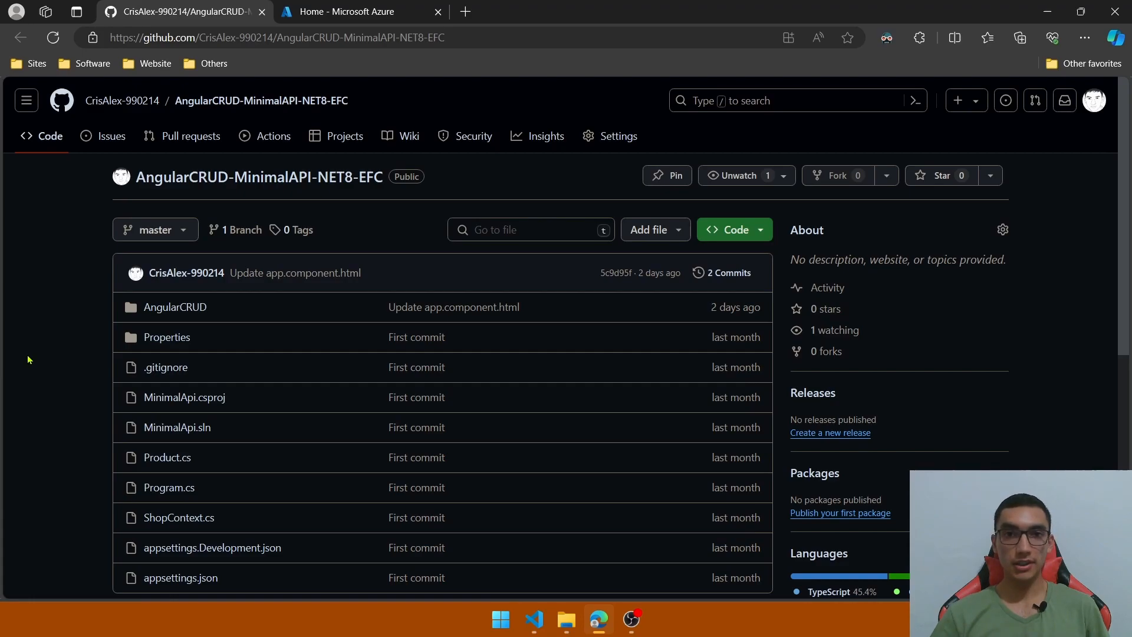
pyautogui.moveTo(213, 396)
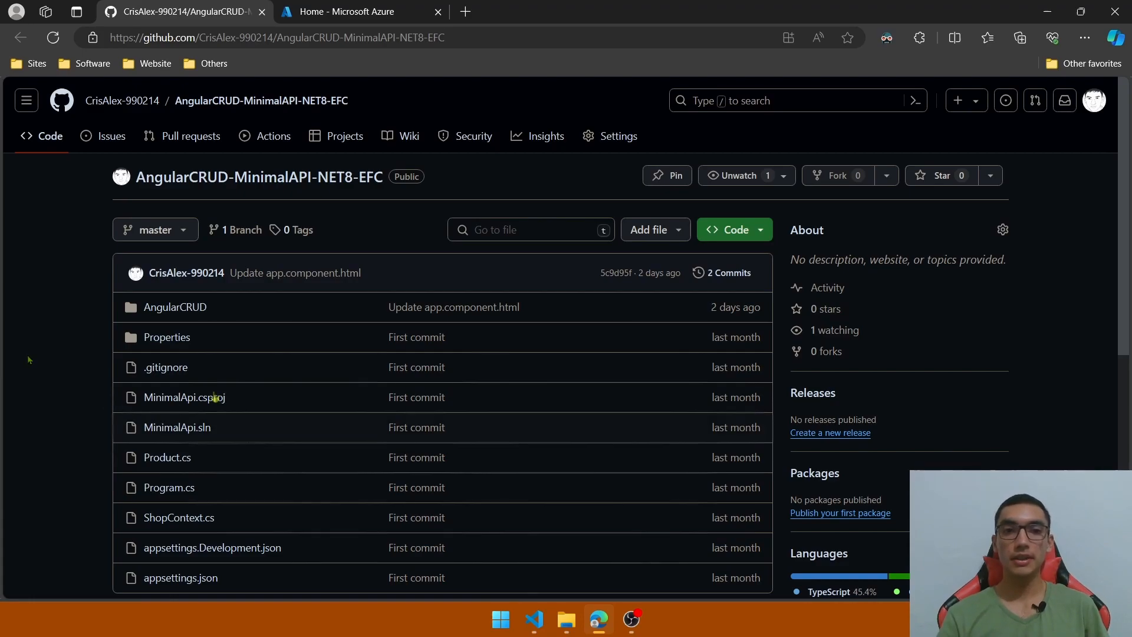
pyautogui.moveTo(625, 300)
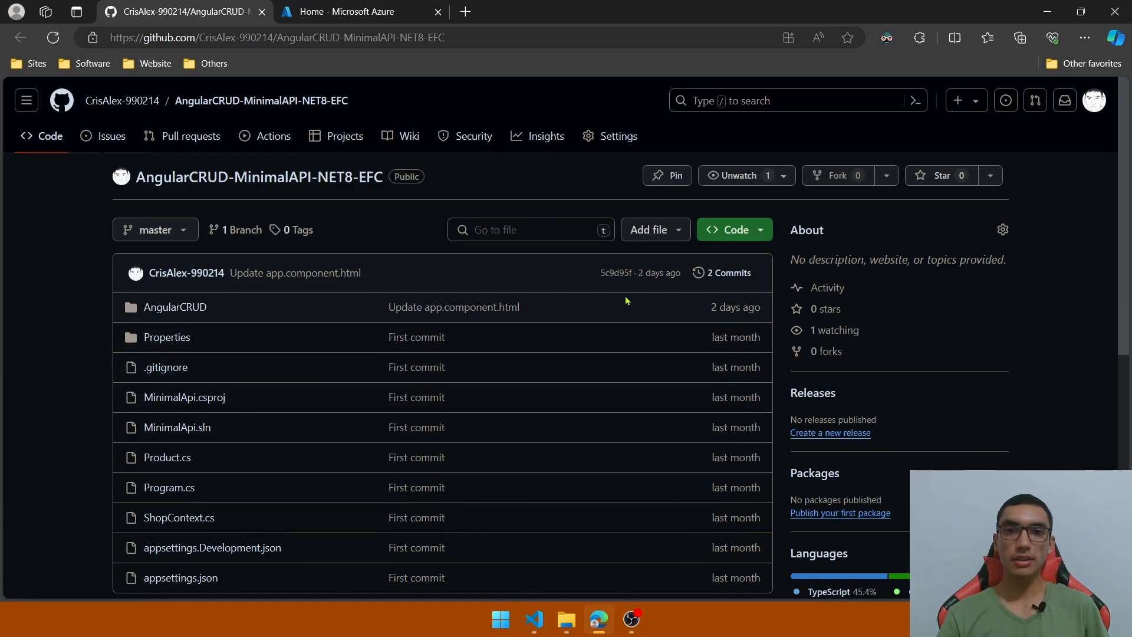
# Clone the repo onto the Desktop and open the AngularCRUD-MinimalAPI-NET8-EFC project folder
pyautogui.click(565, 619)
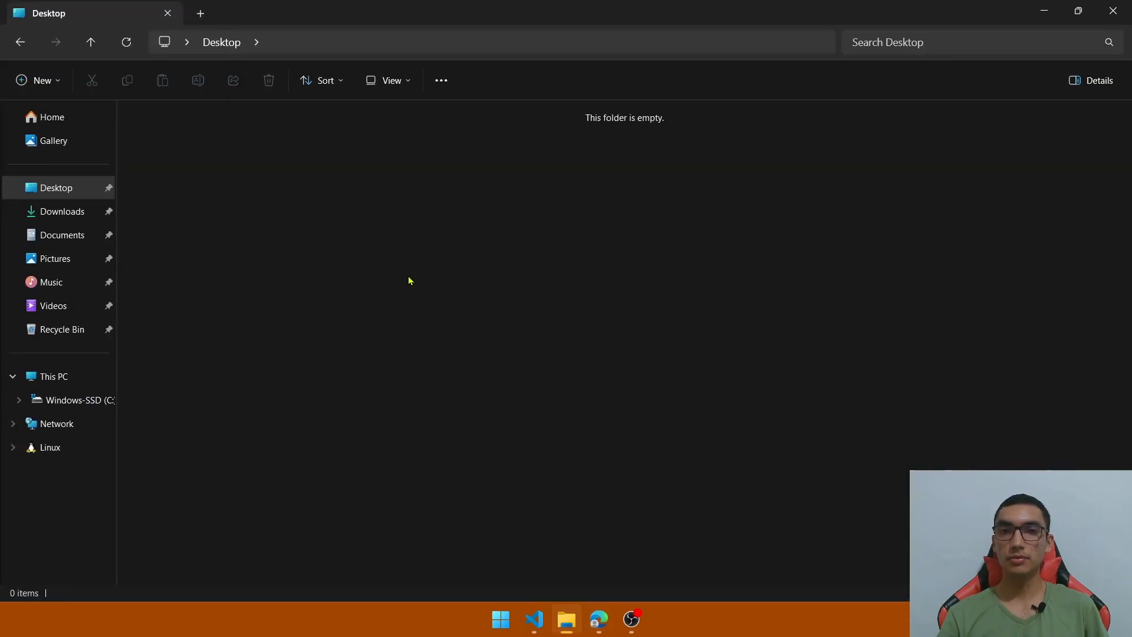
pyautogui.moveTo(476, 425)
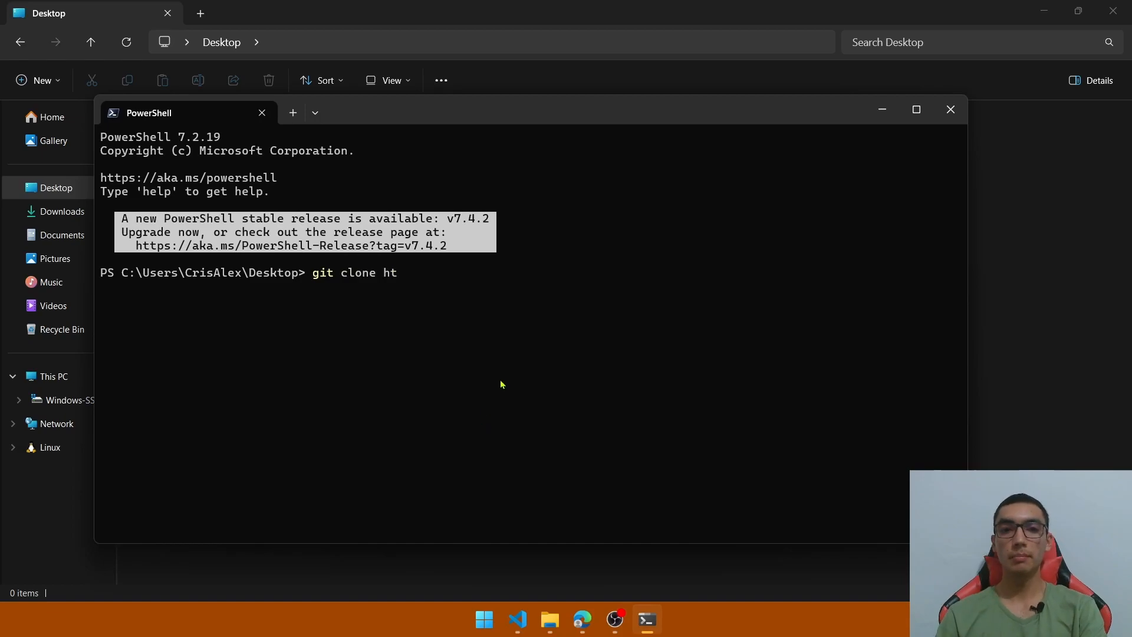
pyautogui.click(949, 109)
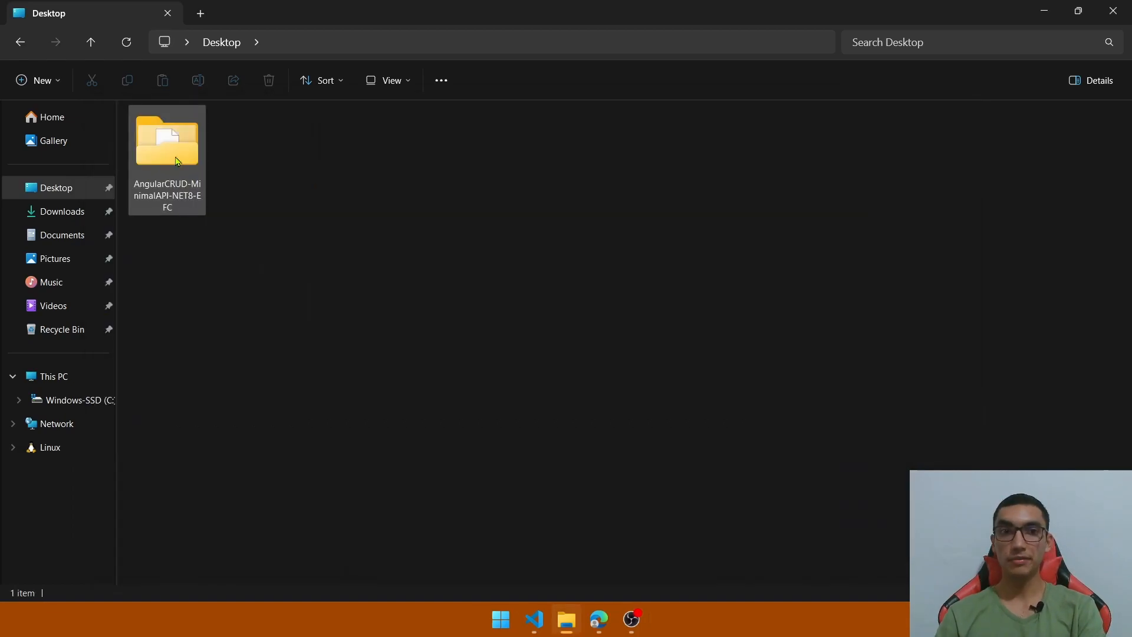
pyautogui.doubleClick(166, 143)
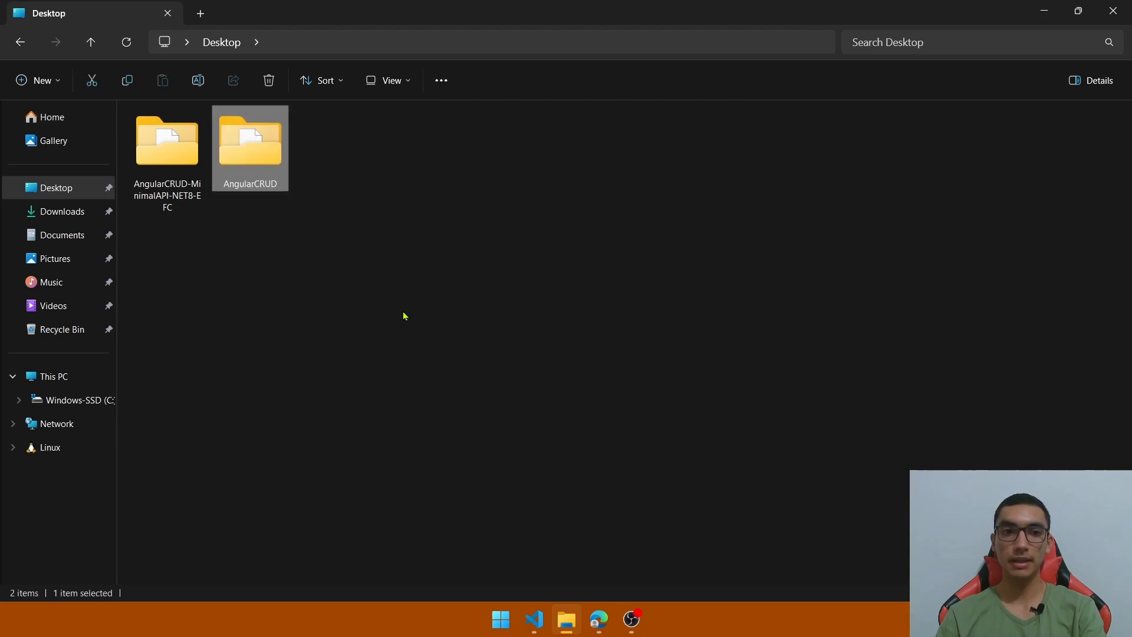
pyautogui.doubleClick(166, 140)
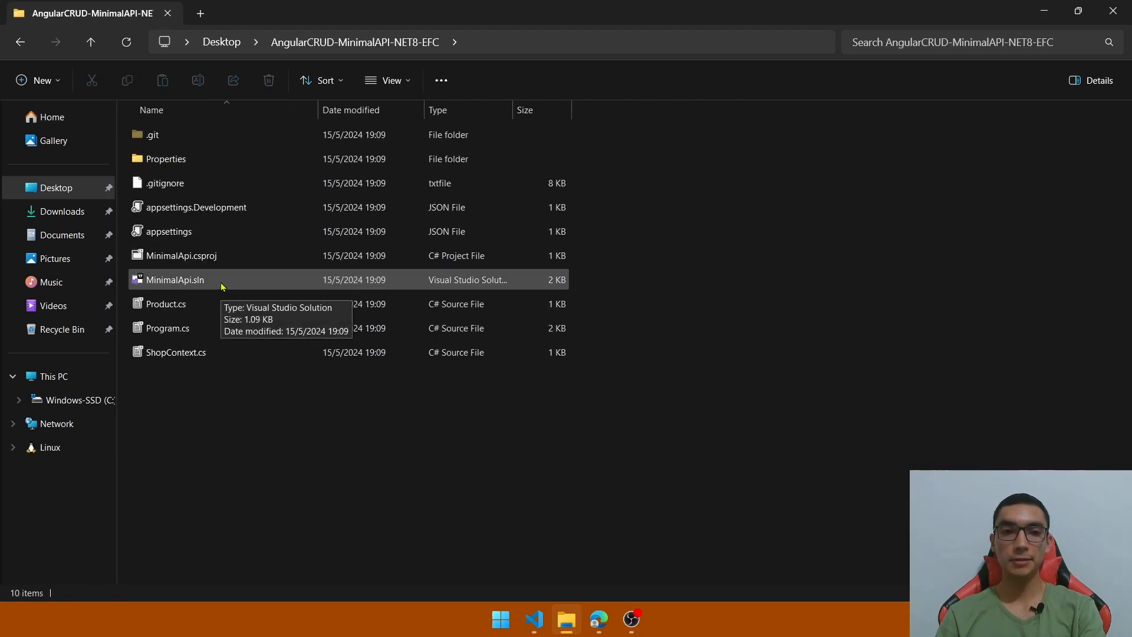
# Open MinimalApi.sln and Program.cs, fold the MapDelete block, and run the API over https
pyautogui.doubleClick(175, 279)
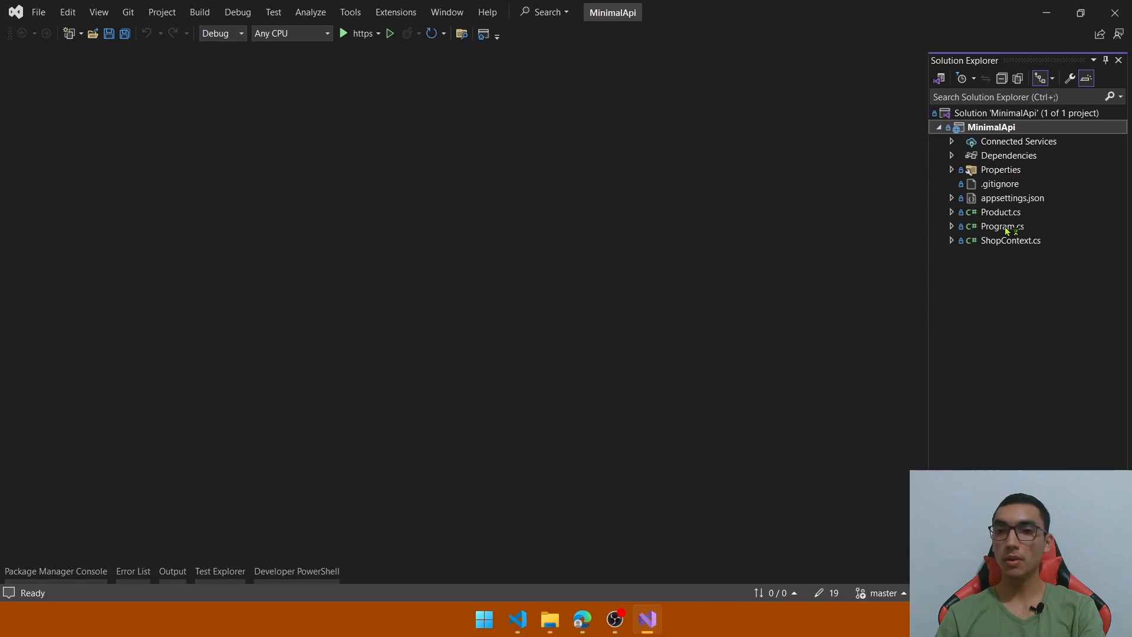
pyautogui.doubleClick(1002, 226)
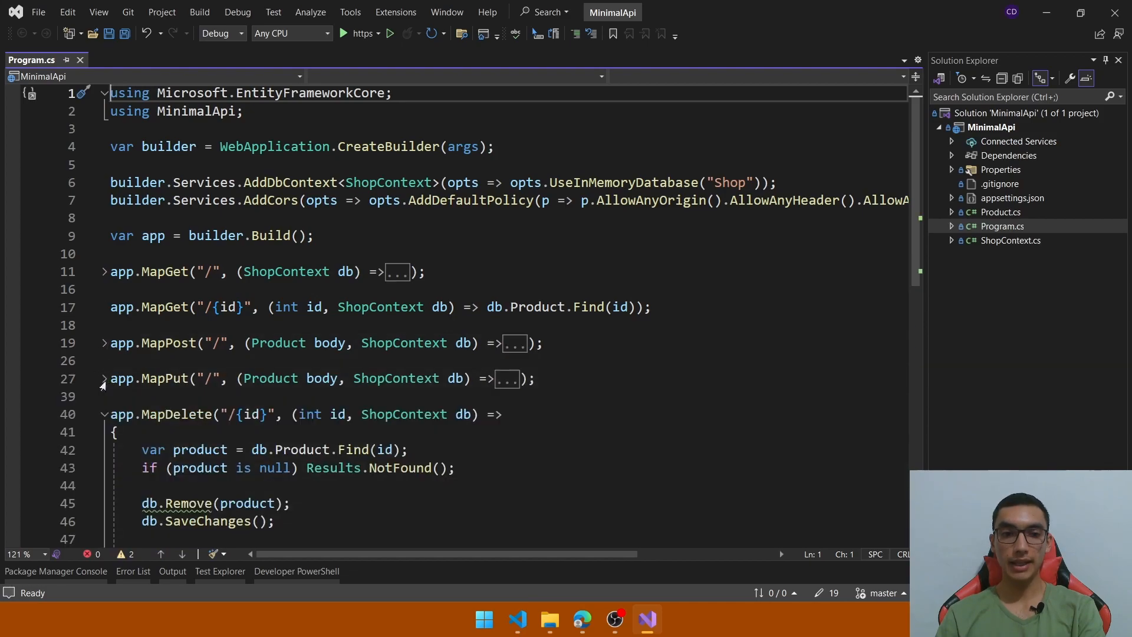
pyautogui.click(102, 414)
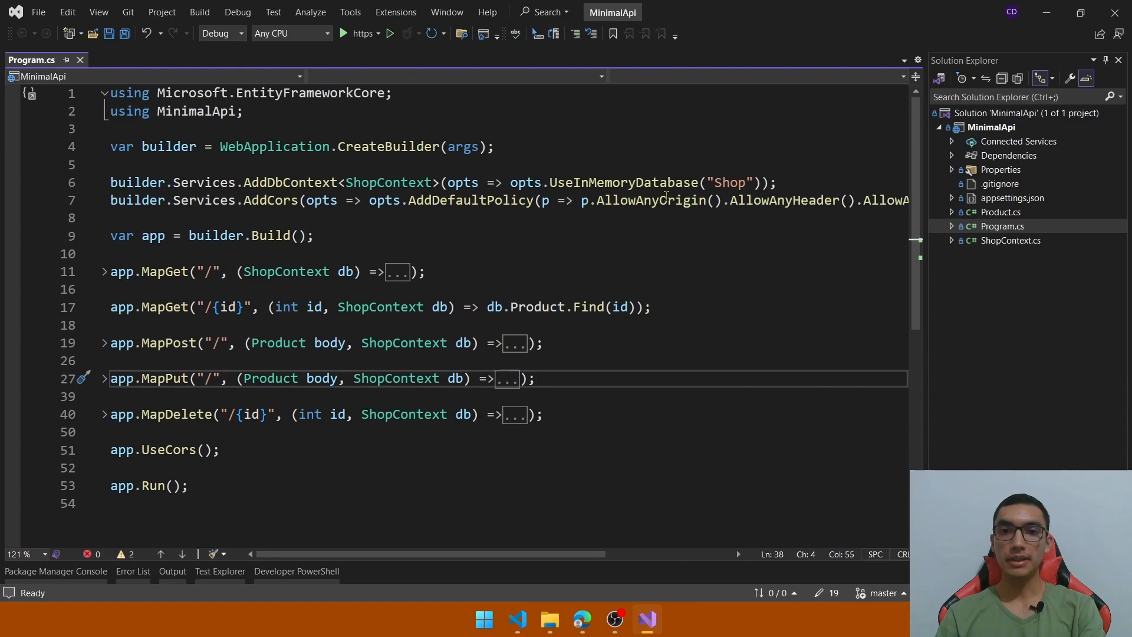
pyautogui.click(647, 235)
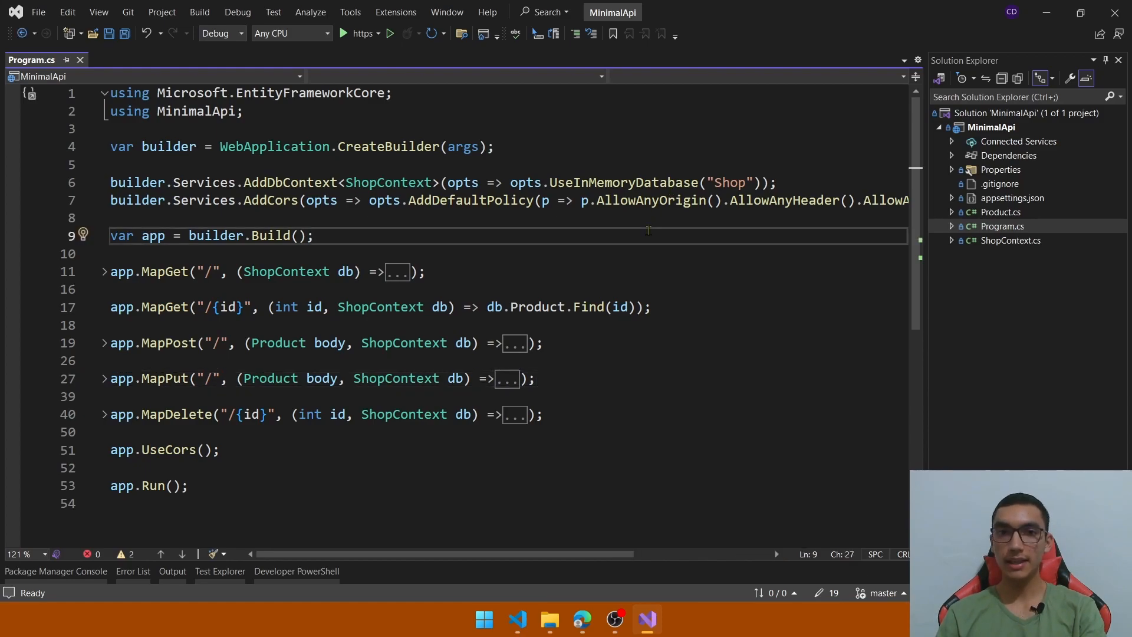
pyautogui.click(313, 235)
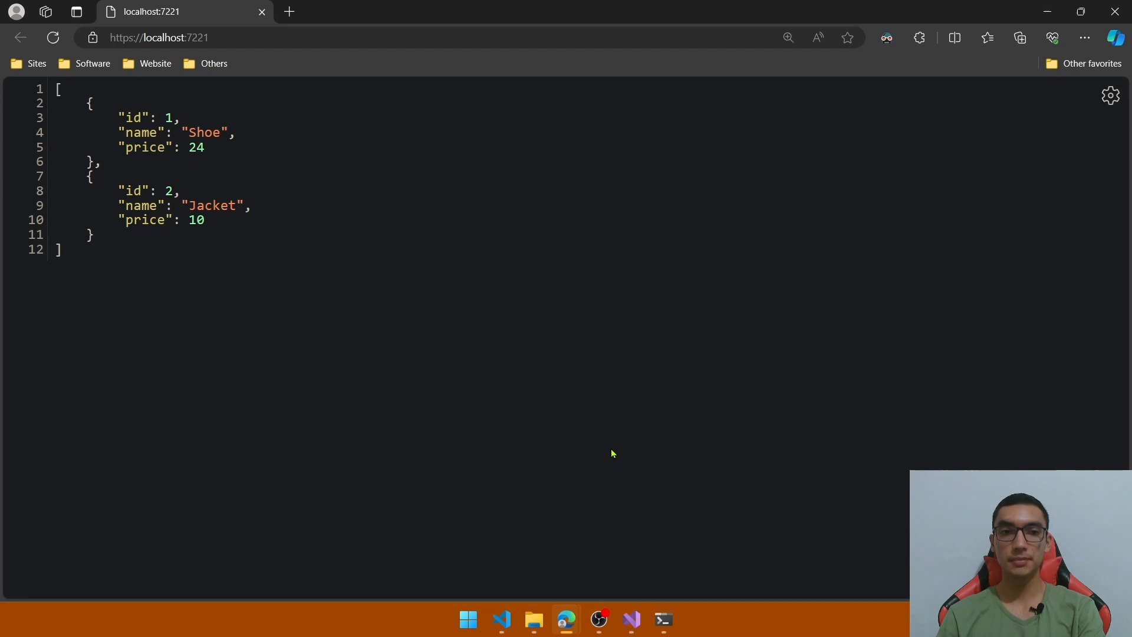
pyautogui.moveTo(495, 604)
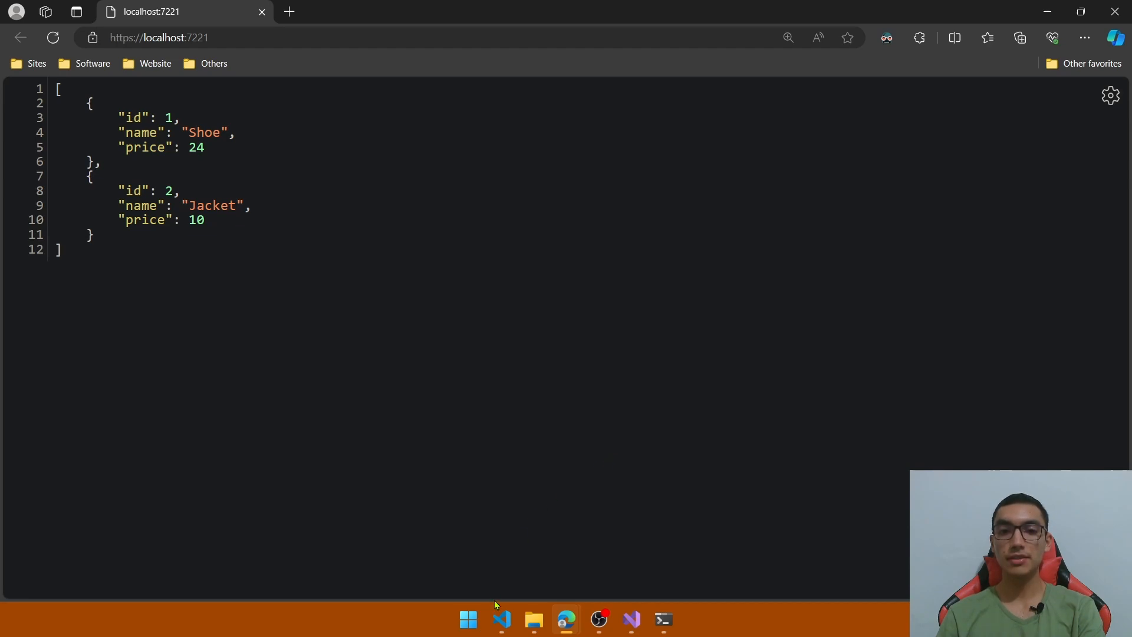
# Open Desktop\AngularCRUD in VS Code, run npm i, and start ng s
pyautogui.click(501, 618)
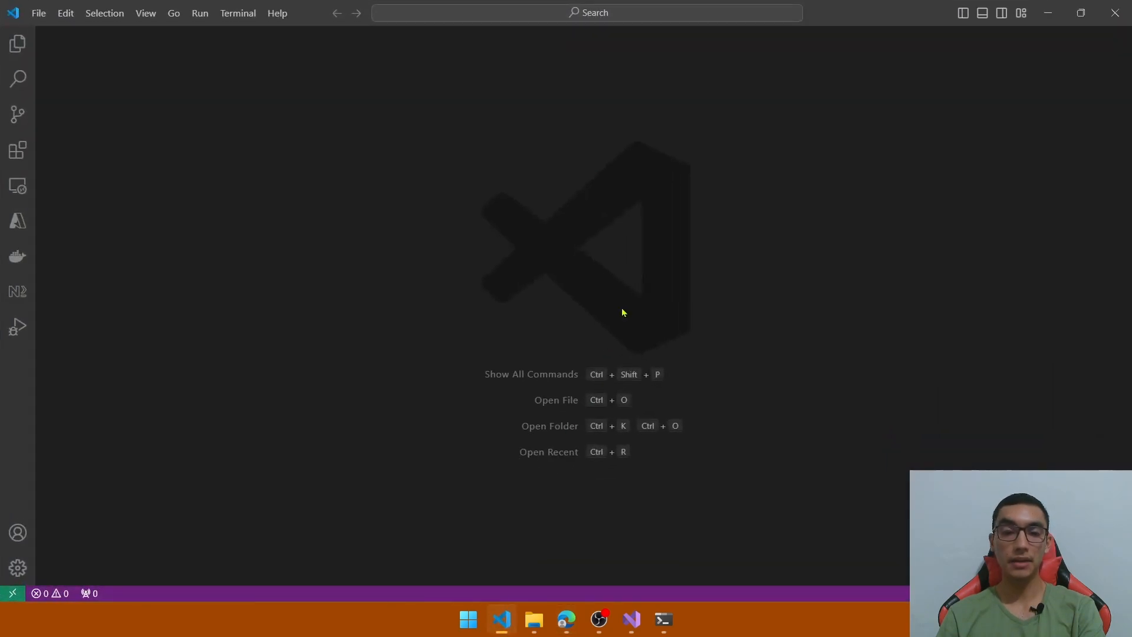
pyautogui.click(549, 425)
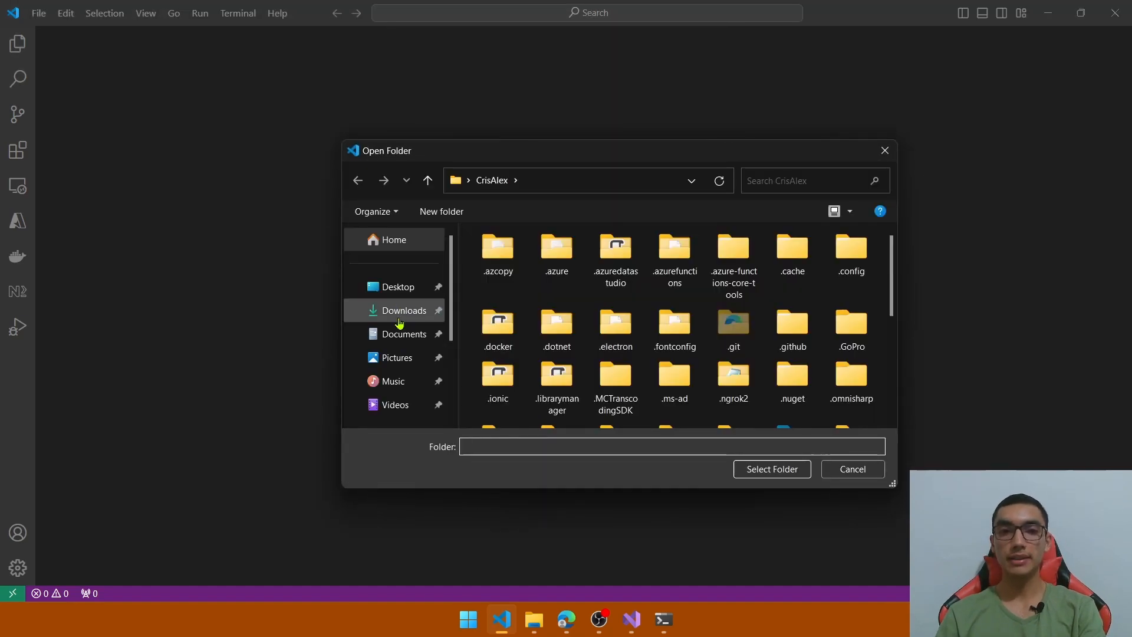
pyautogui.click(398, 286)
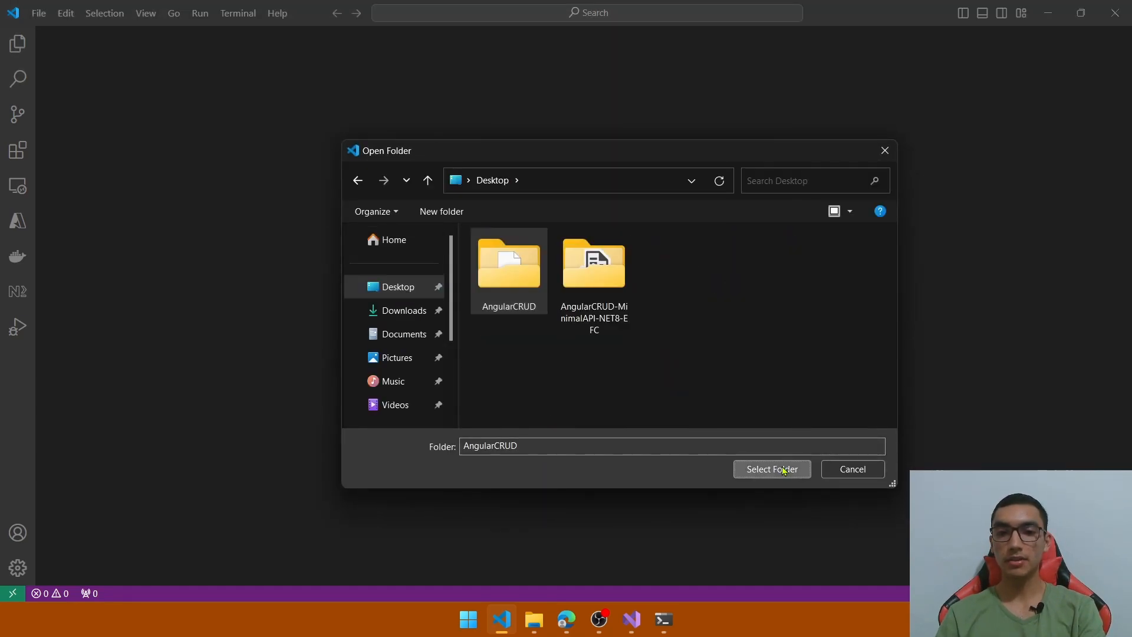
pyautogui.click(770, 469)
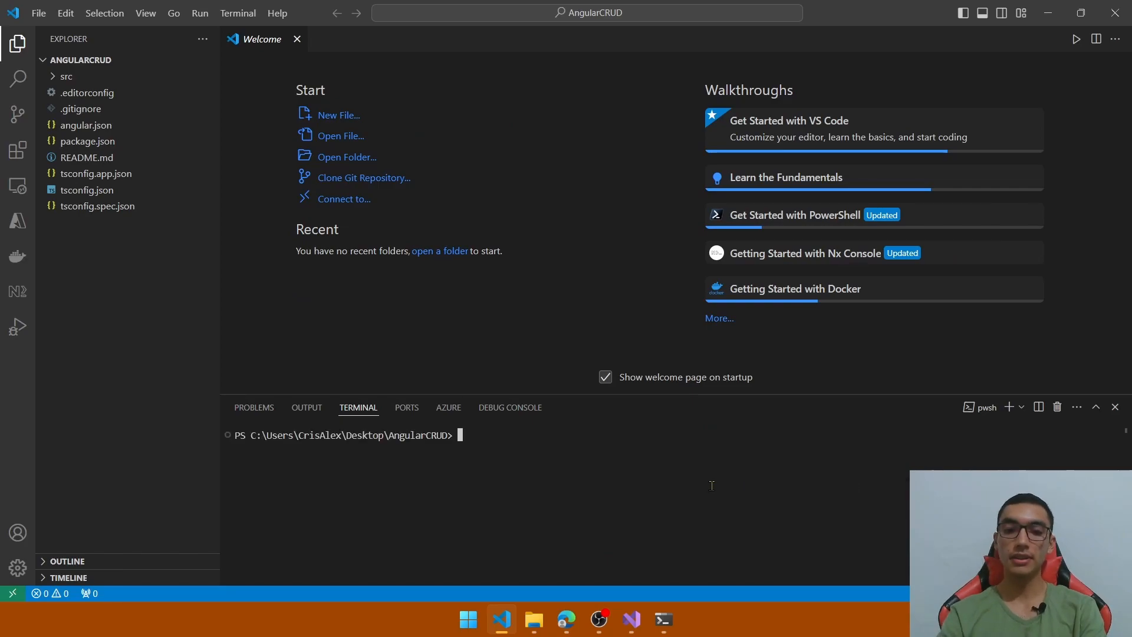
pyautogui.write('npm i')
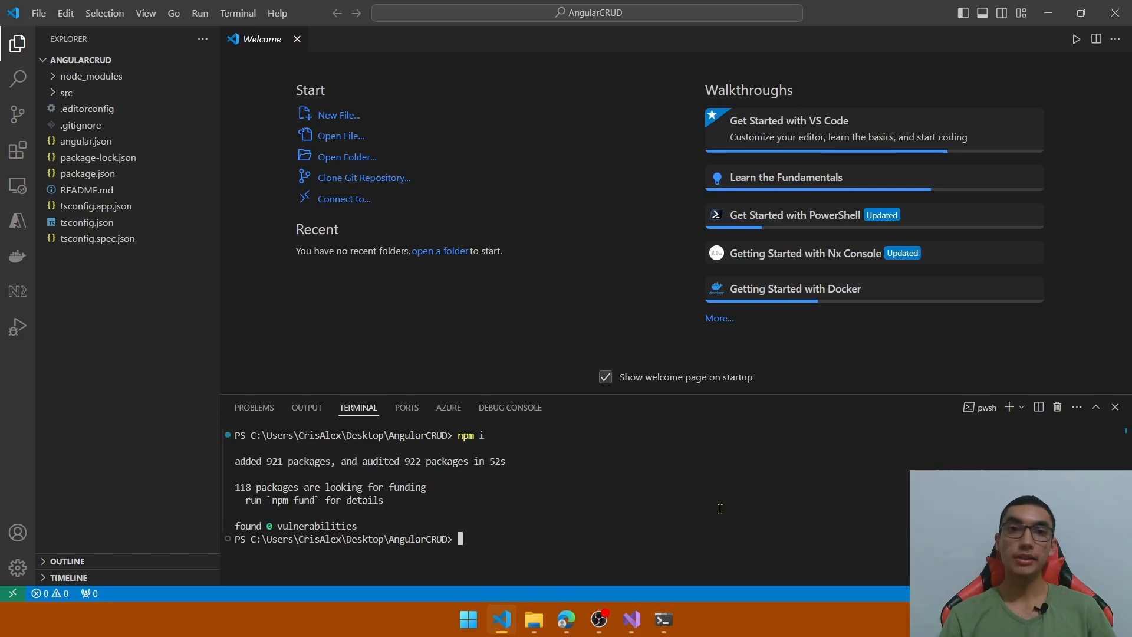
pyautogui.moveTo(649, 531)
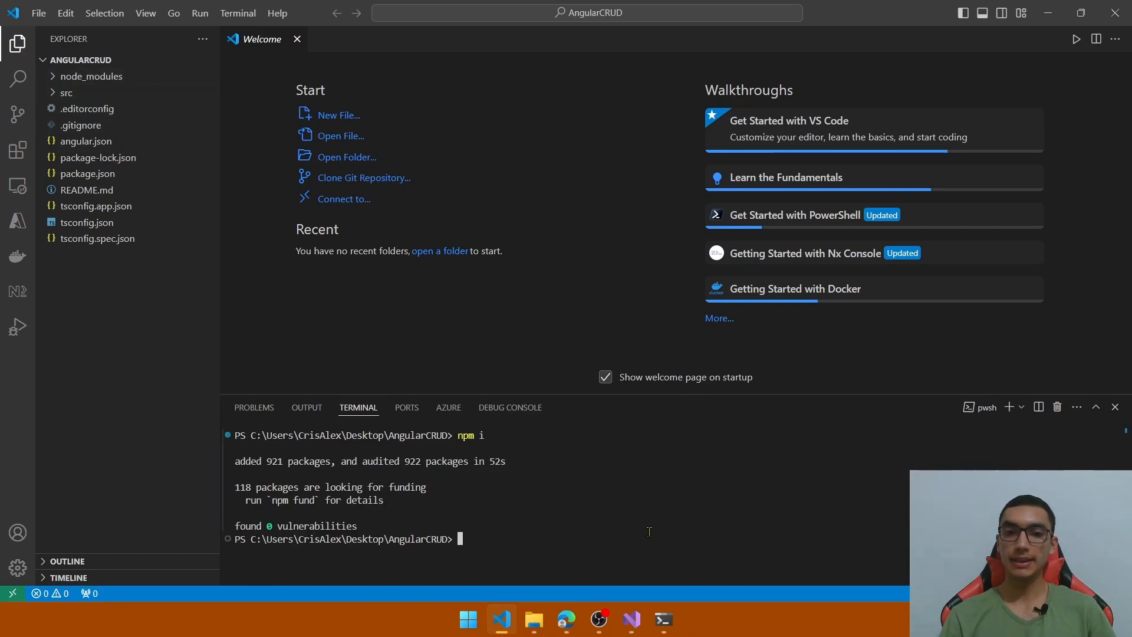
pyautogui.write('ng s')
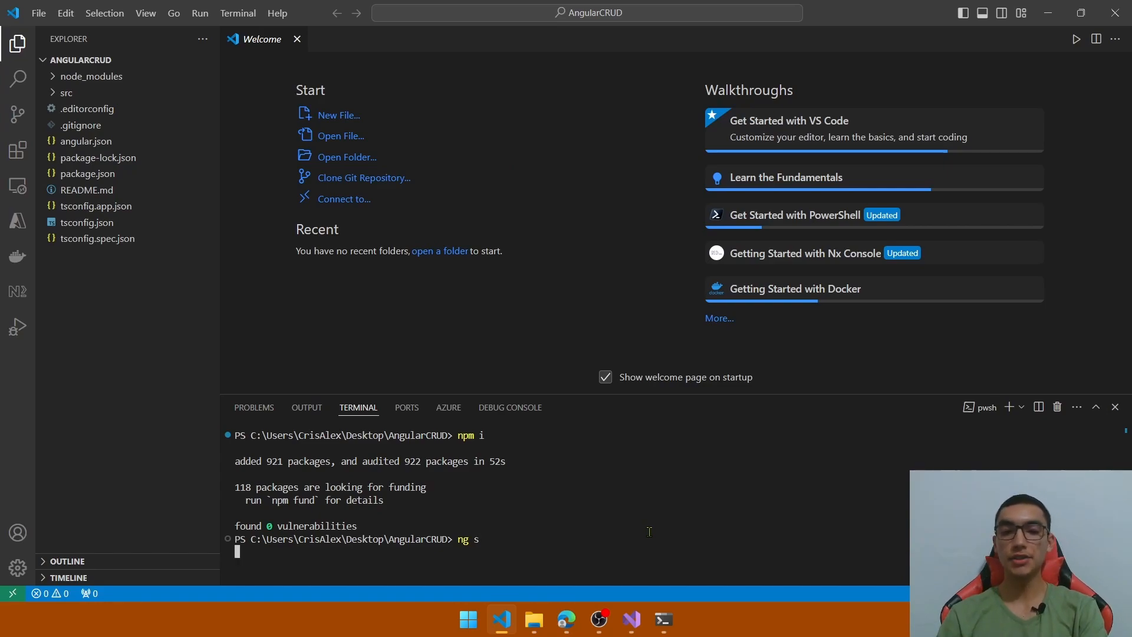
# Add a T-shirt product through the Angular app's product form
pyautogui.click(566, 618)
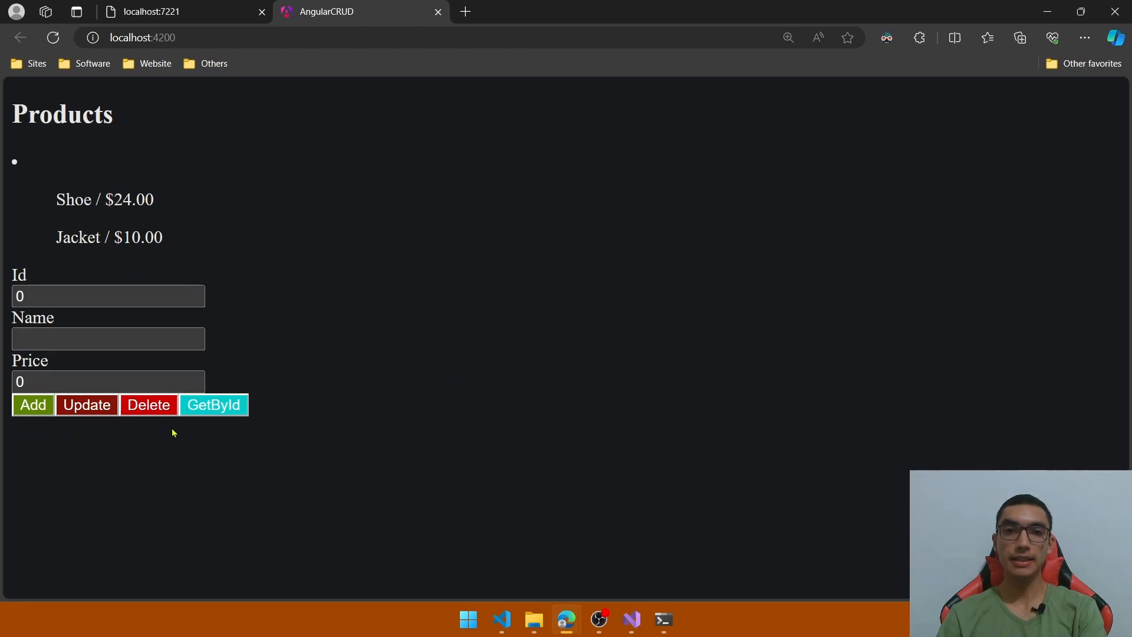
pyautogui.click(108, 296)
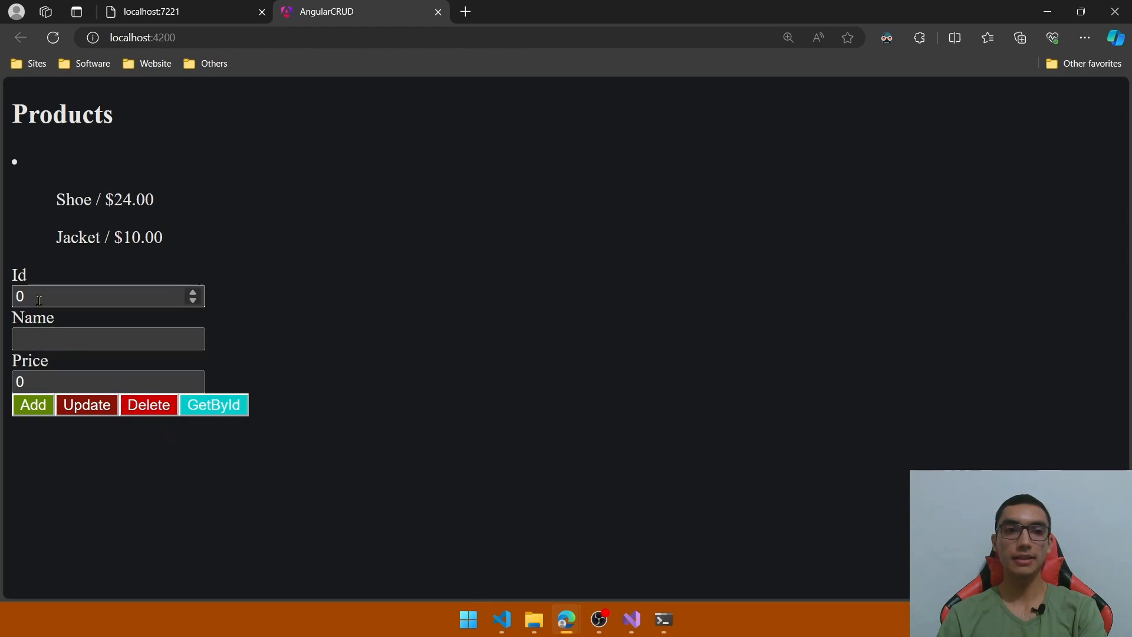
pyautogui.write('T-shirt')
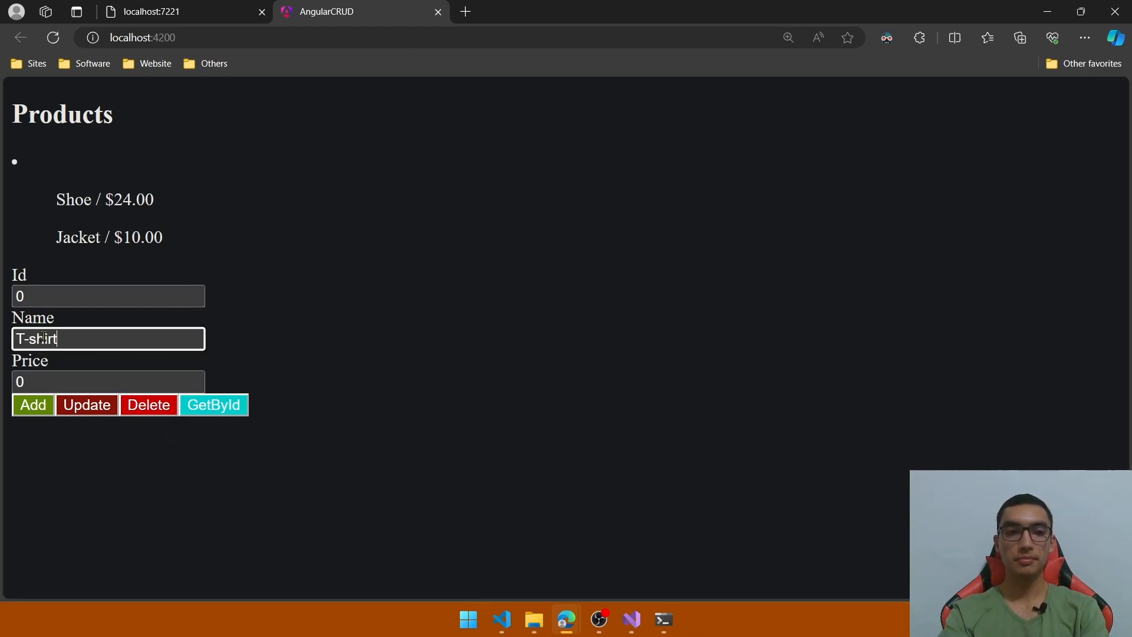
pyautogui.click(108, 382)
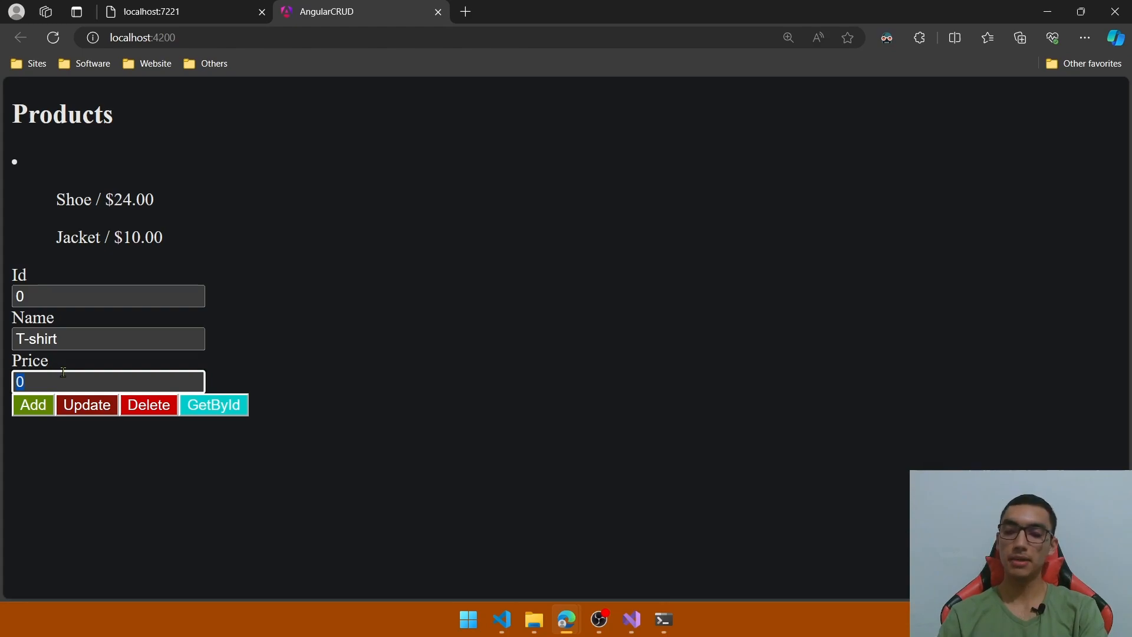
pyautogui.click(32, 405)
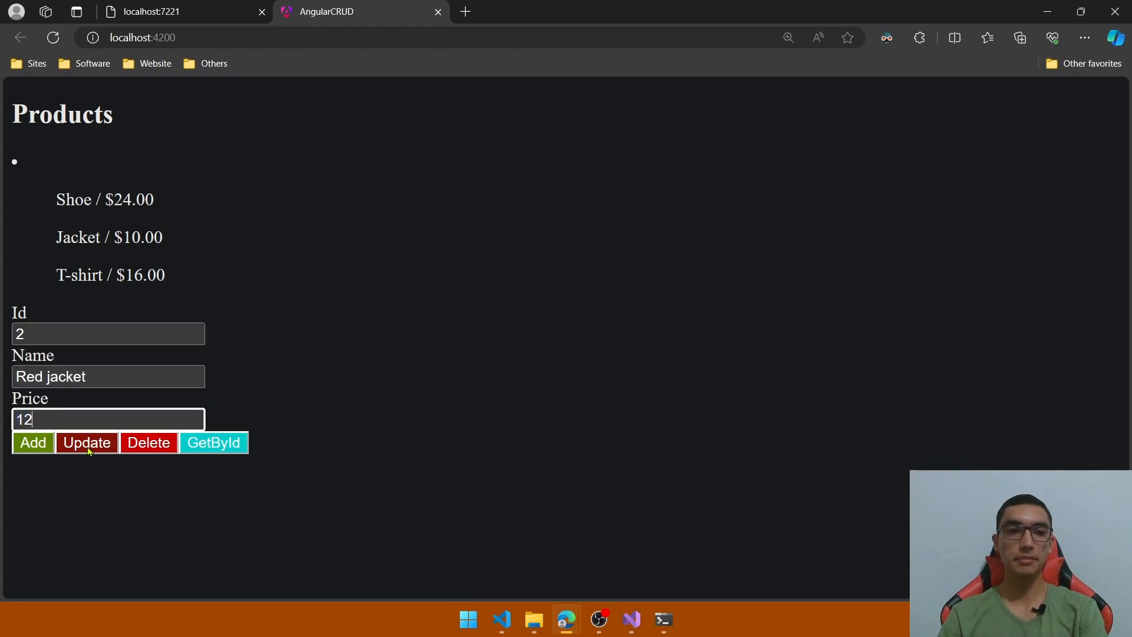
# Save product 2 as Red jacket at $12, delete product 1, and load T-shirt into the form
pyautogui.click(86, 442)
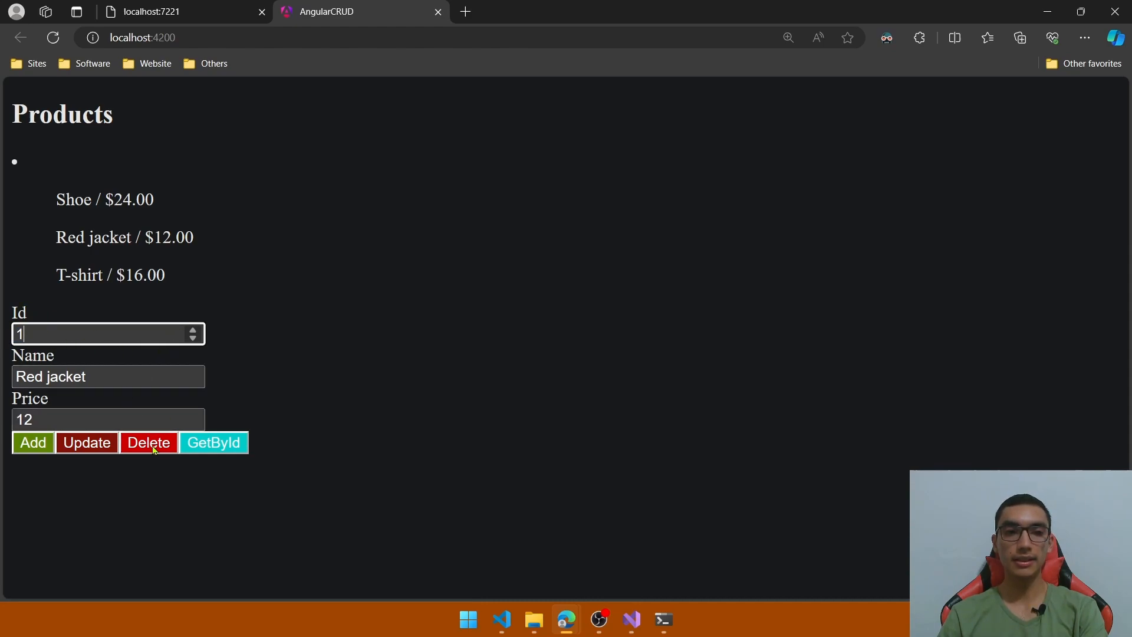
pyautogui.click(148, 441)
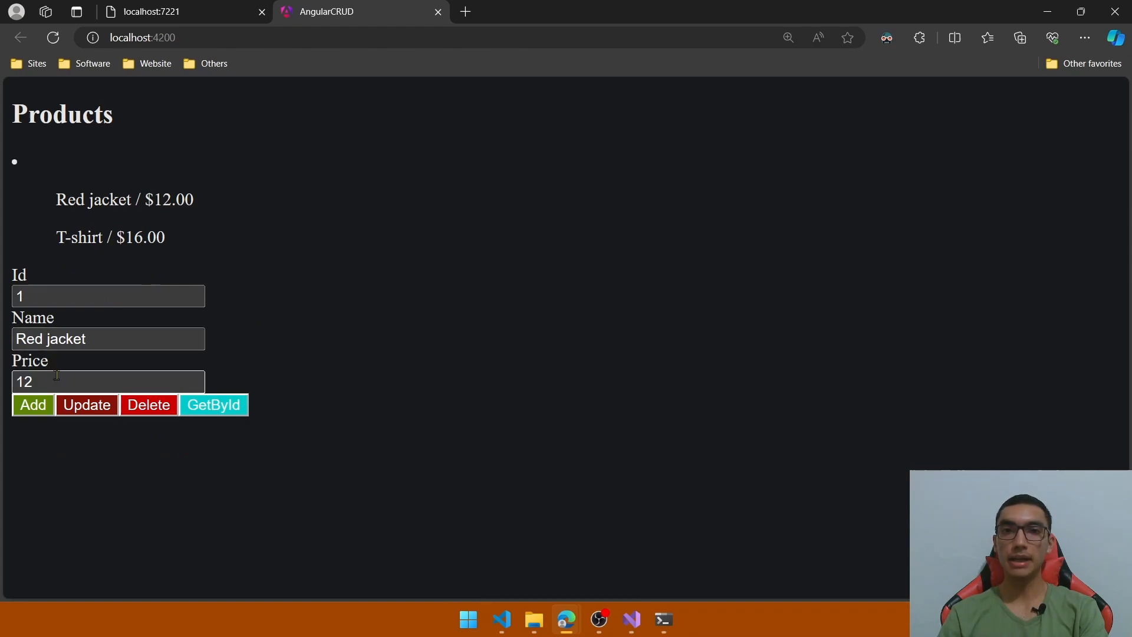
pyautogui.click(108, 296)
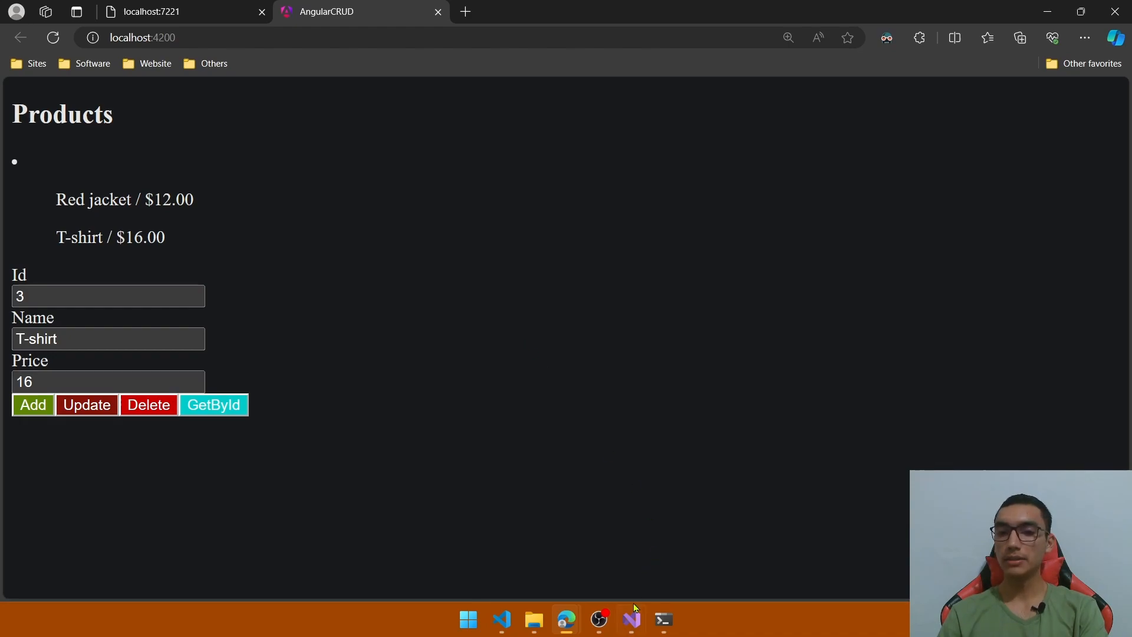
# Stop debugging and change the .csproj package to Microsoft.EntityFrameworkCore.SqlServer
pyautogui.click(630, 619)
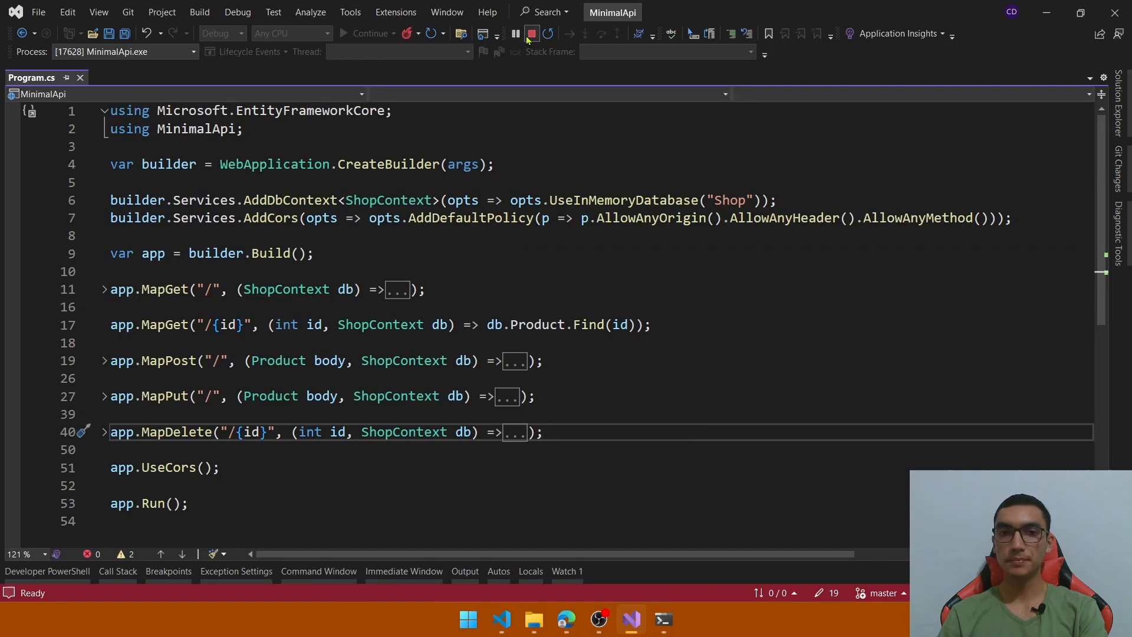
pyautogui.click(531, 34)
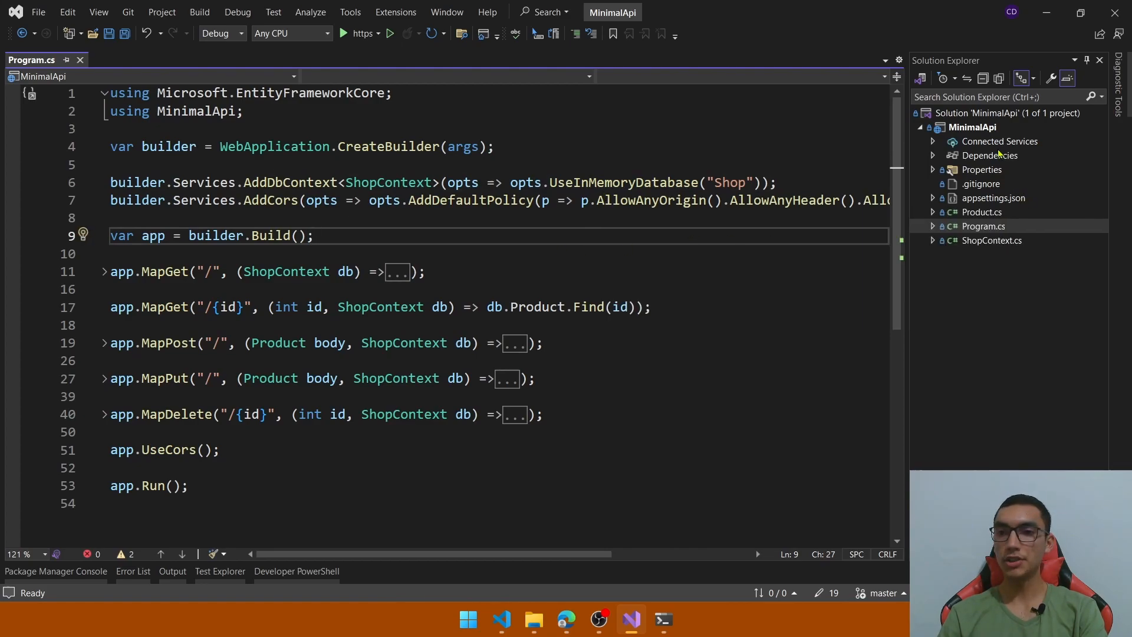
pyautogui.click(971, 126)
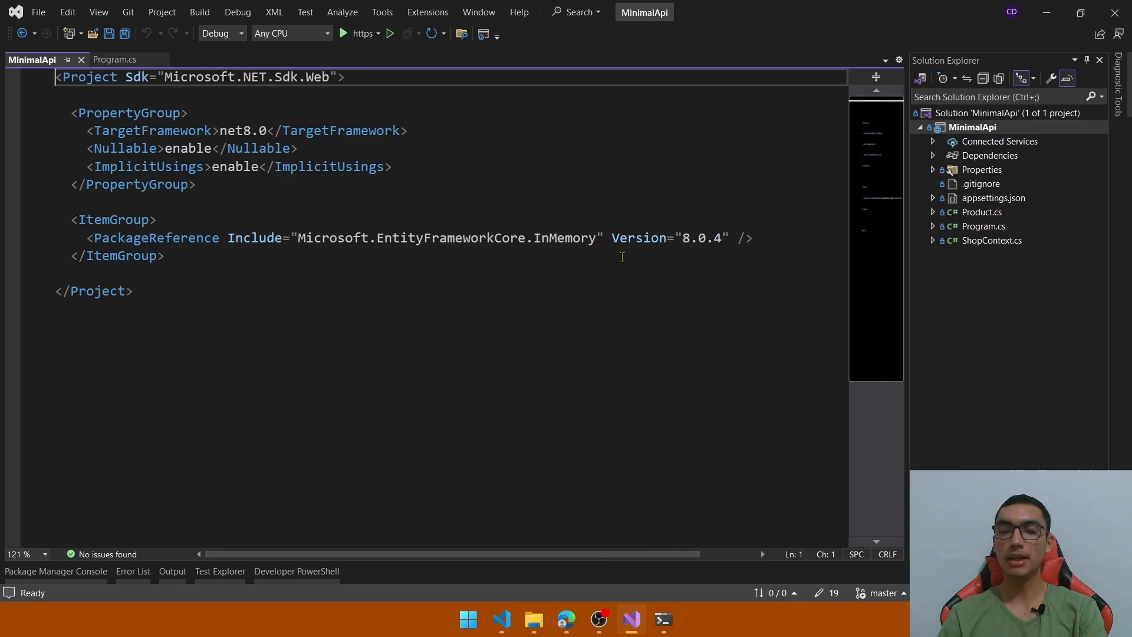
pyautogui.write('Sql')
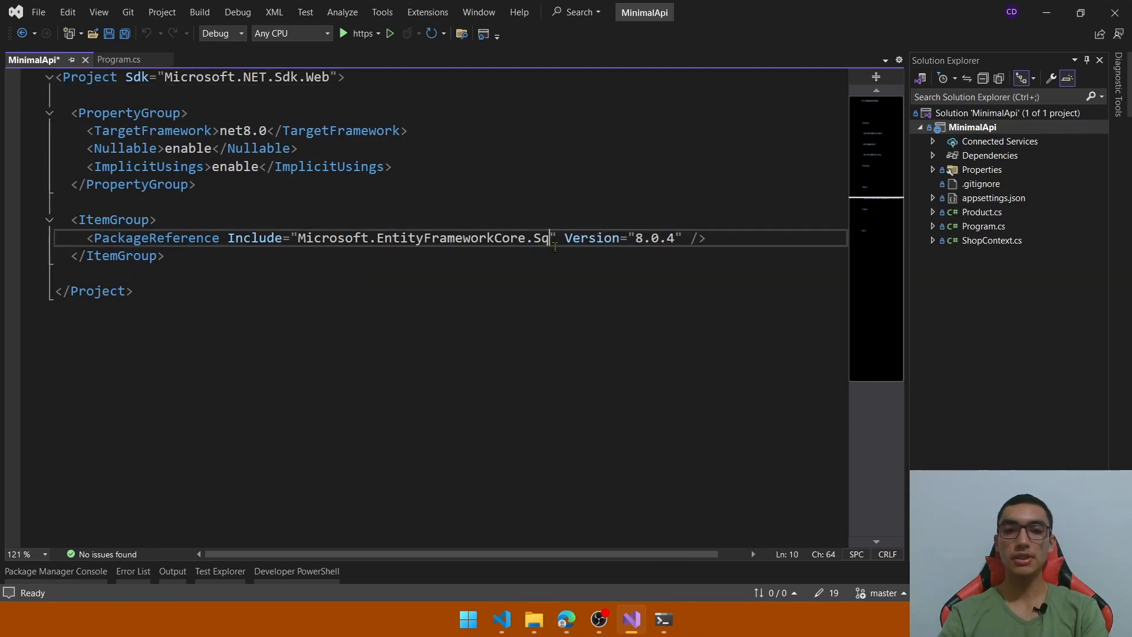
pyautogui.write('lServer')
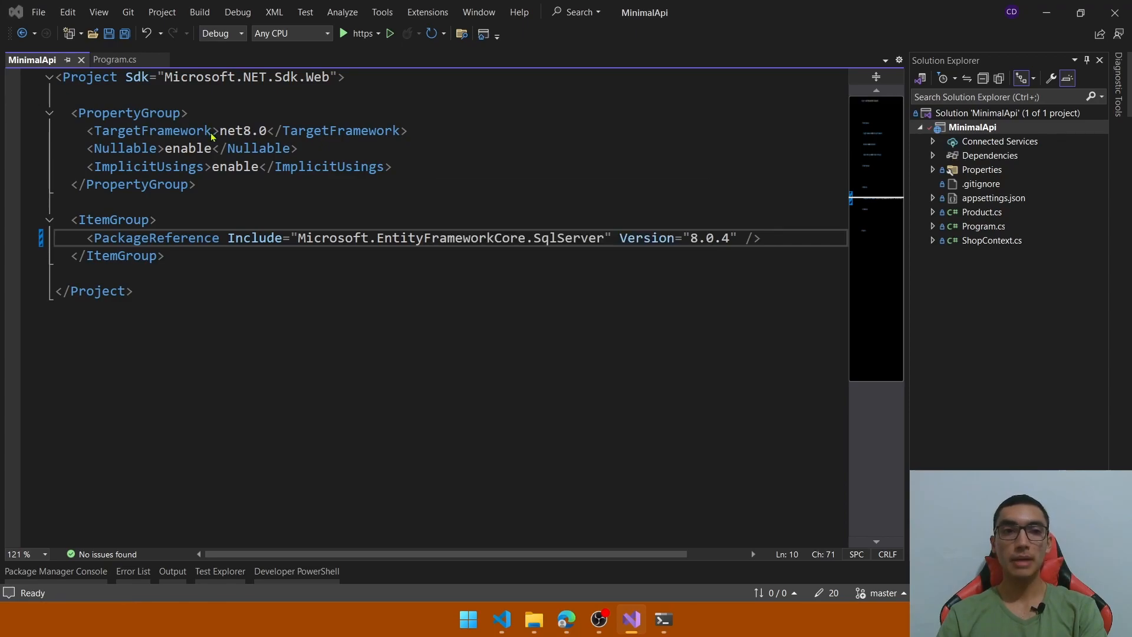
pyautogui.click(113, 59)
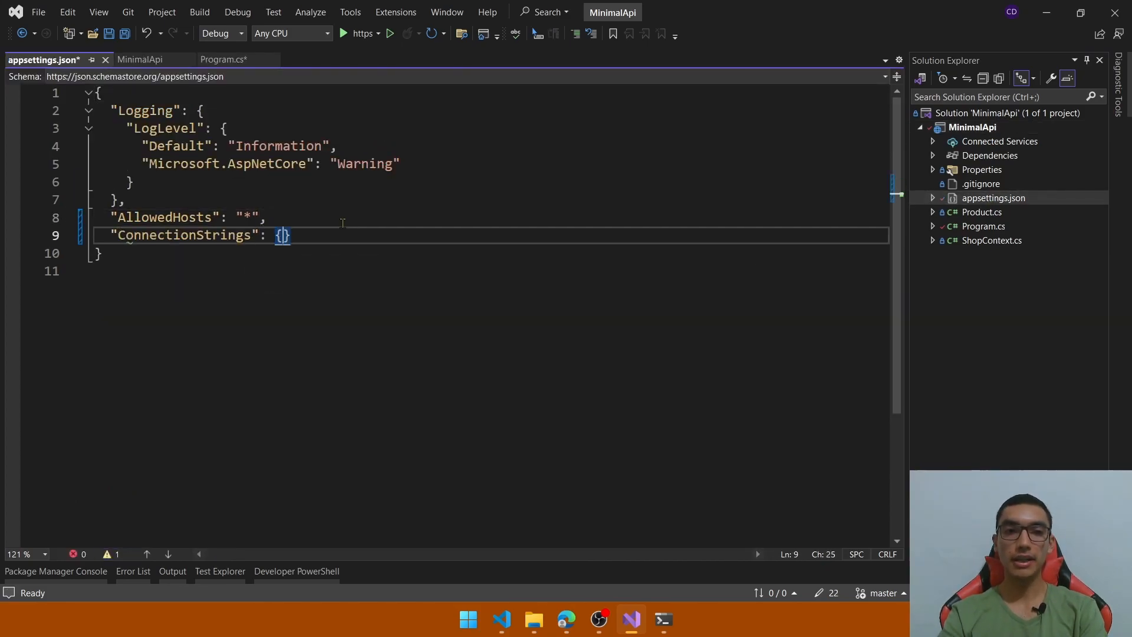
# Add a "SqlServer": "" entry inside appsettings.json's ConnectionStrings section
pyautogui.write('"S"')
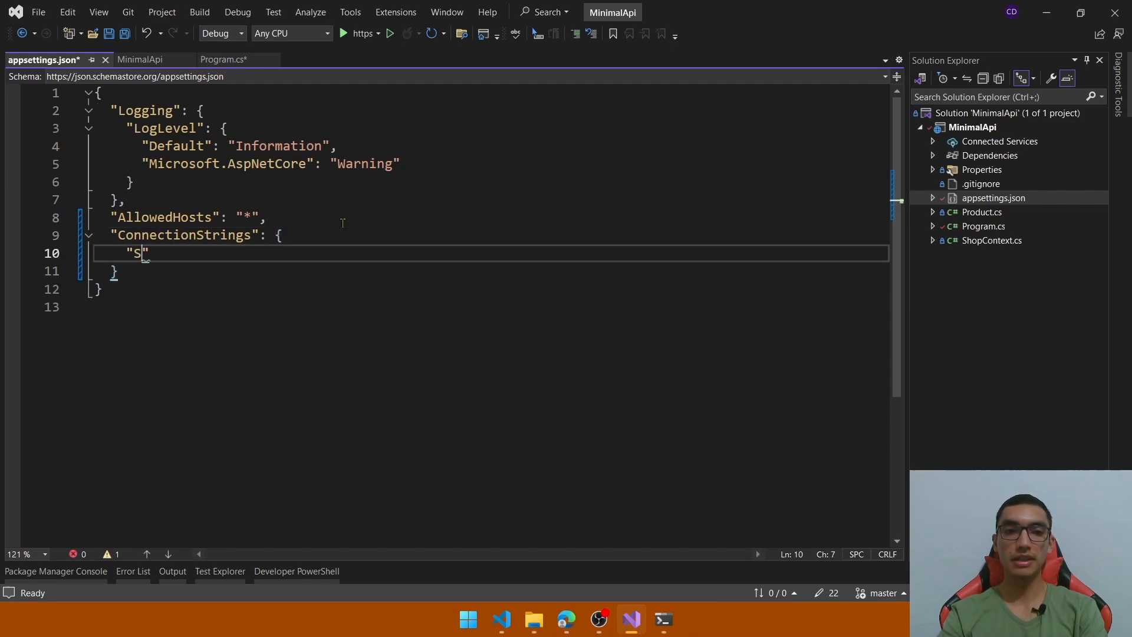
pyautogui.write('qlServer')
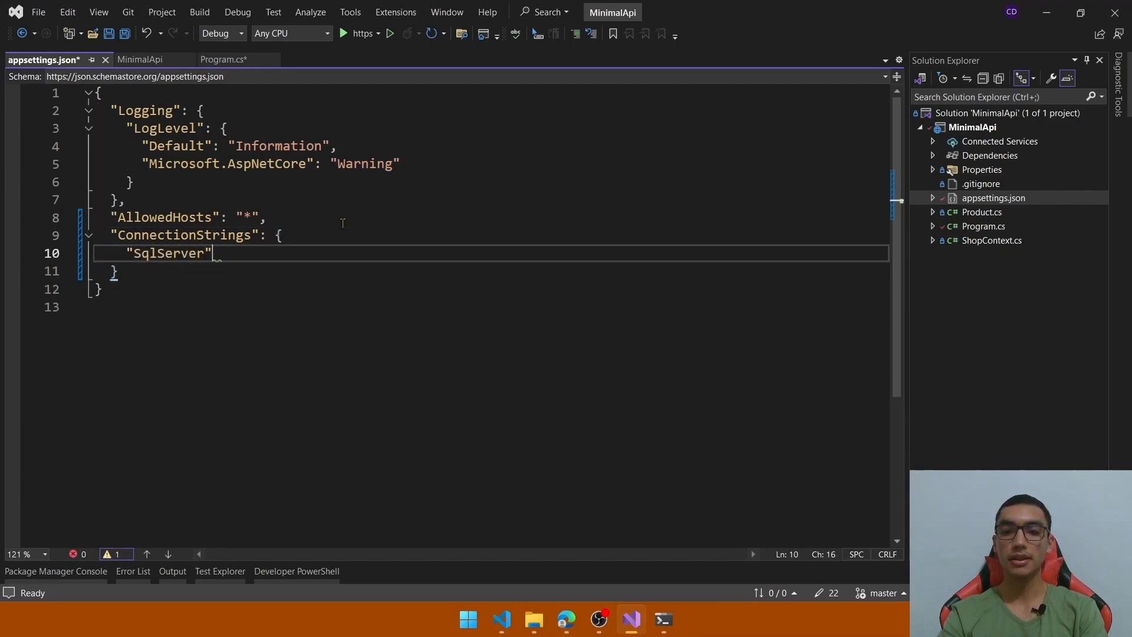
pyautogui.write(': ""')
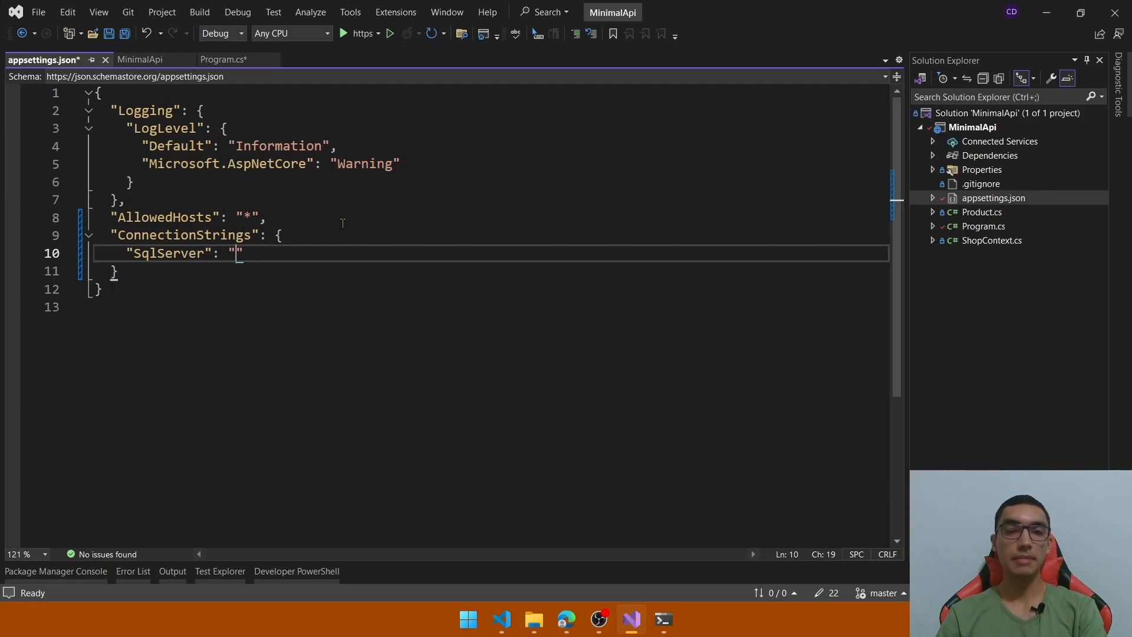
# Register ShopContext with UseSqlServer(builder.Configuration.GetConnectionString("SqlServer")) and save Program.cs
pyautogui.click(223, 59)
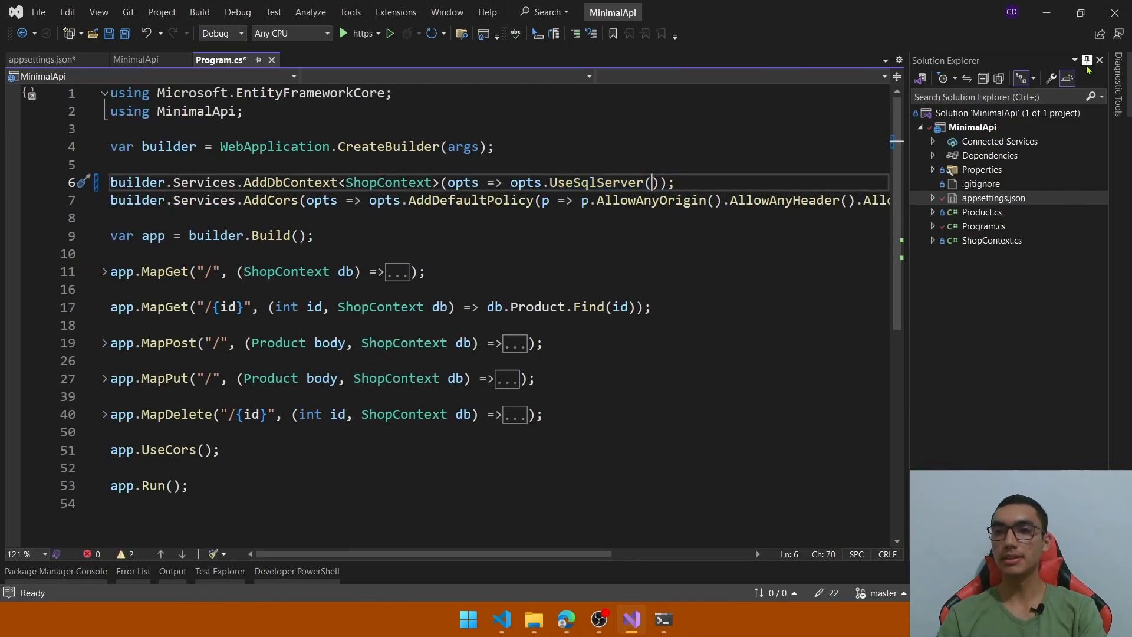
pyautogui.write('bui')
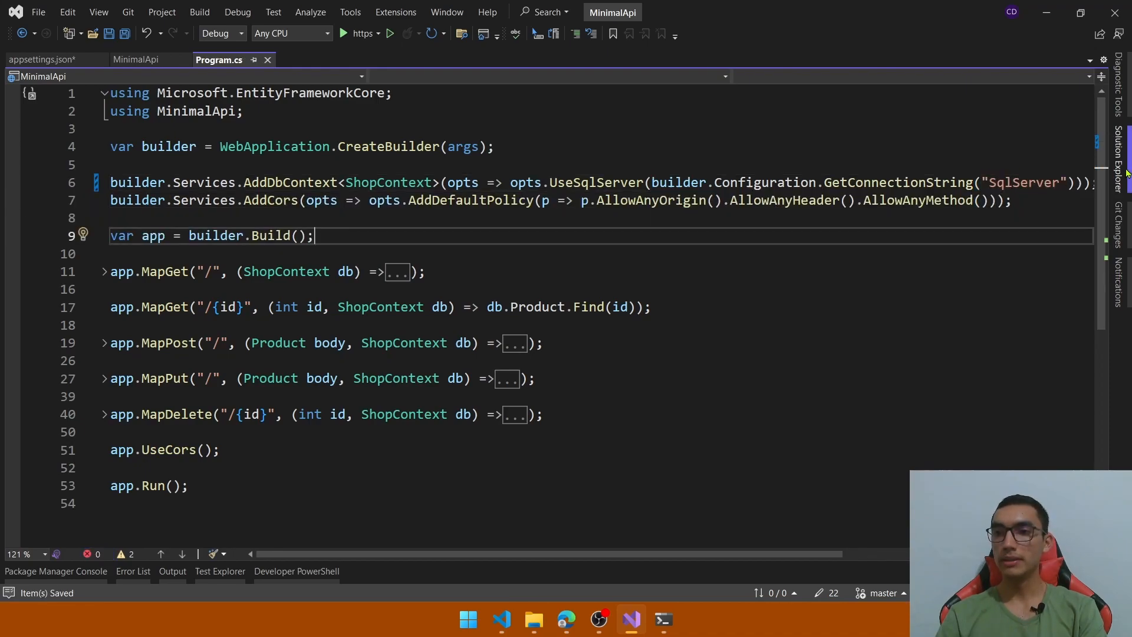
pyautogui.click(1118, 151)
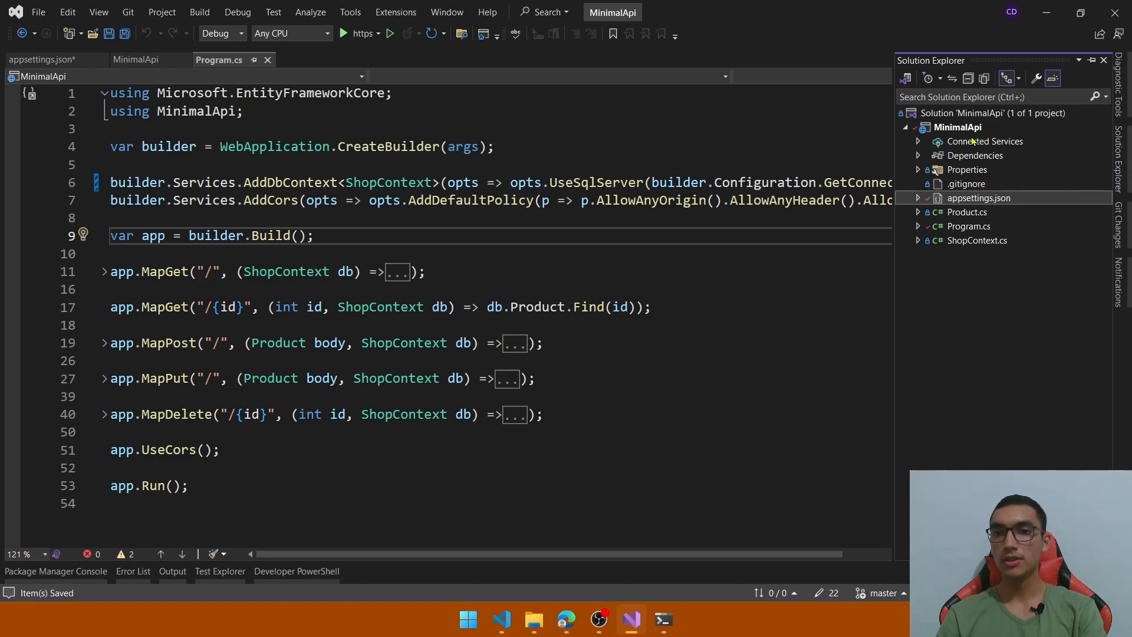
# Start publishing MinimalApi to a new Azure App Service (Windows) instance
pyautogui.rightClick(957, 128)
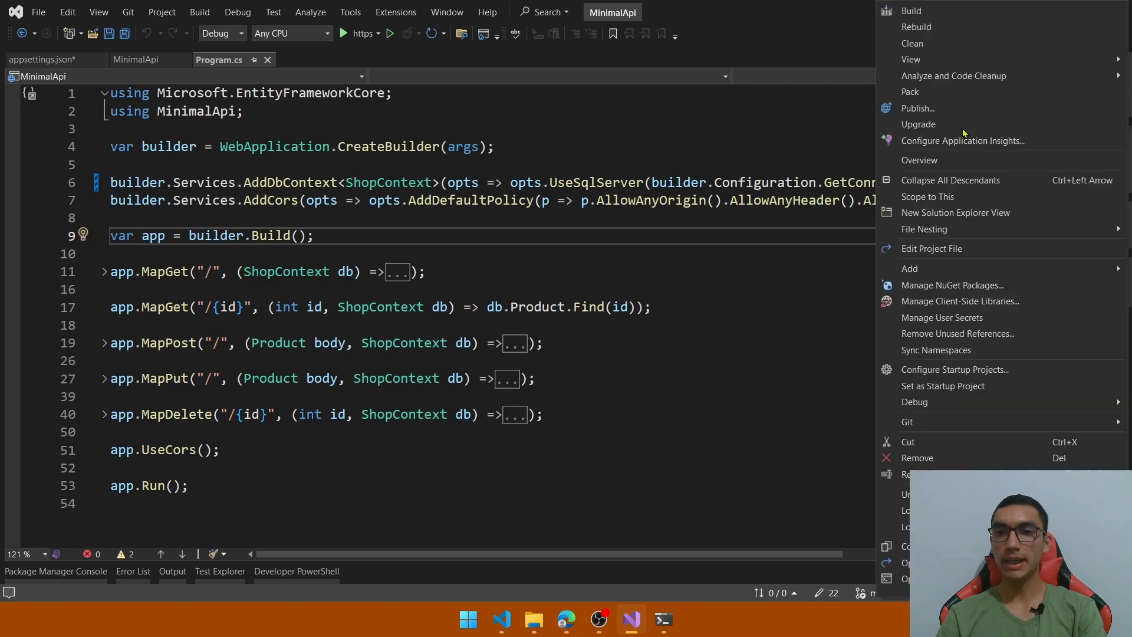
pyautogui.click(917, 108)
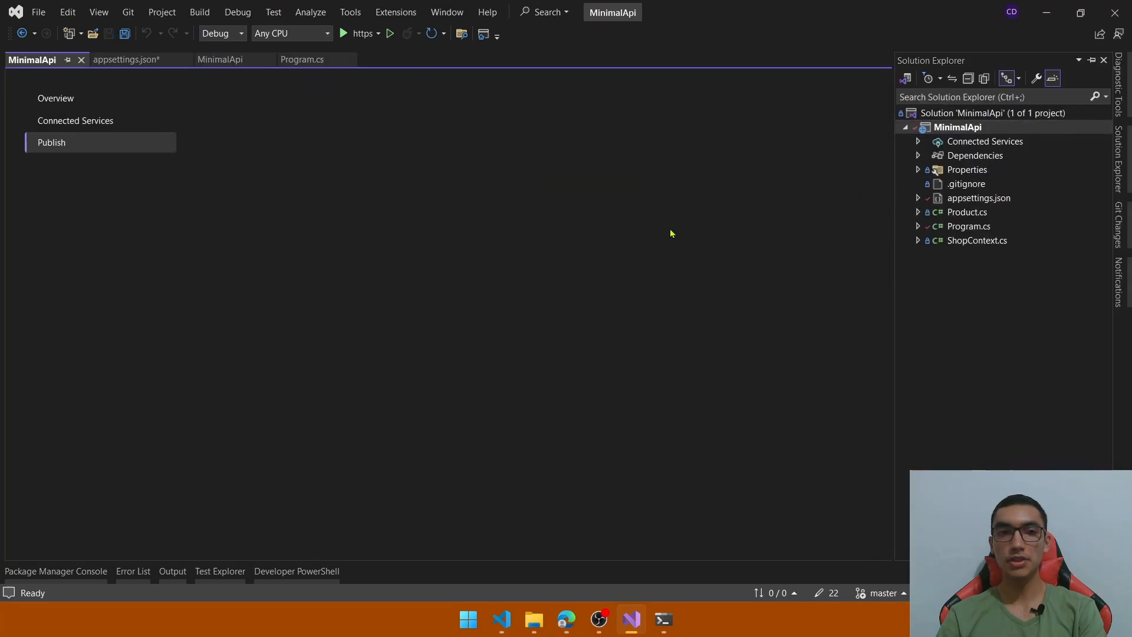
pyautogui.click(51, 142)
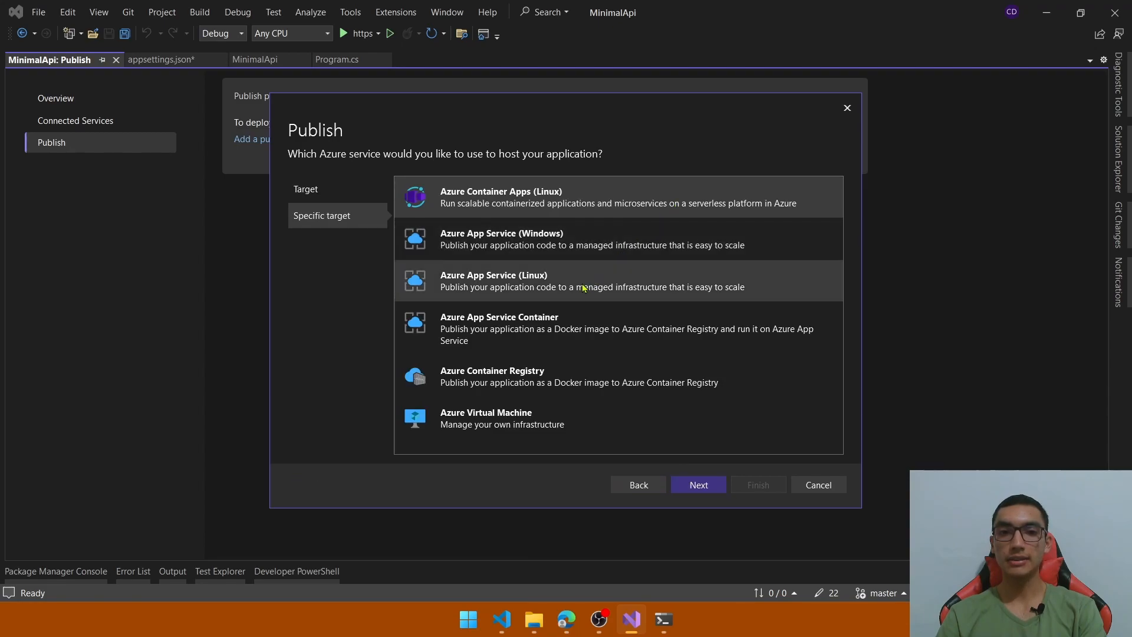
pyautogui.moveTo(563, 240)
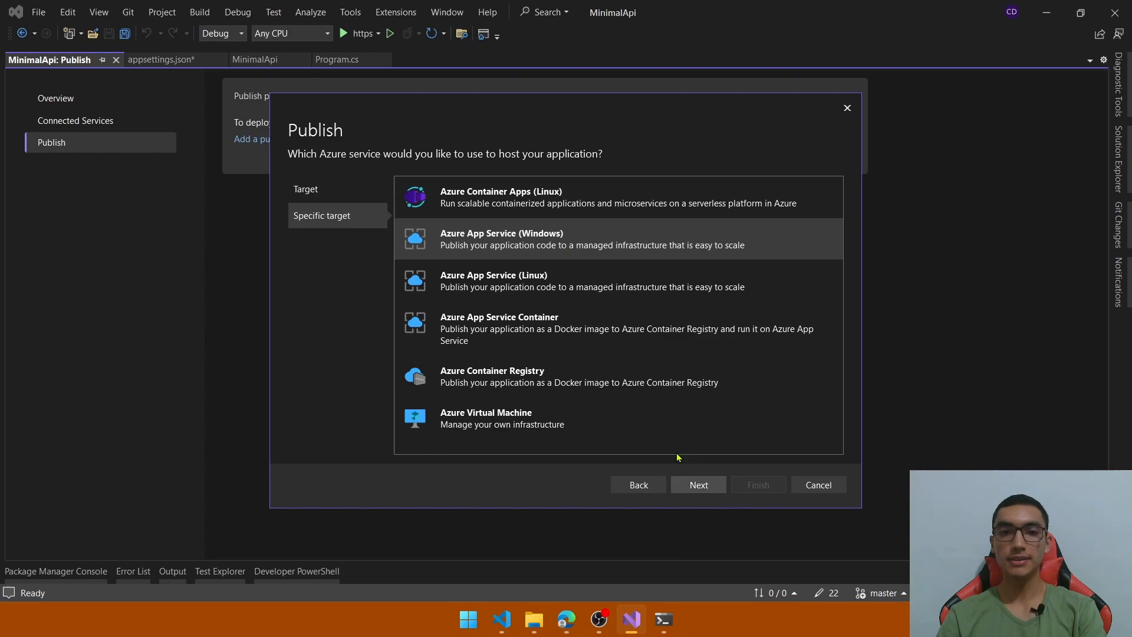
pyautogui.click(698, 485)
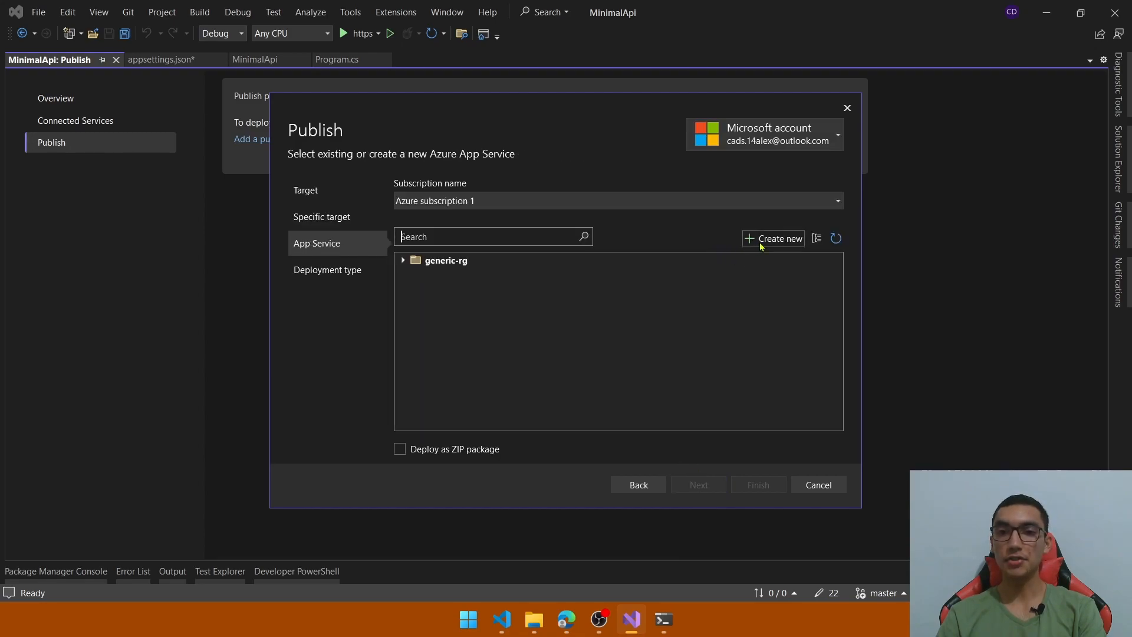
pyautogui.click(772, 238)
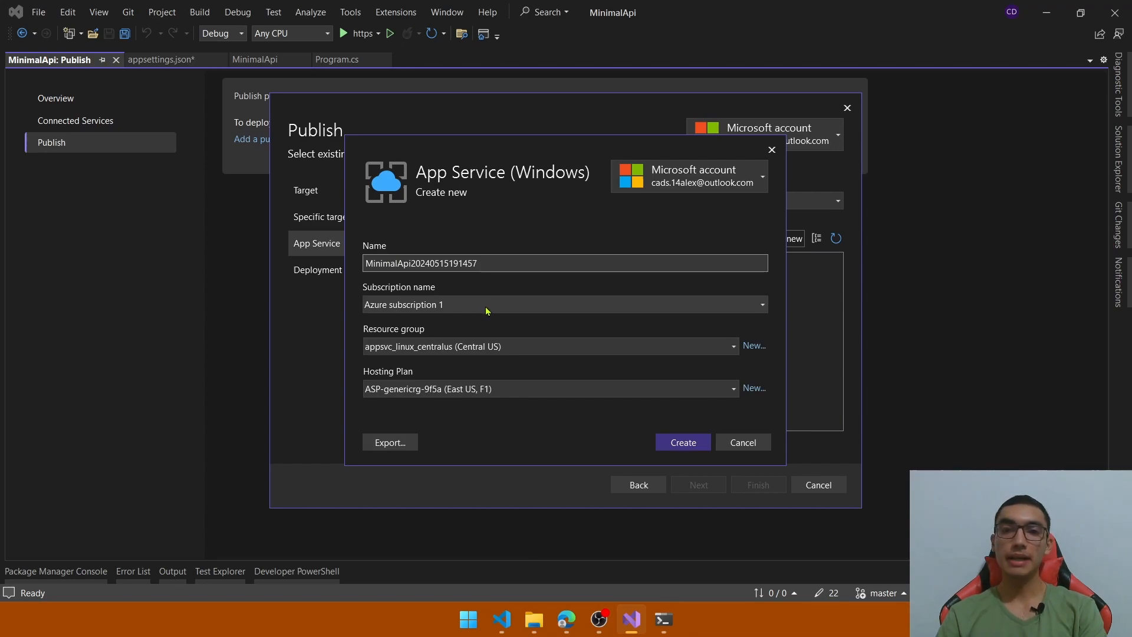
pyautogui.moveTo(483, 338)
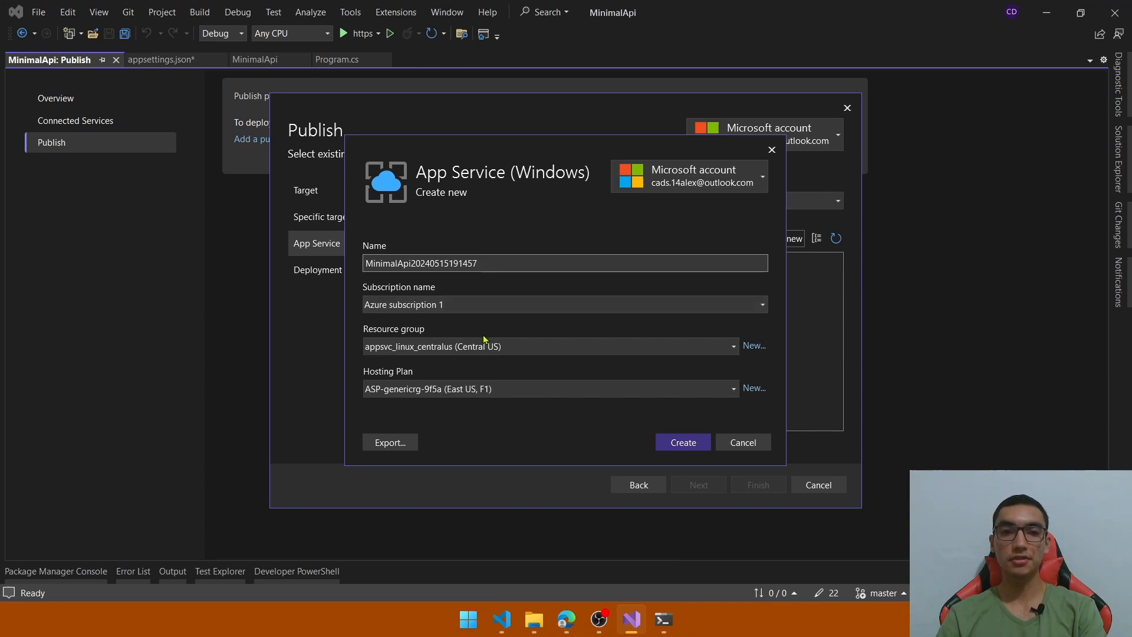
pyautogui.click(549, 346)
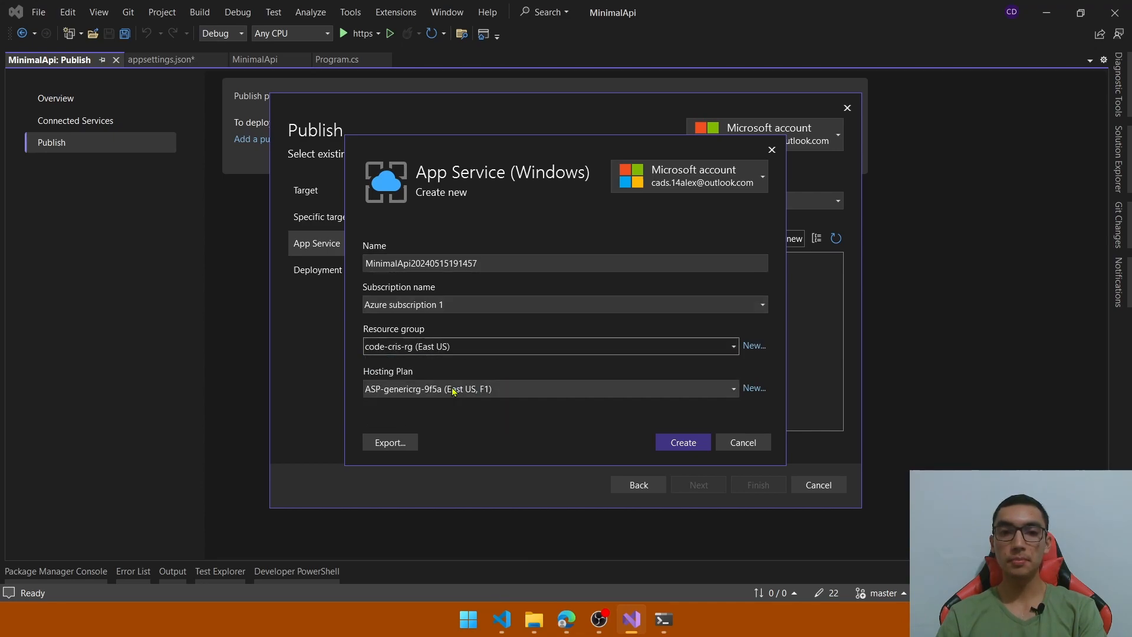
pyautogui.moveTo(752, 388)
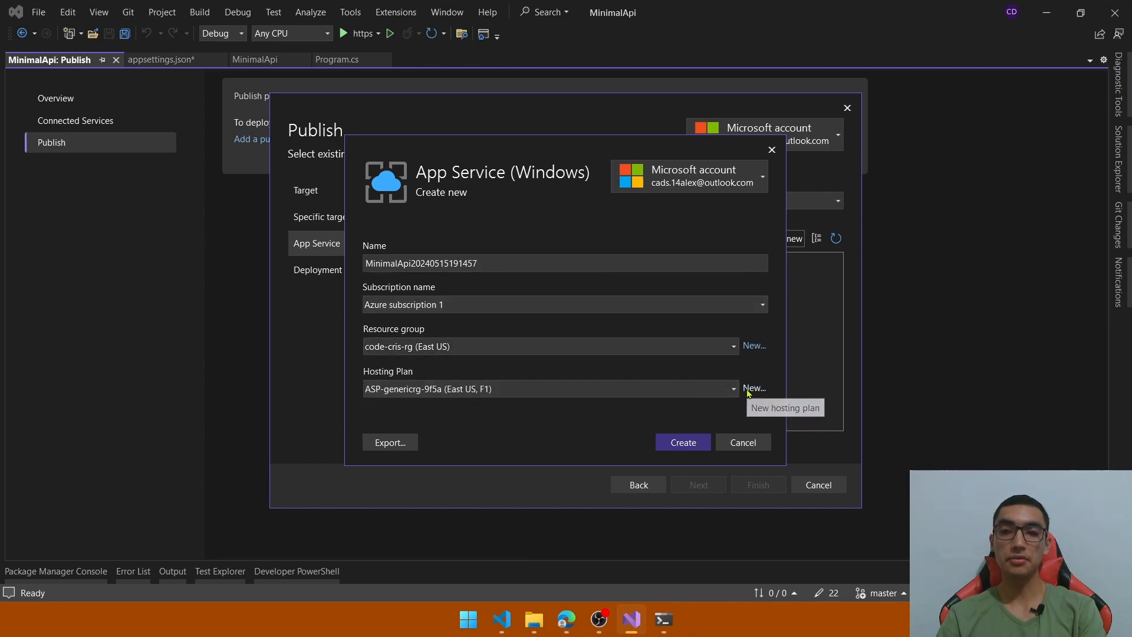
pyautogui.click(754, 387)
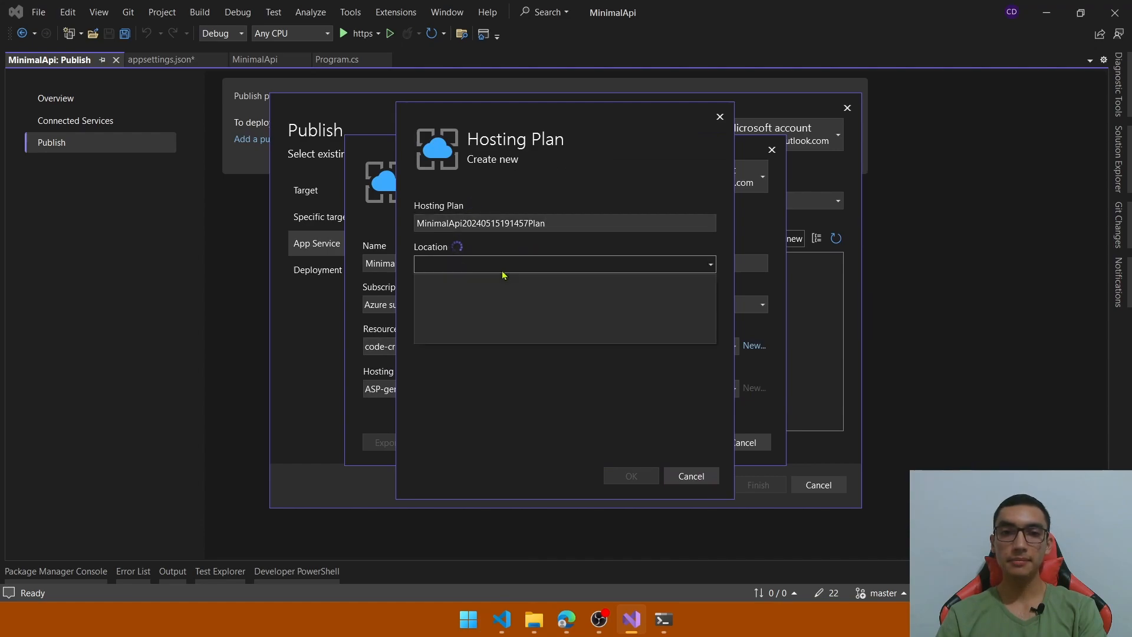
pyautogui.click(563, 305)
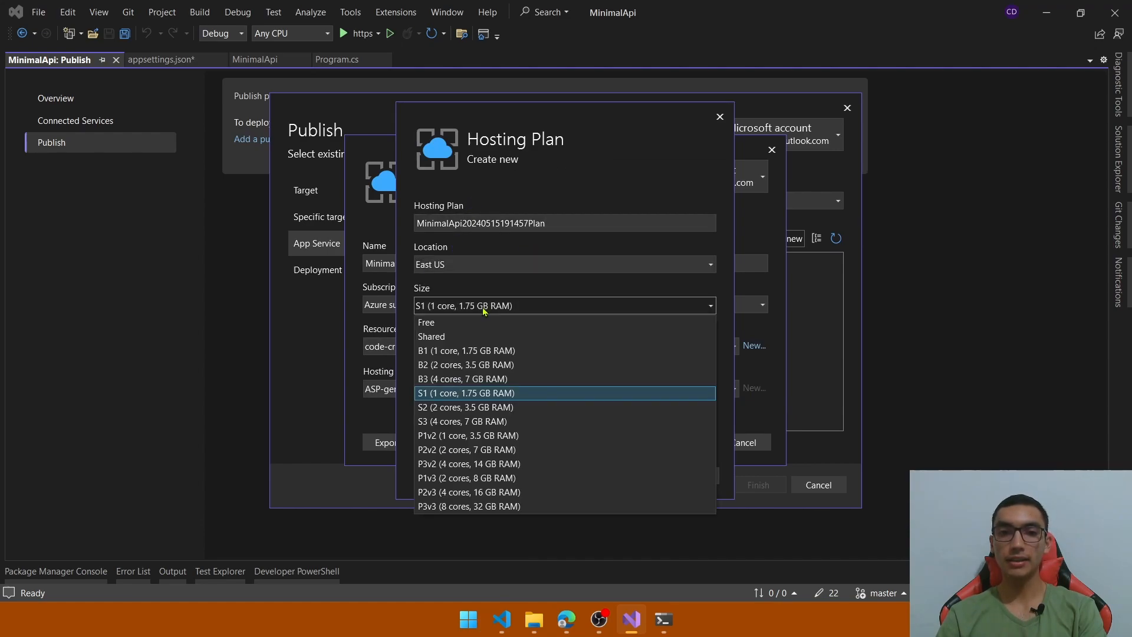
pyautogui.click(426, 322)
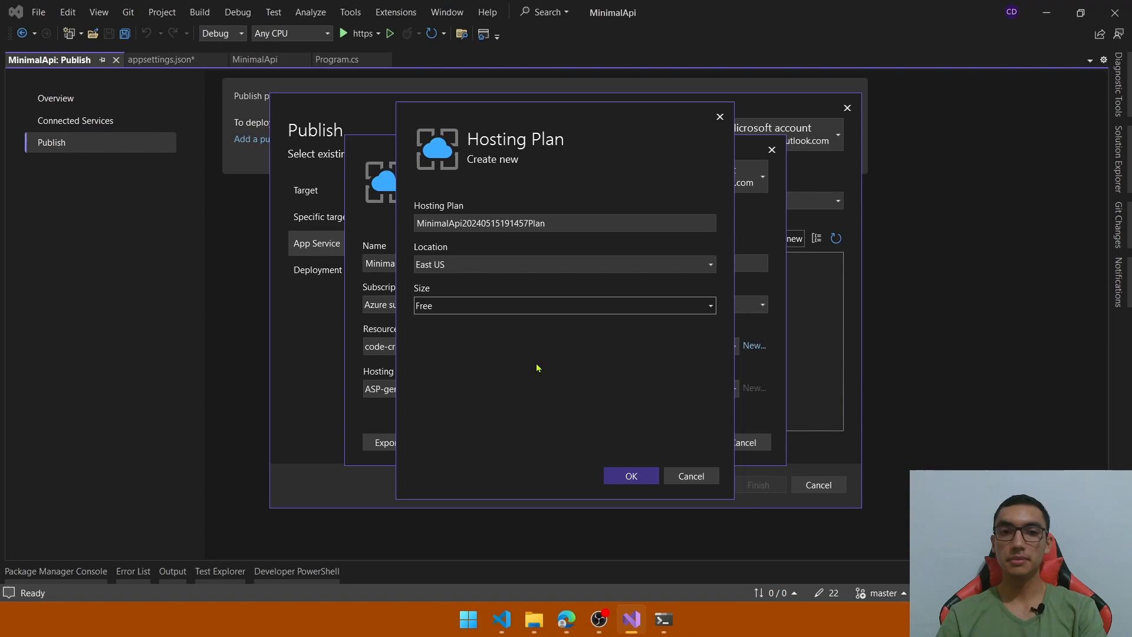
pyautogui.click(630, 475)
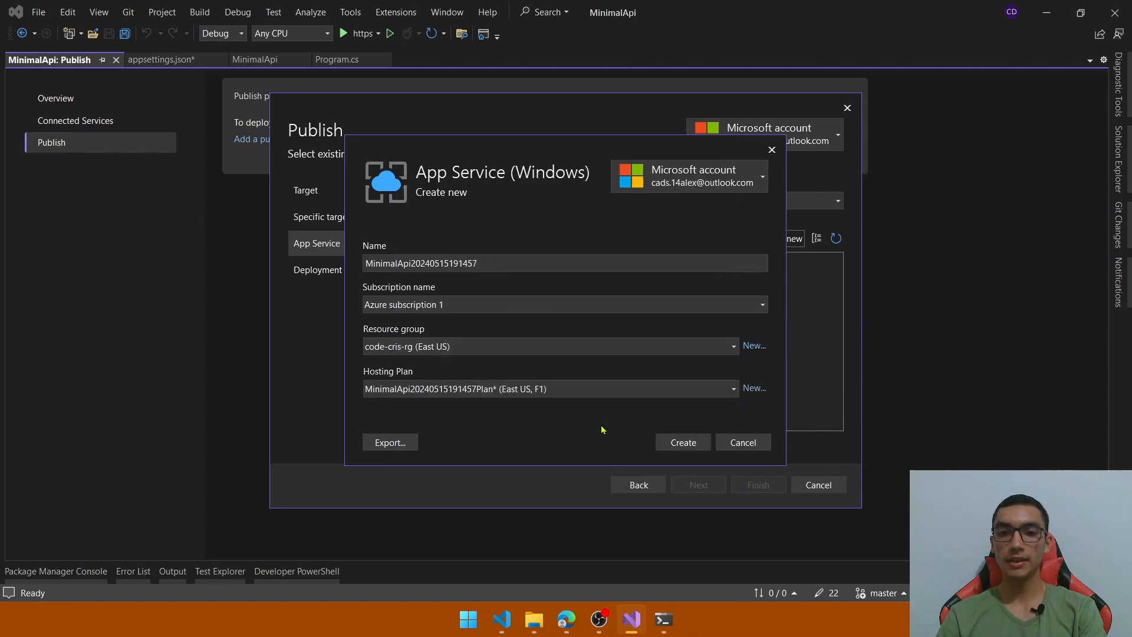
pyautogui.moveTo(682, 441)
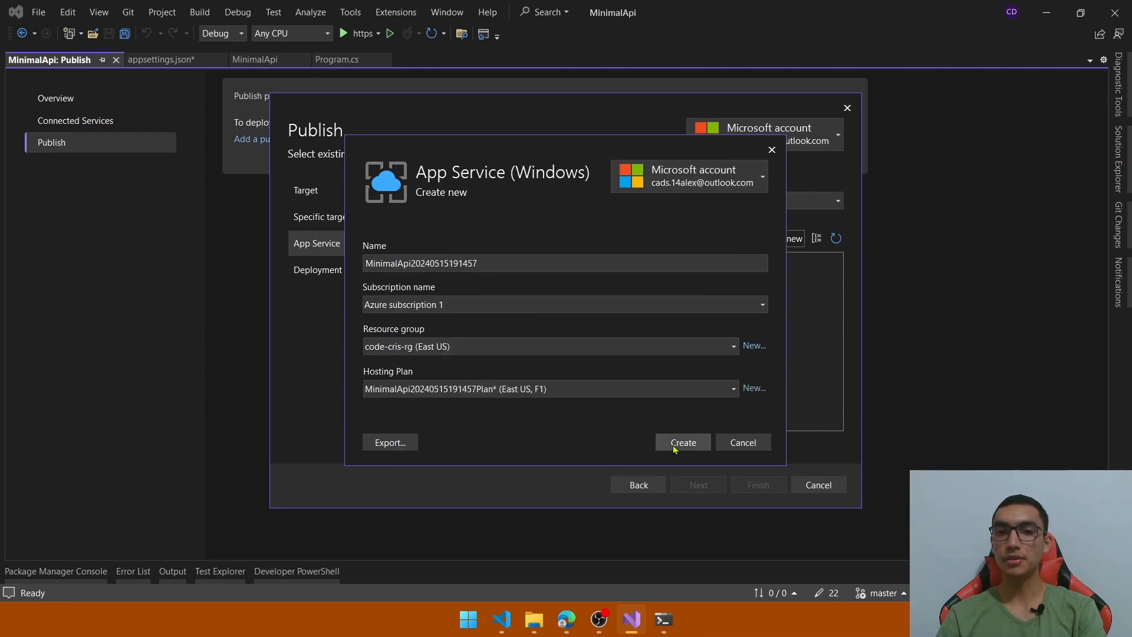
pyautogui.click(682, 442)
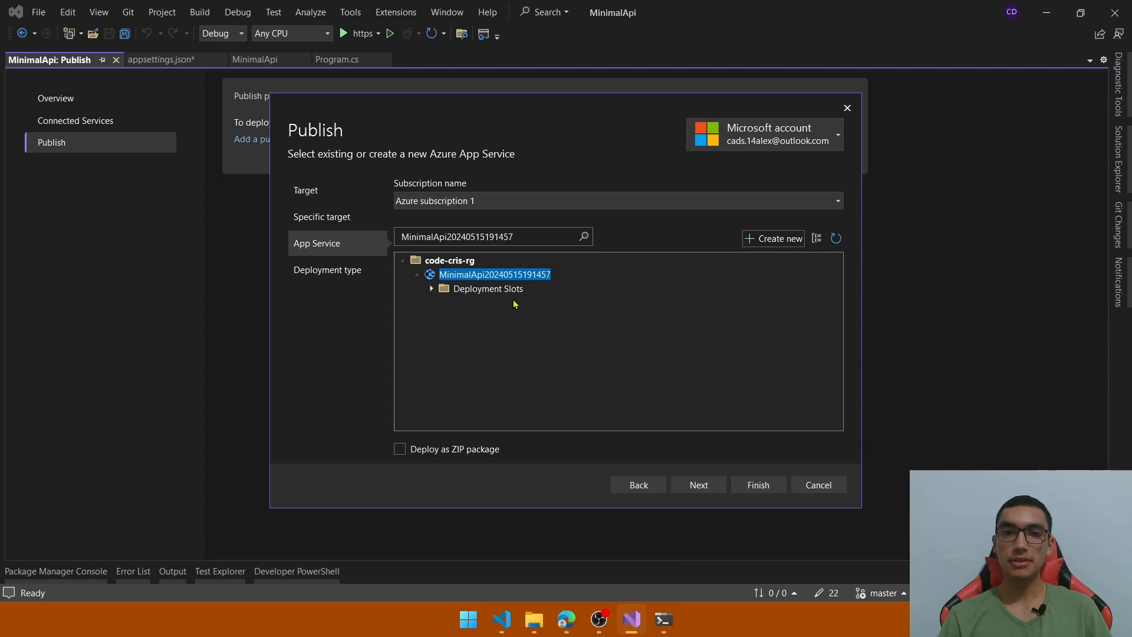
pyautogui.moveTo(596, 322)
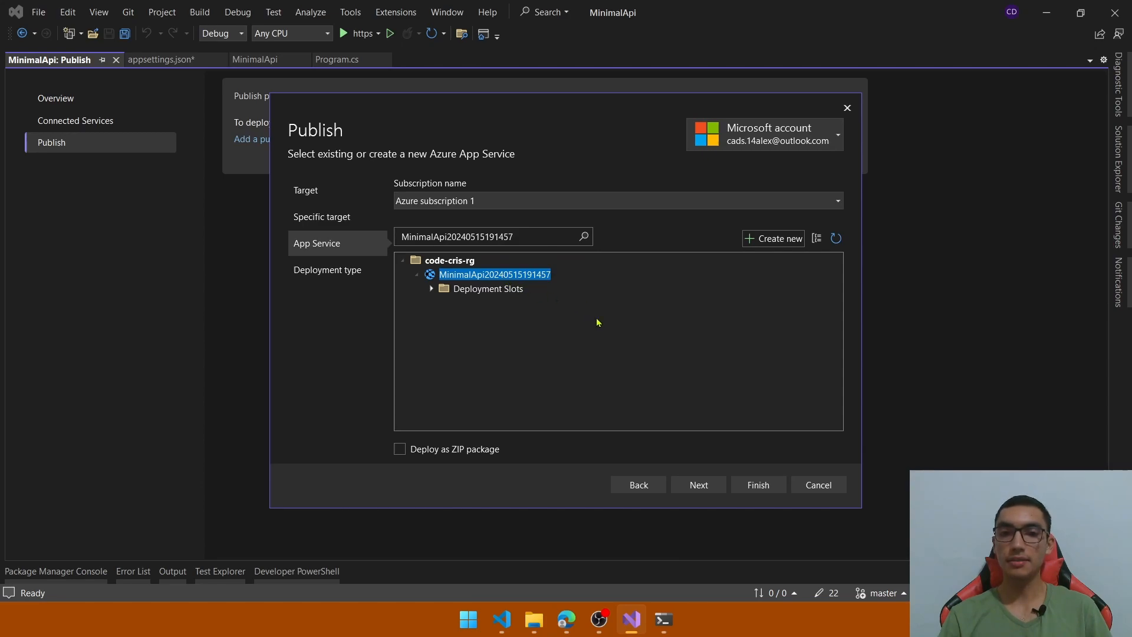
pyautogui.click(697, 485)
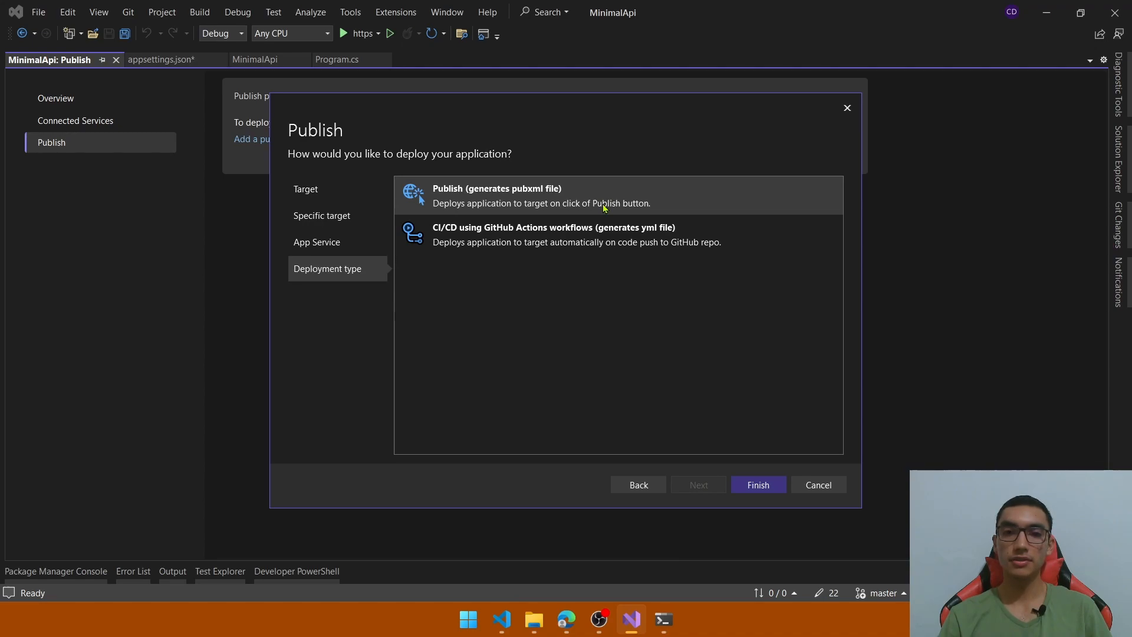
pyautogui.moveTo(636, 199)
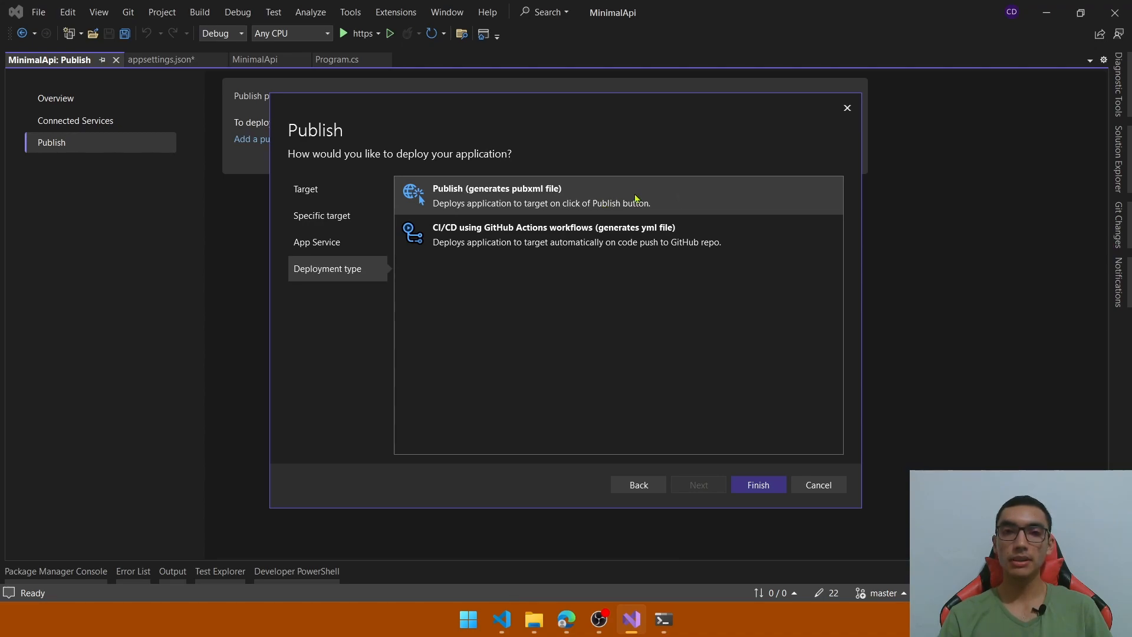
pyautogui.moveTo(637, 210)
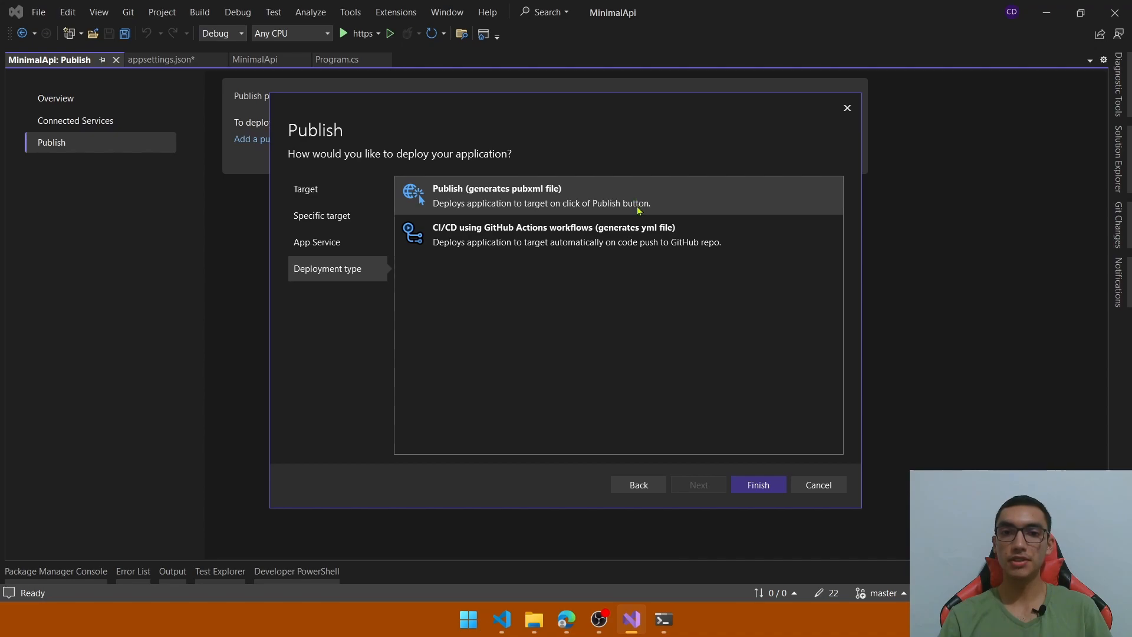
pyautogui.click(756, 484)
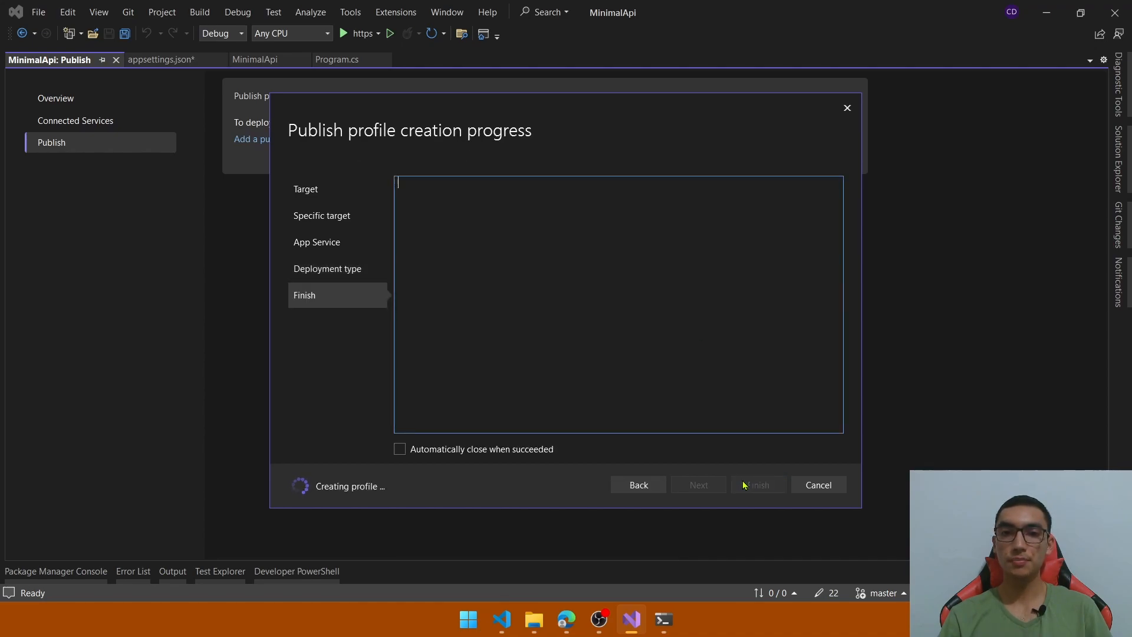
pyautogui.click(757, 485)
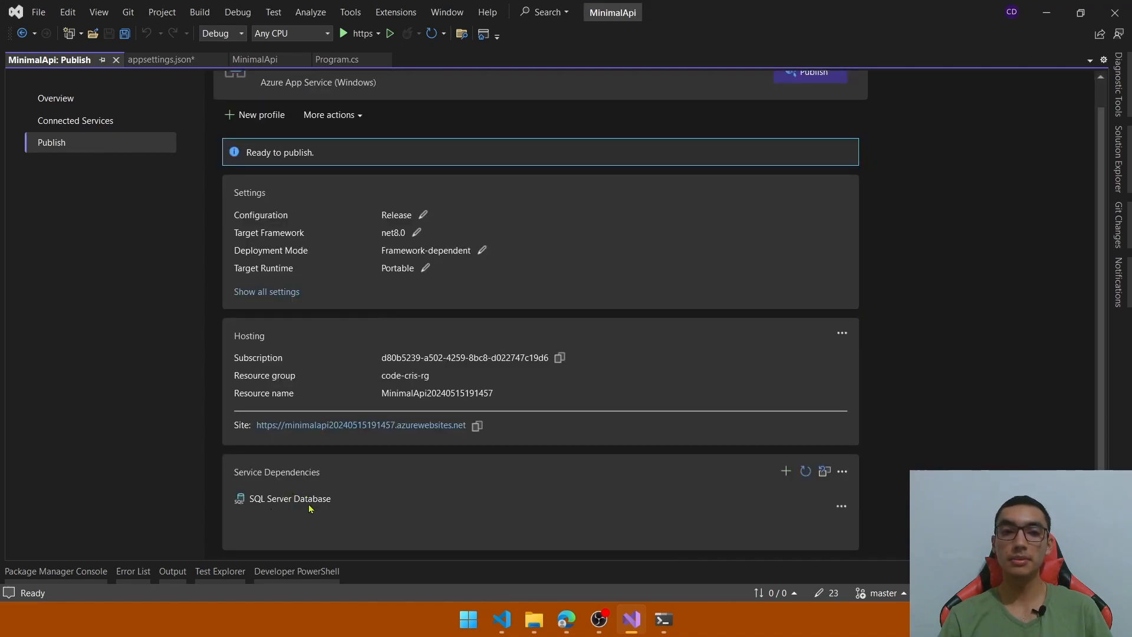
pyautogui.moveTo(409, 490)
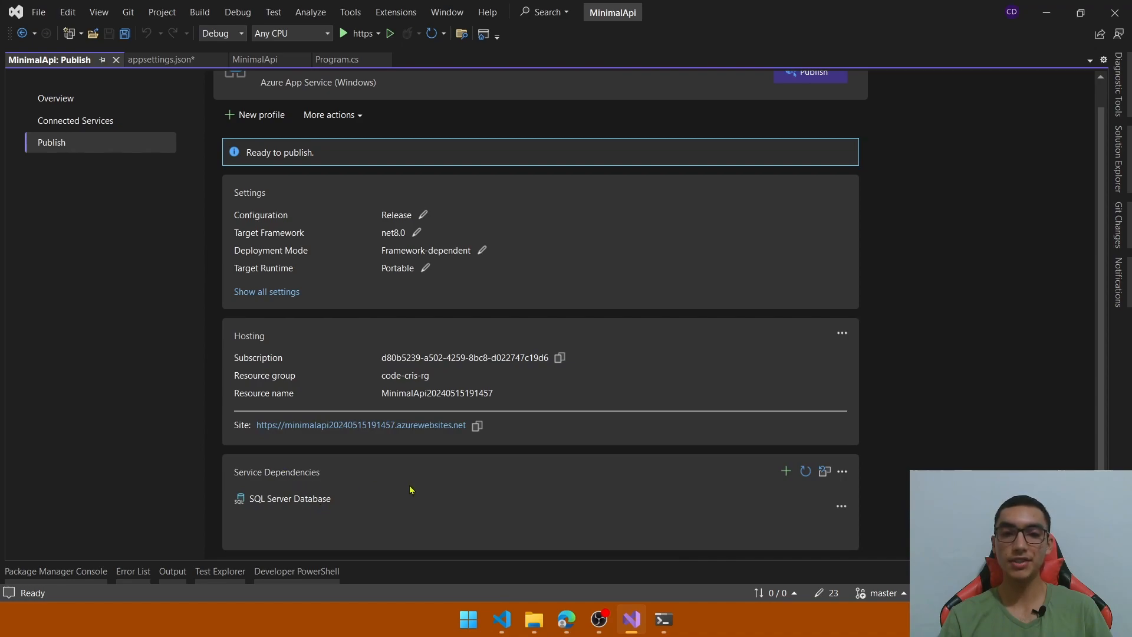
pyautogui.moveTo(785, 471)
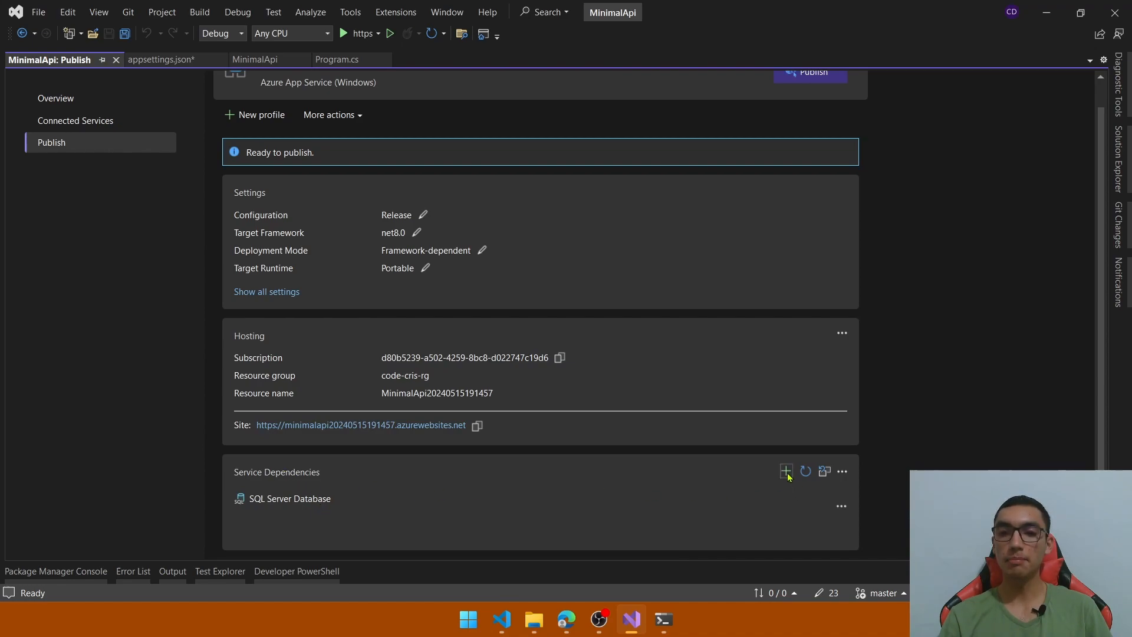
# Choose Azure SQL Database from the Service Dependencies add-dependency list
pyautogui.click(785, 472)
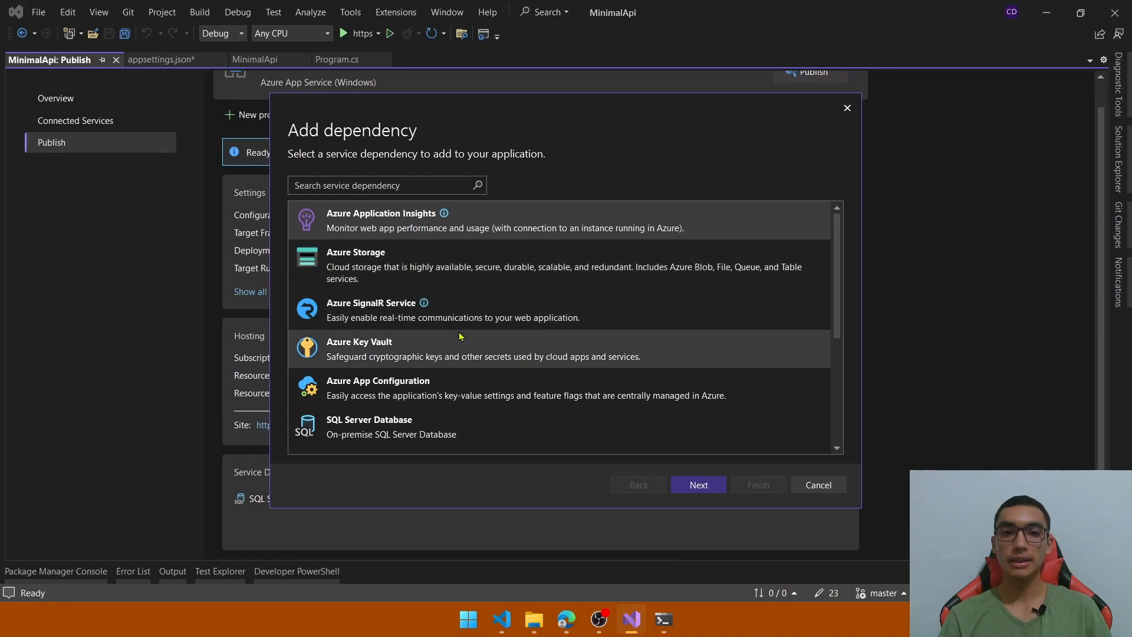
pyautogui.scroll(-3)
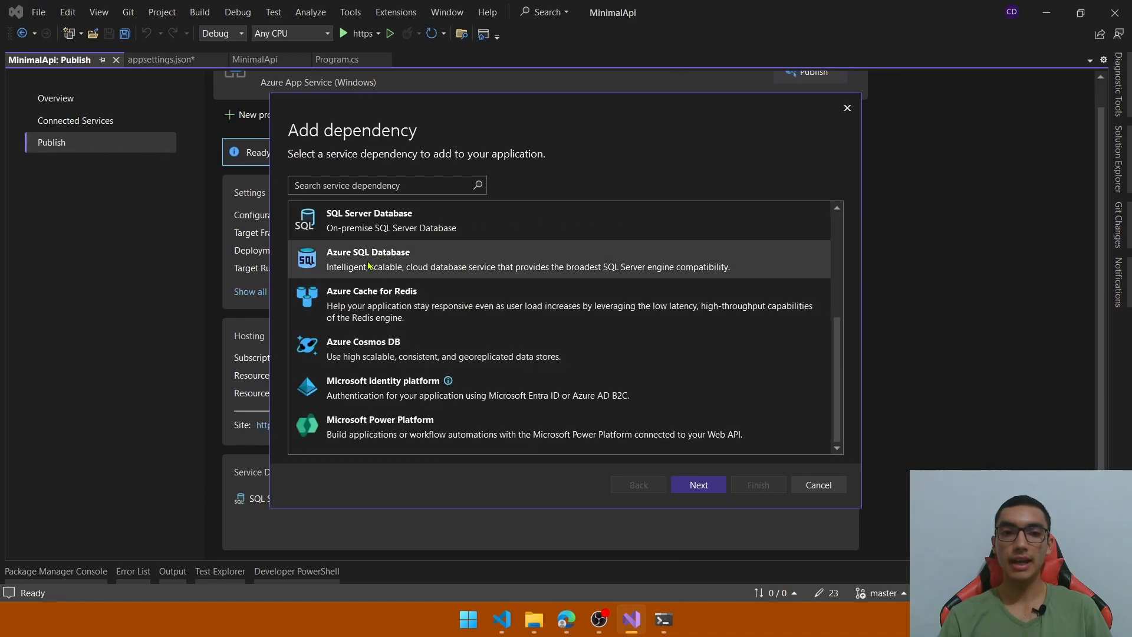
pyautogui.click(697, 484)
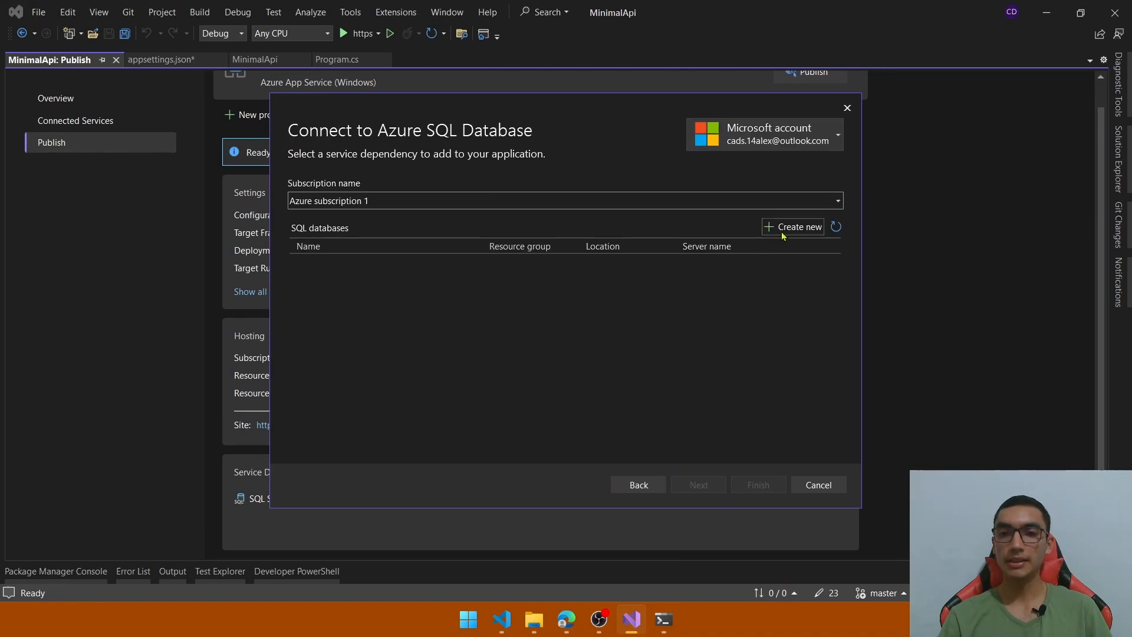
# Create MinimalApi_database on a new East US server minimalapi-databasedbserver in code-cris-rg
pyautogui.click(791, 225)
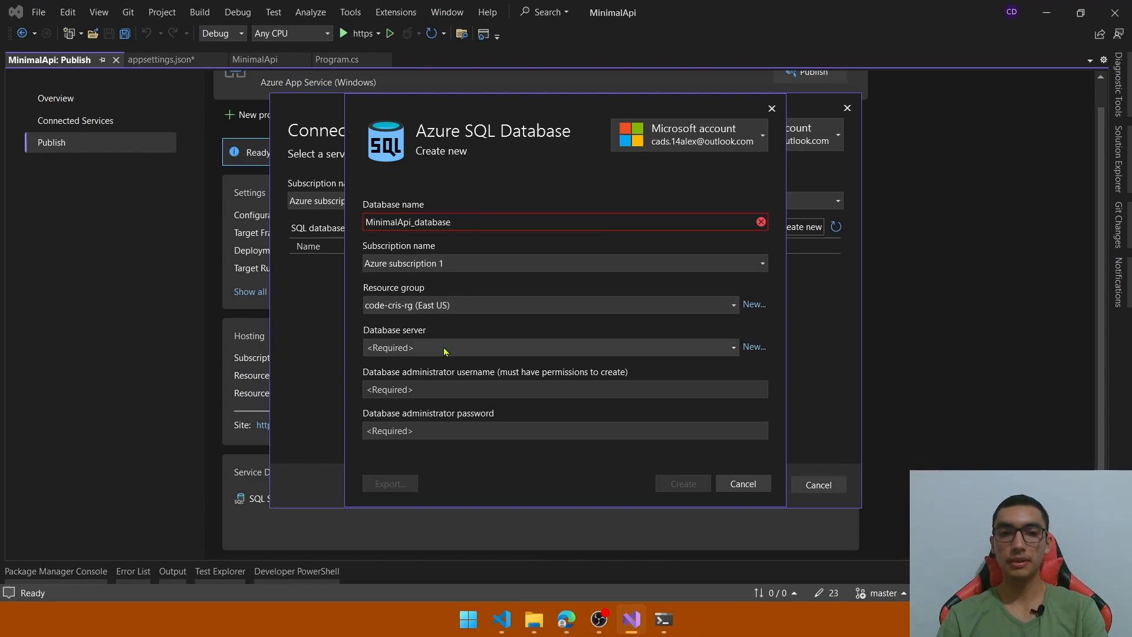
pyautogui.moveTo(753, 347)
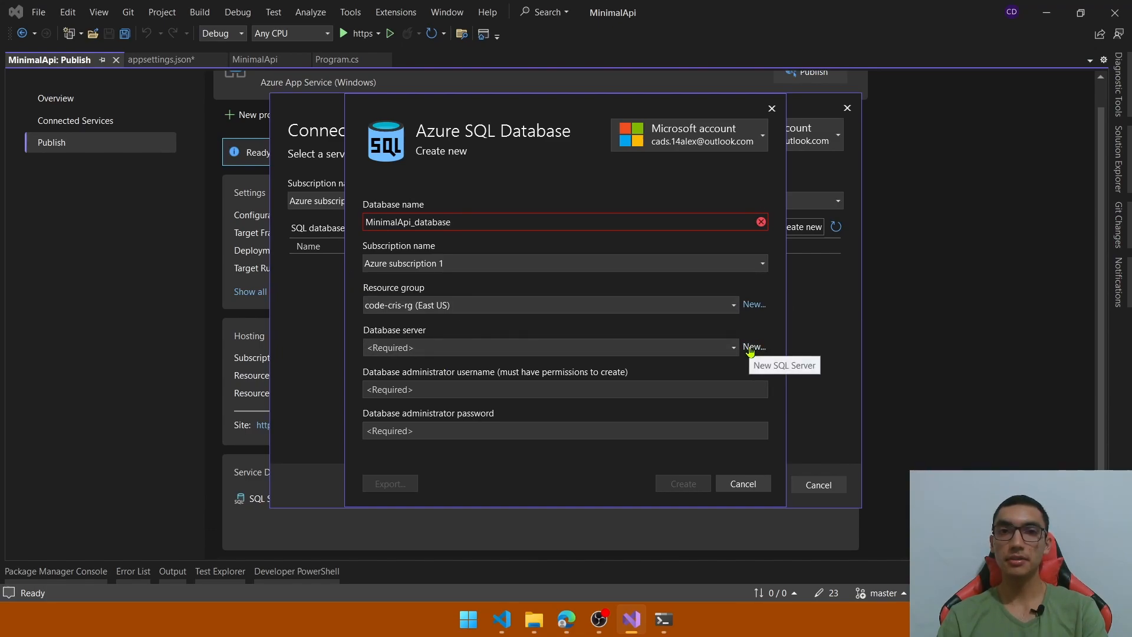
pyautogui.click(752, 347)
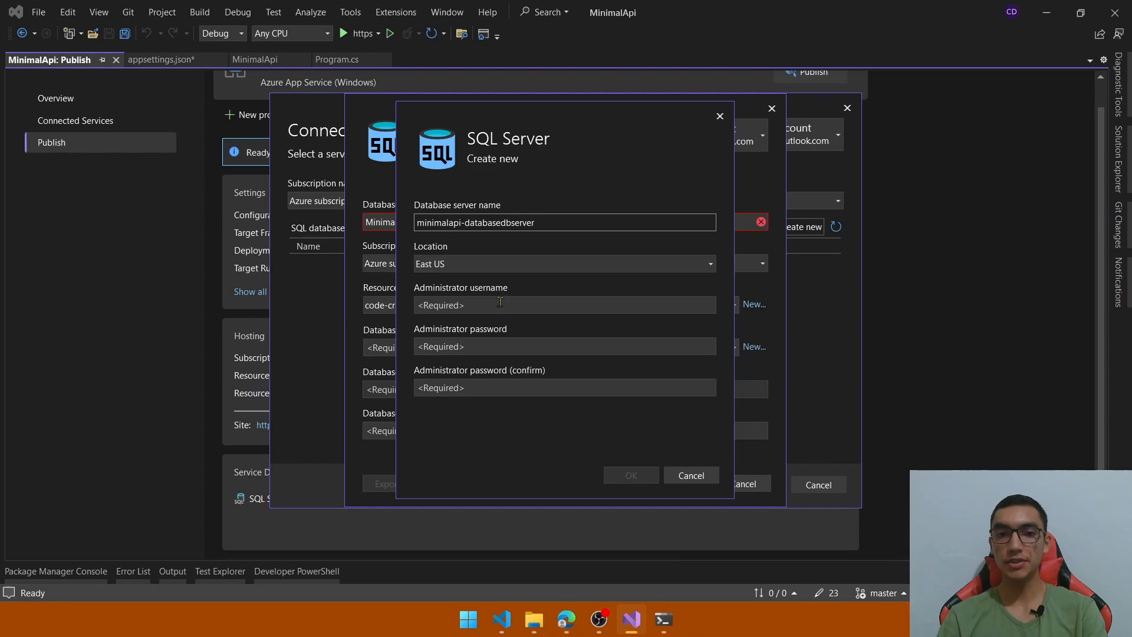
pyautogui.write('db')
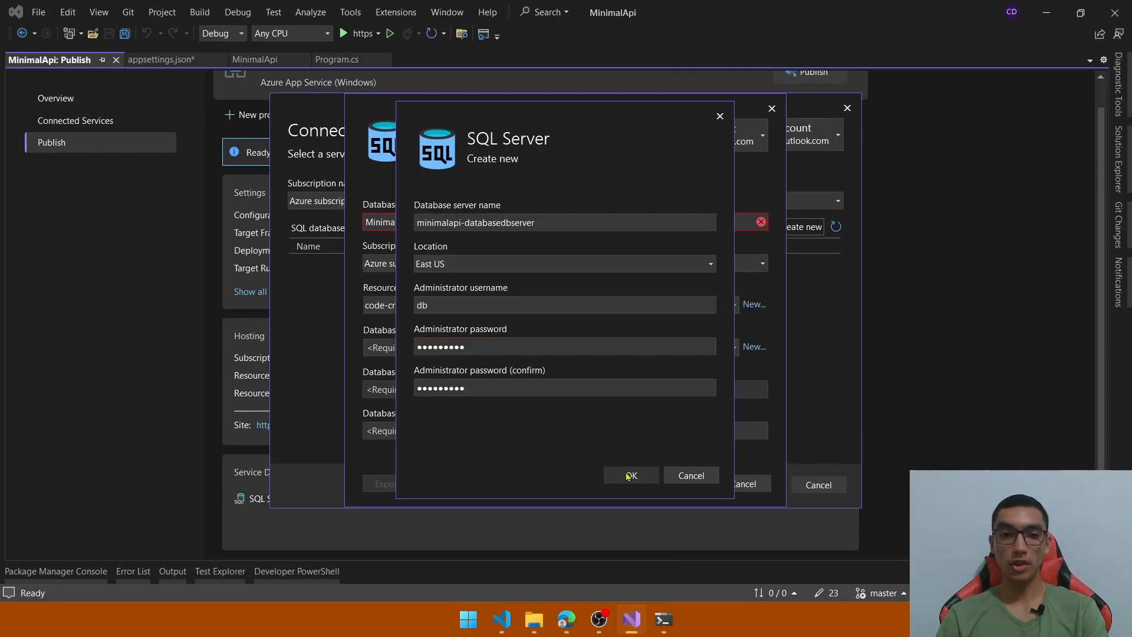
pyautogui.click(630, 475)
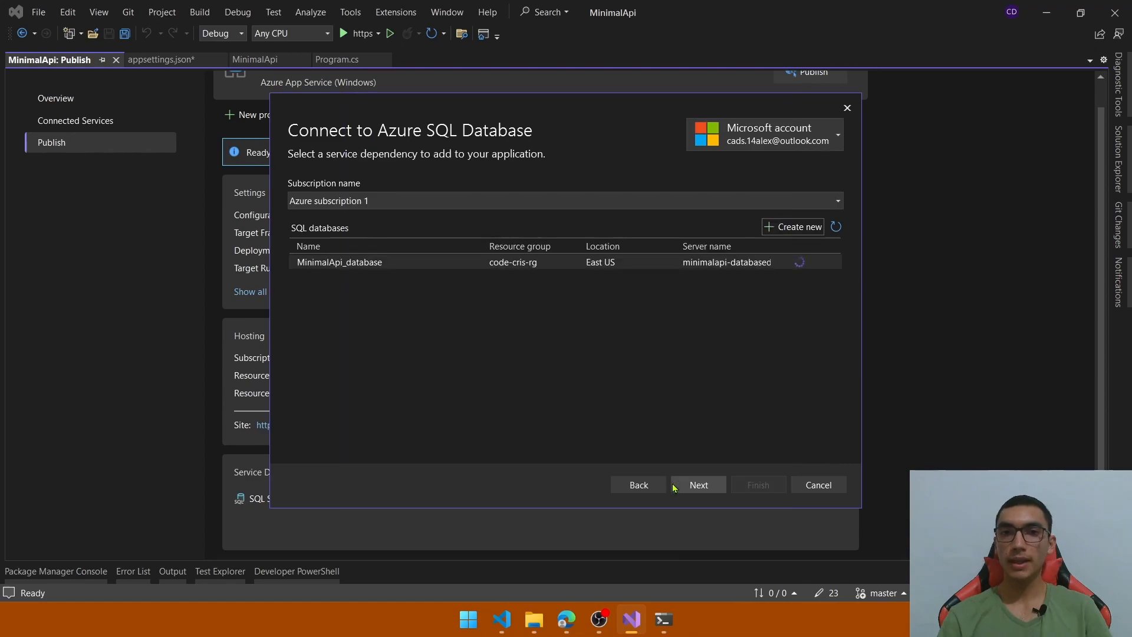
pyautogui.moveTo(720, 373)
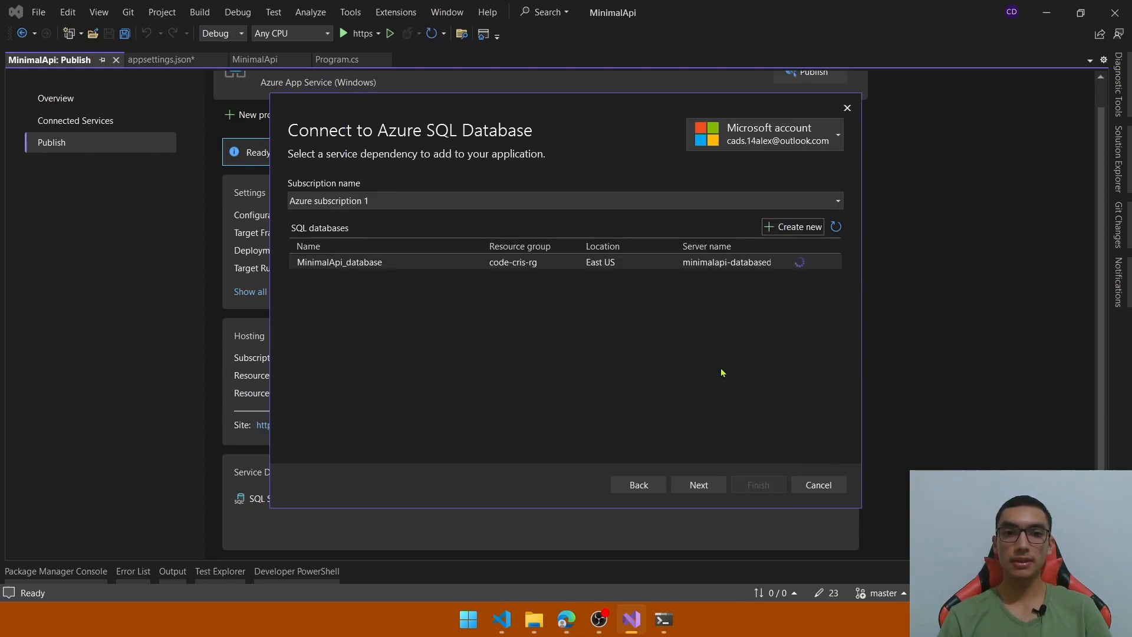
pyautogui.moveTo(698, 485)
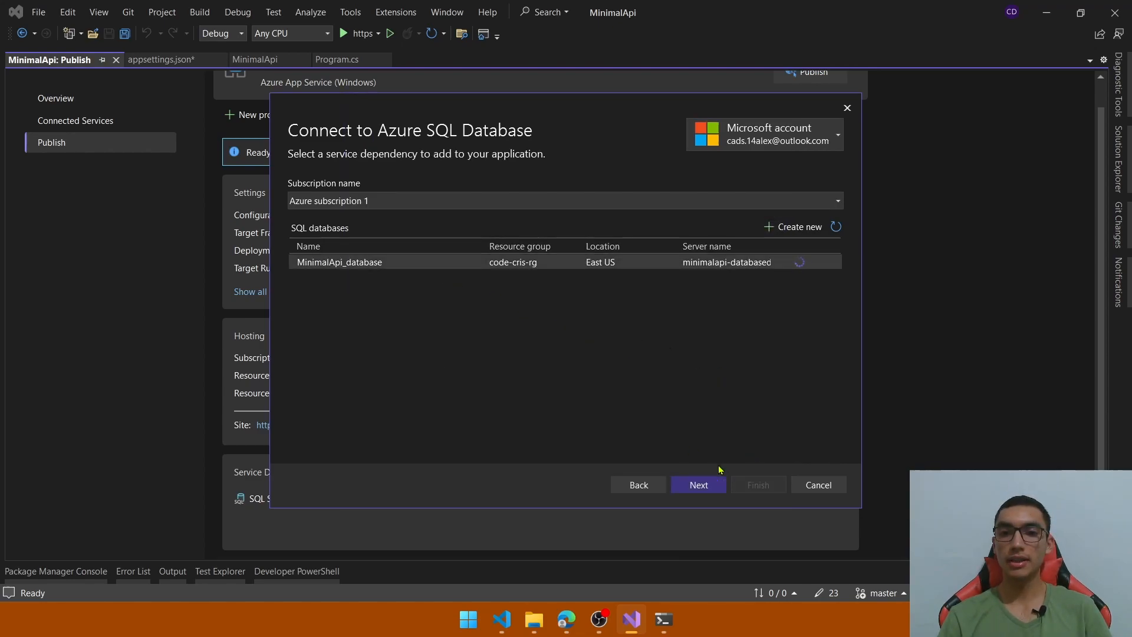
# Name the connection string SqlServer with user db, saving its value nowhere, and copy the secret
pyautogui.click(698, 484)
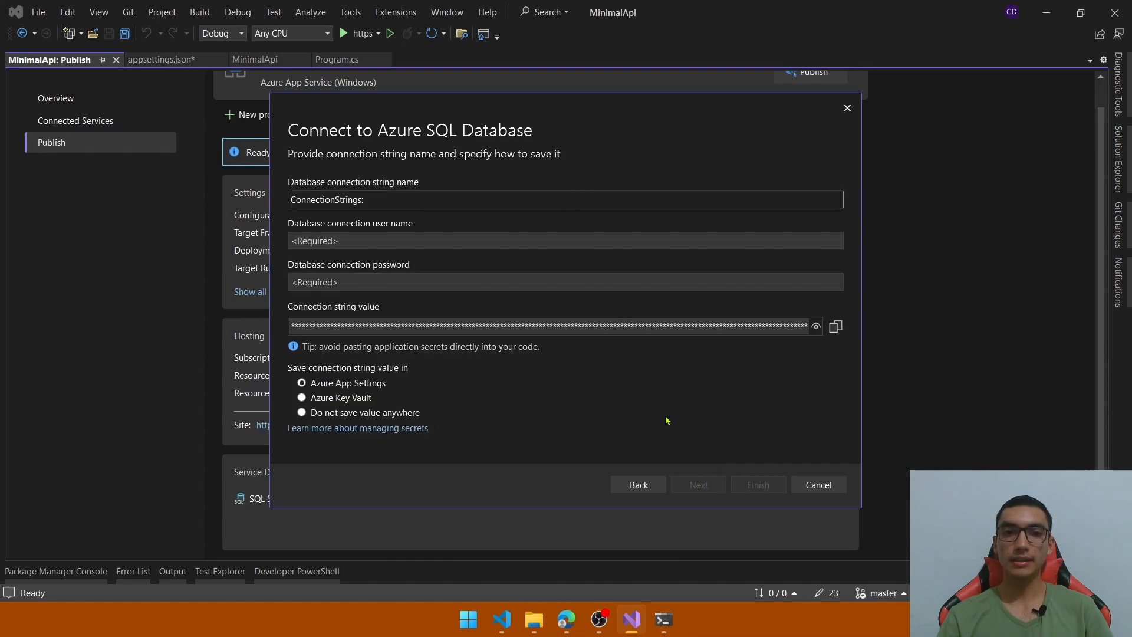
pyautogui.write('Sq')
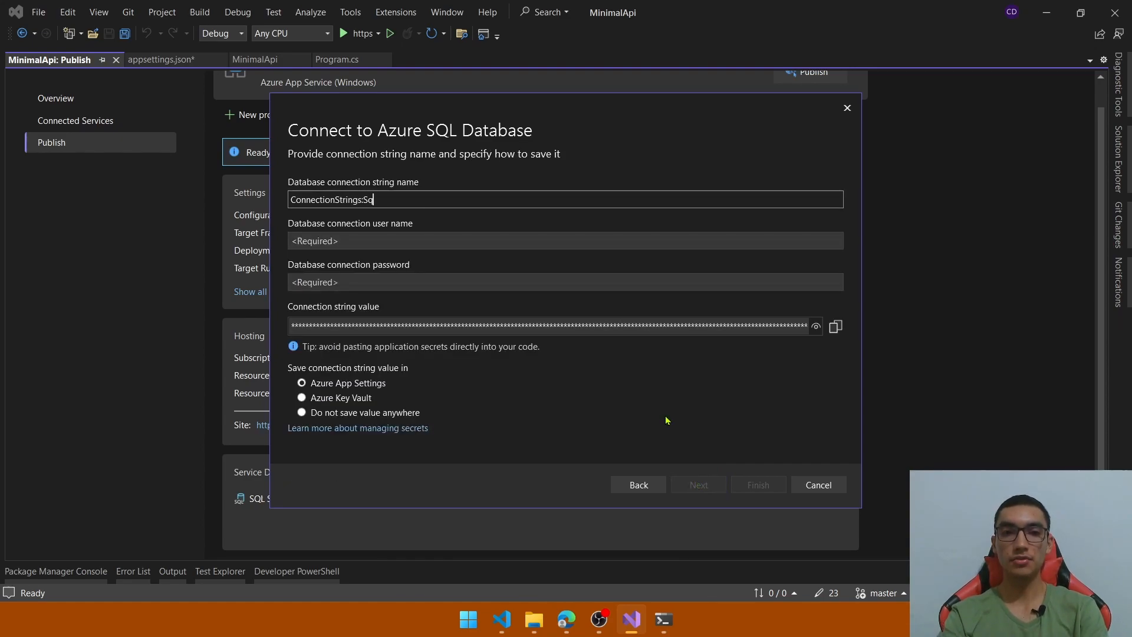
pyautogui.write('lServer')
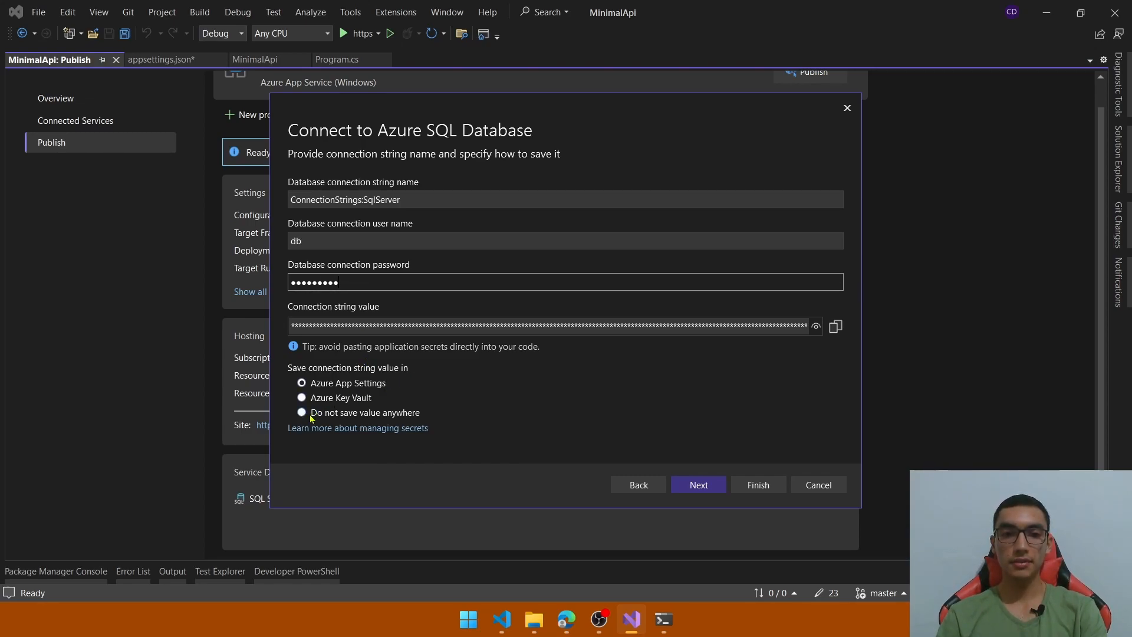
pyautogui.moveTo(402, 421)
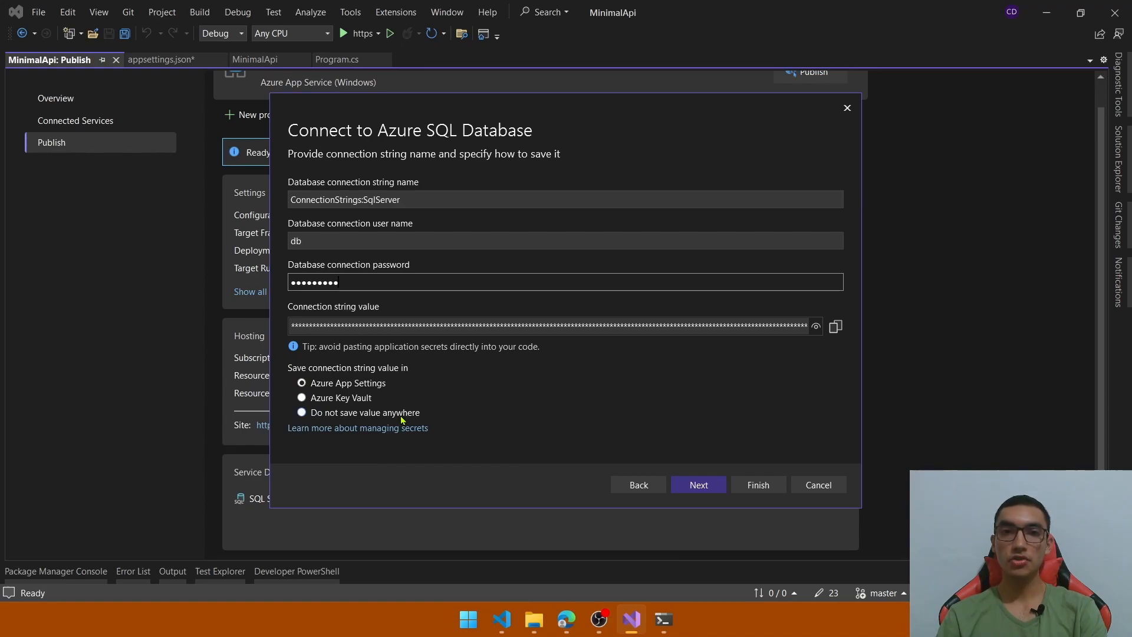
pyautogui.moveTo(373, 418)
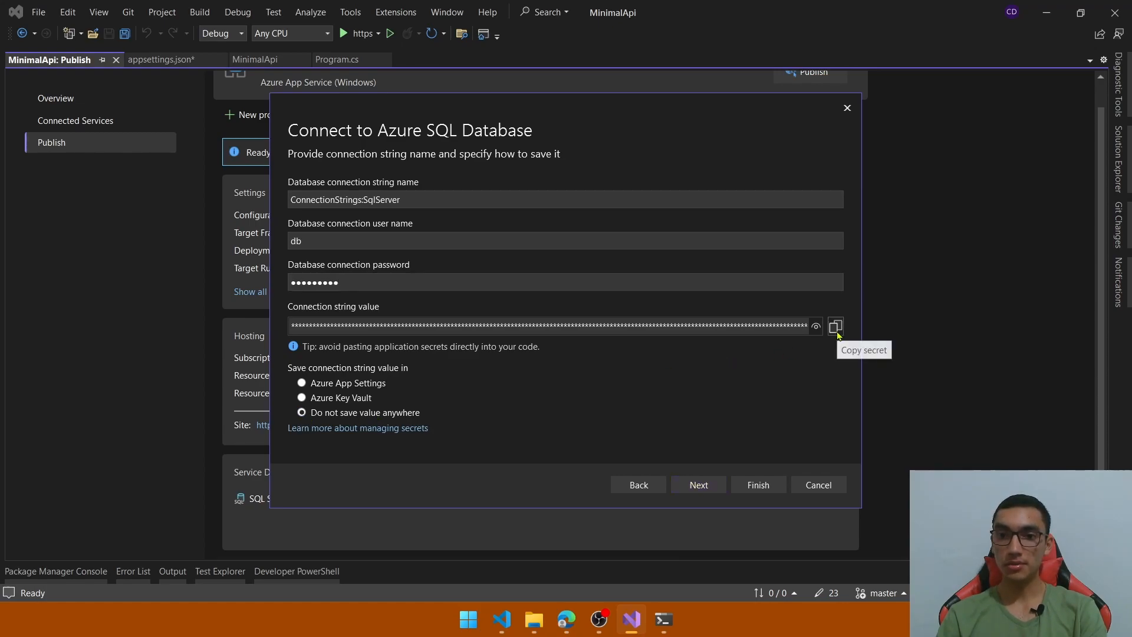
pyautogui.click(698, 485)
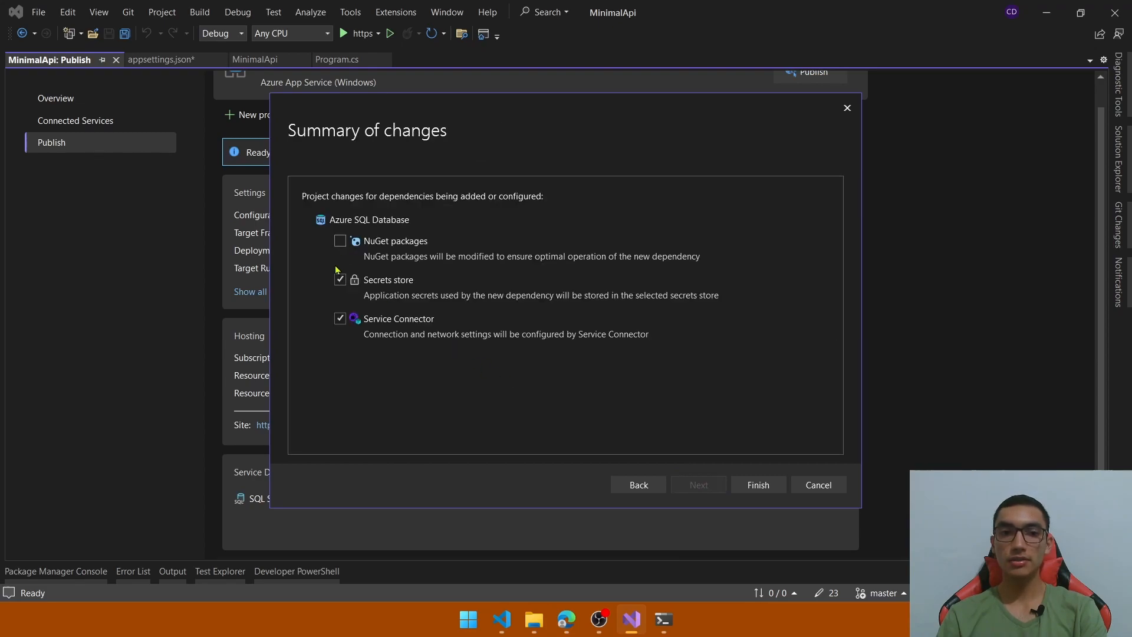
# Finish the MinimalApi_database dependency without a secrets store and close the progress dialog
pyautogui.click(340, 279)
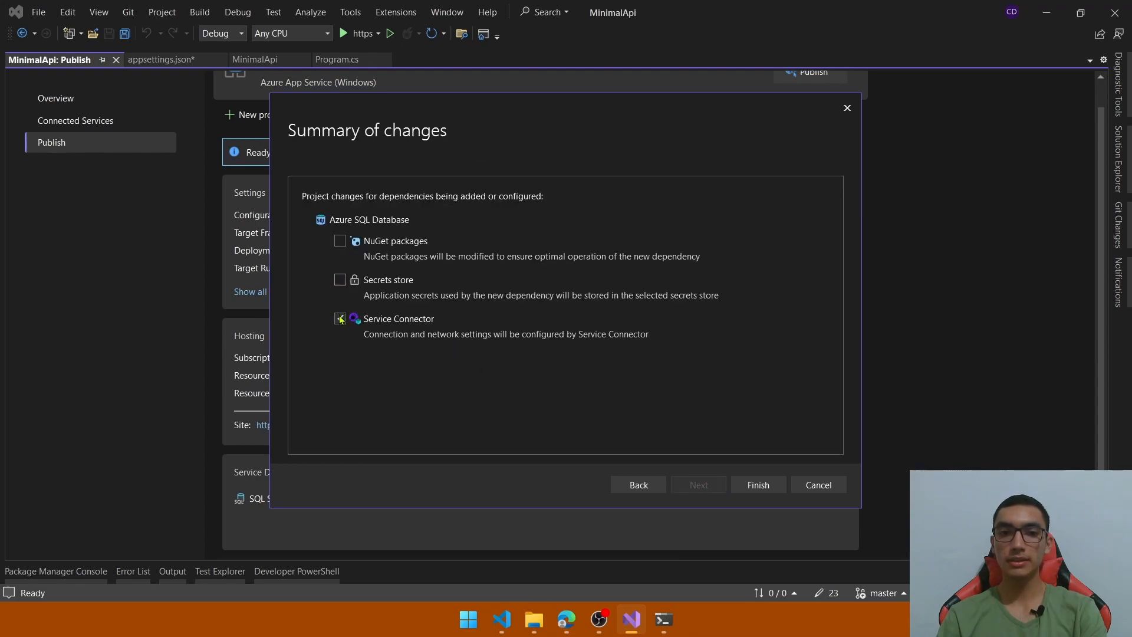
pyautogui.click(757, 485)
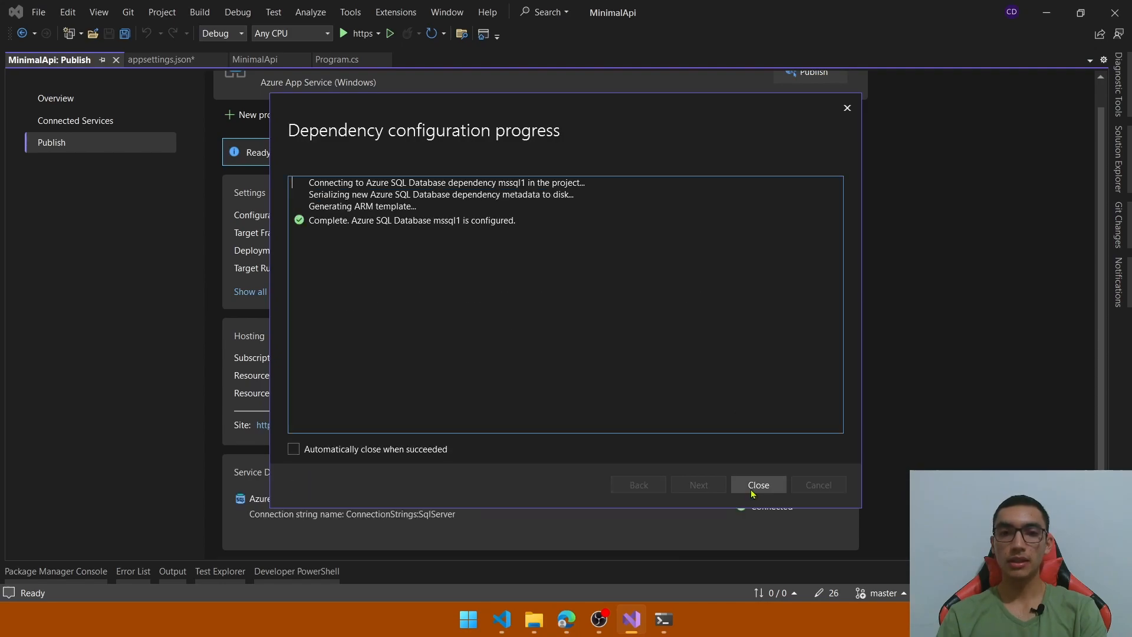
pyautogui.click(757, 485)
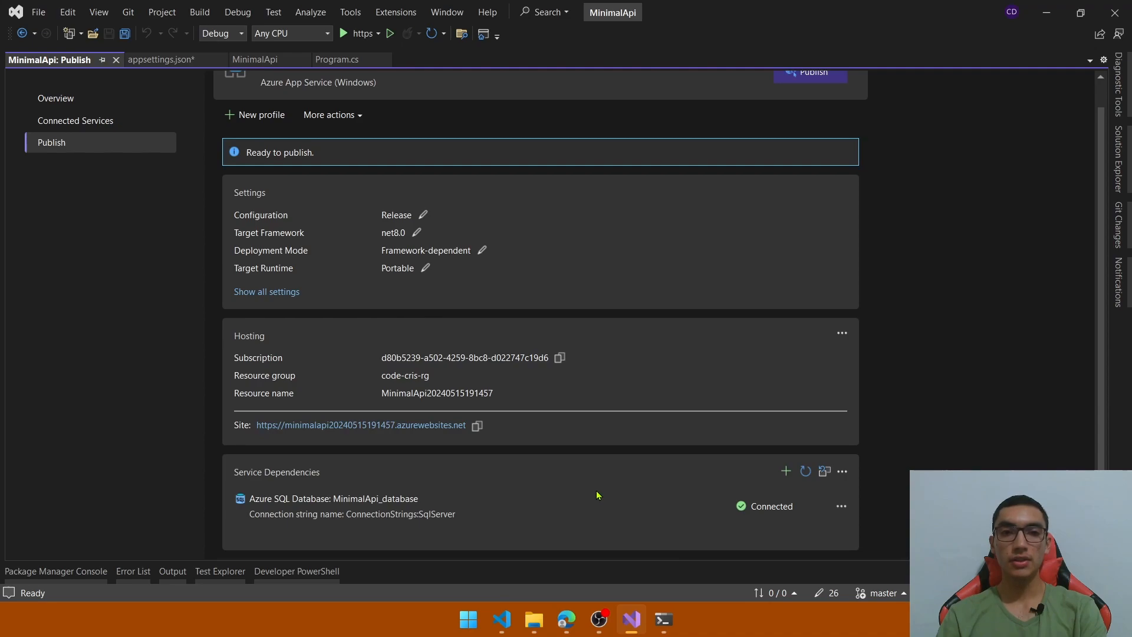
pyautogui.scroll(3)
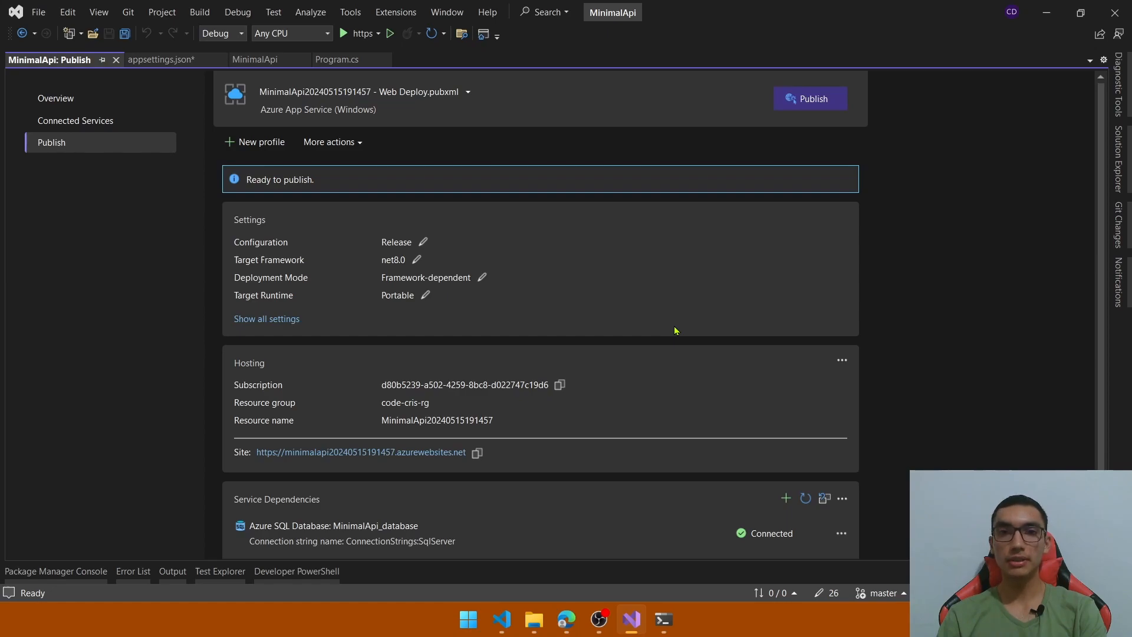
pyautogui.moveTo(565, 618)
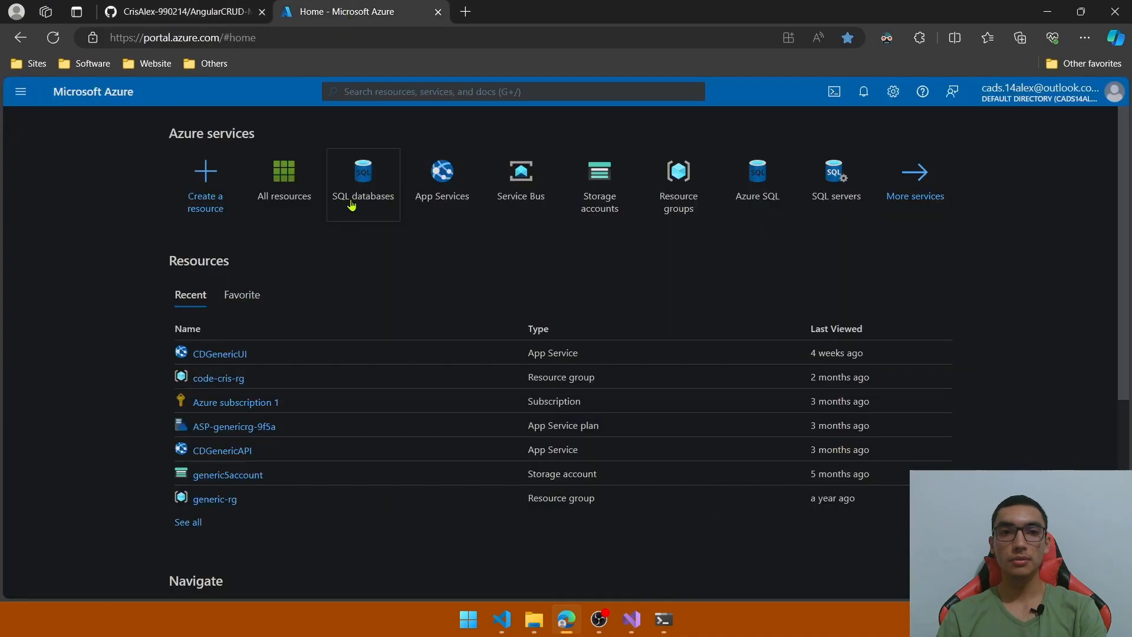
pyautogui.moveTo(377, 259)
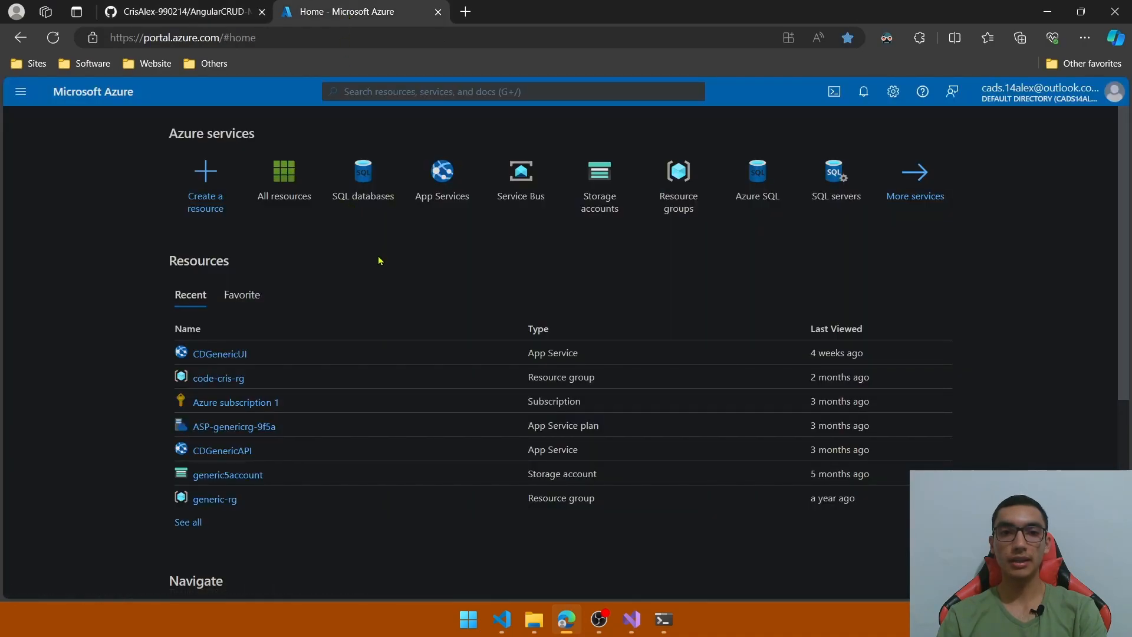
pyautogui.click(441, 171)
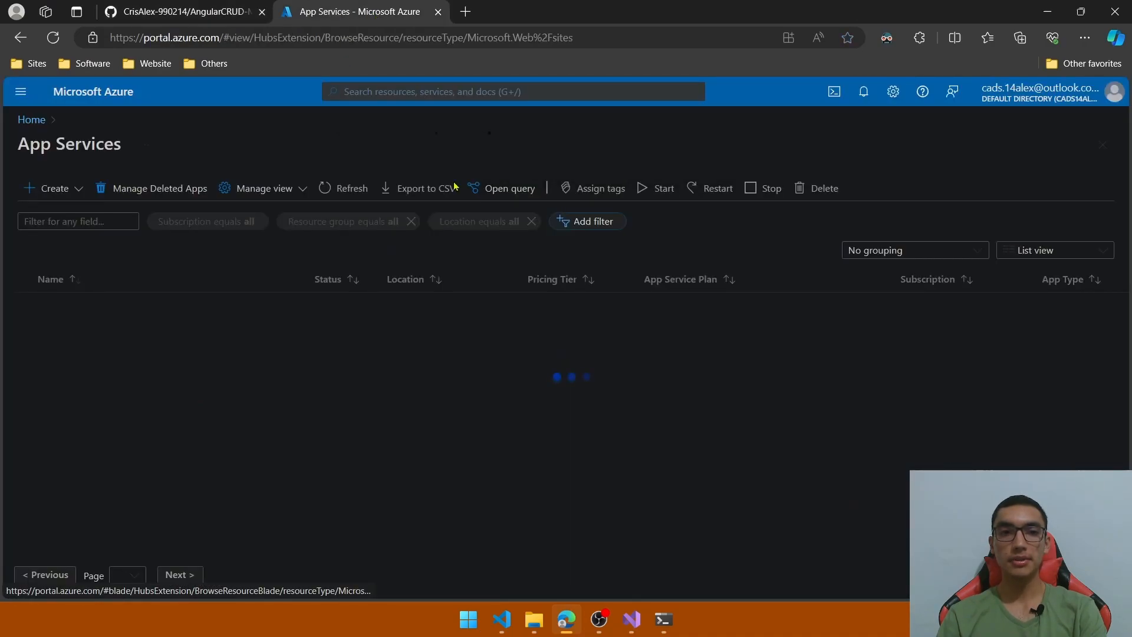
pyautogui.click(99, 314)
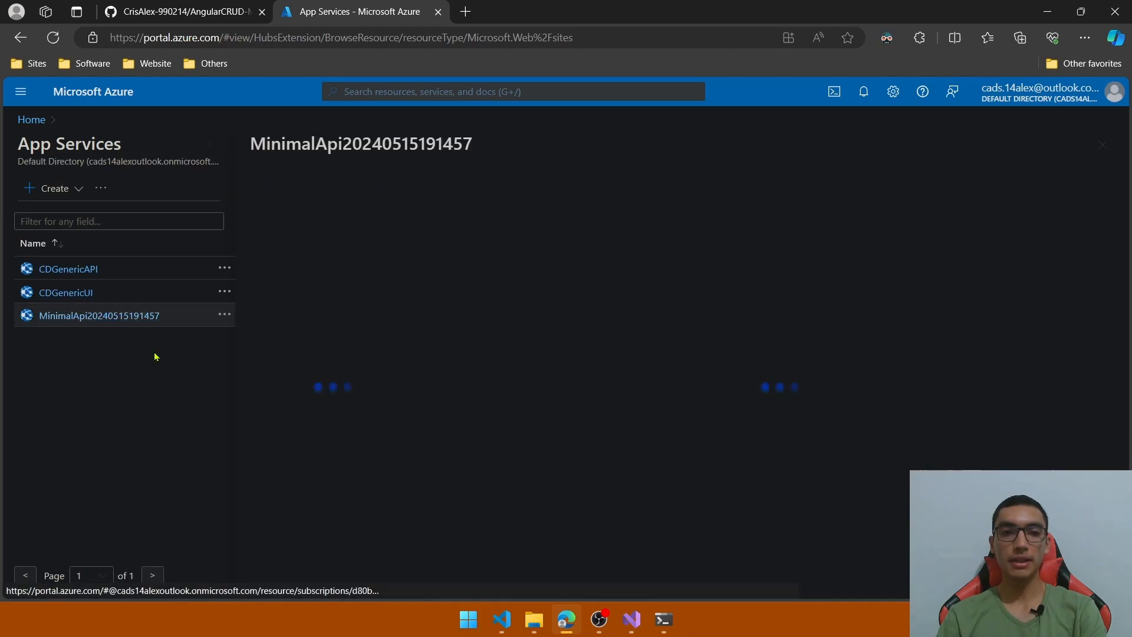
pyautogui.click(98, 316)
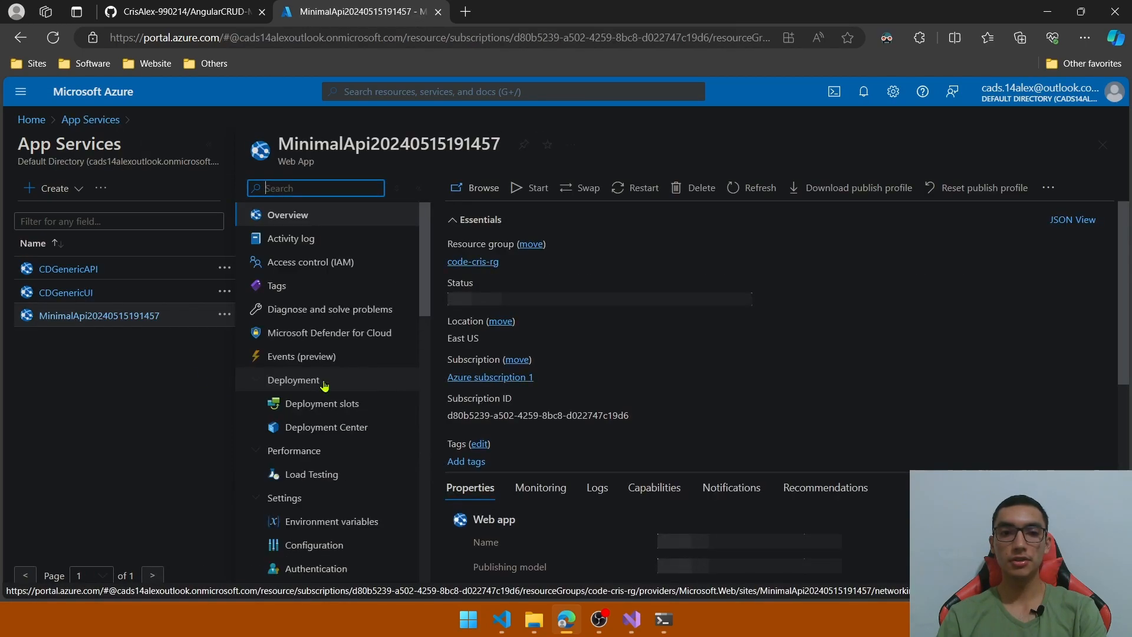
pyautogui.click(332, 521)
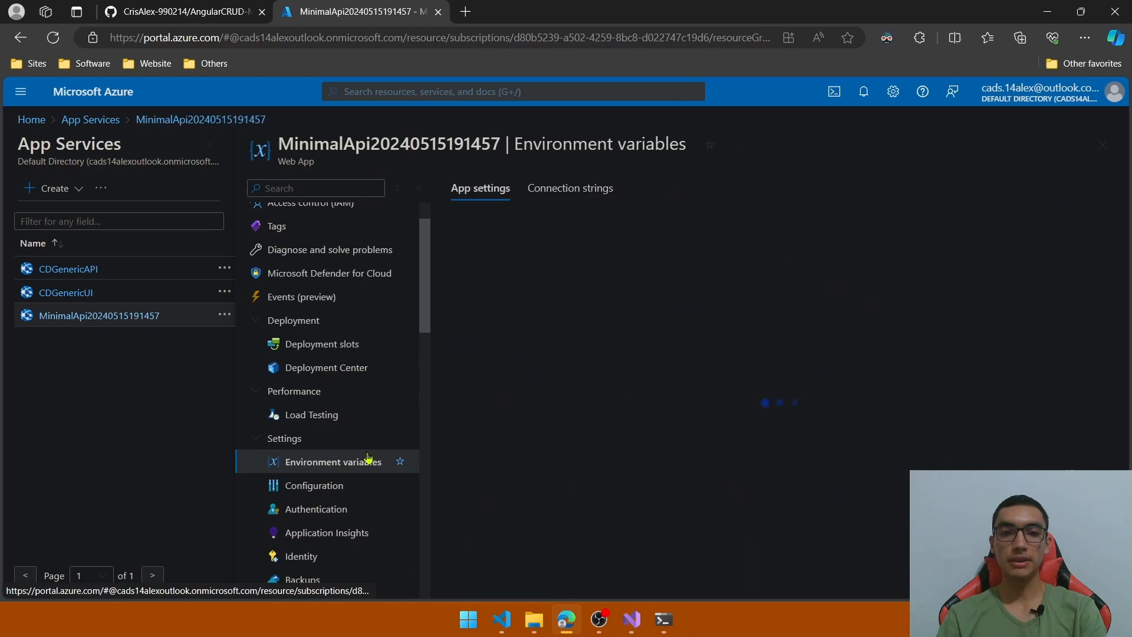
pyautogui.click(570, 188)
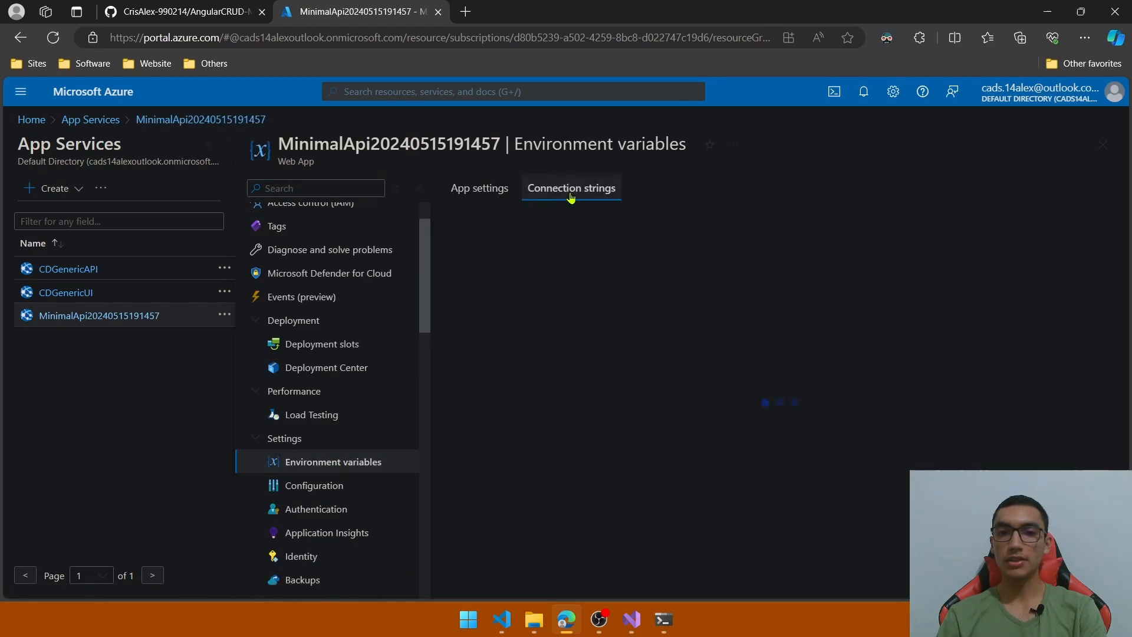
pyautogui.click(570, 187)
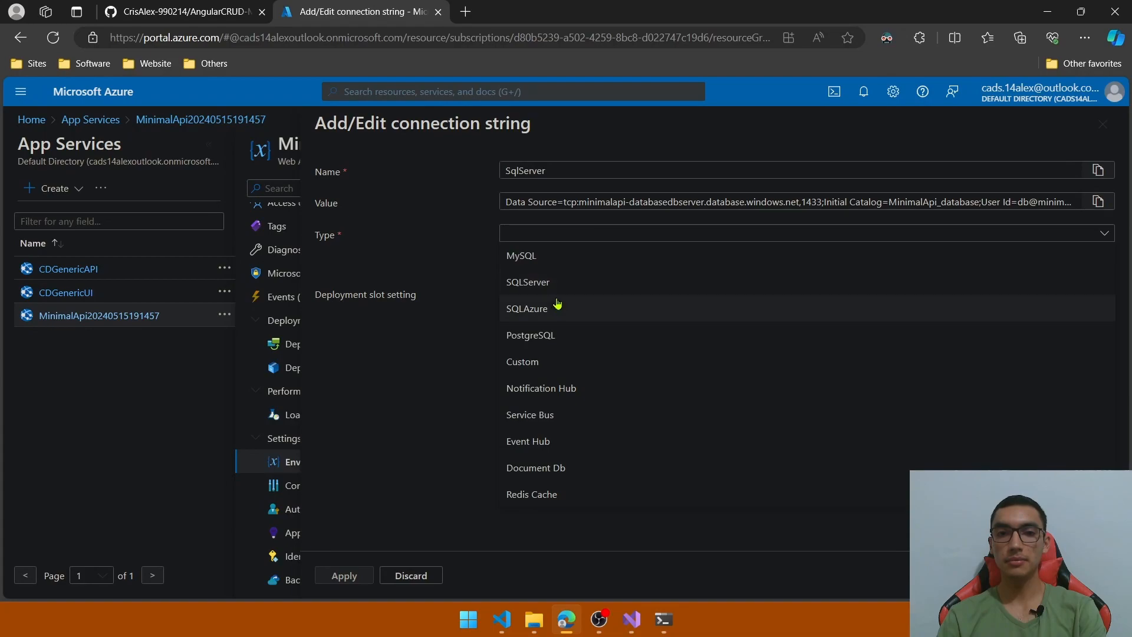
pyautogui.click(527, 308)
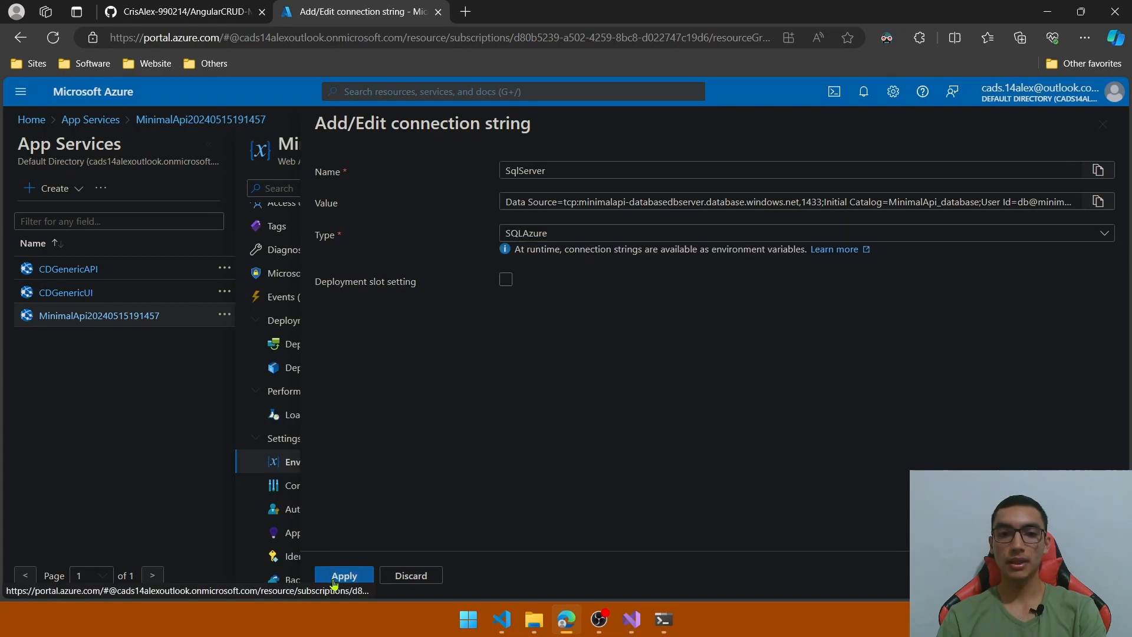
pyautogui.click(343, 575)
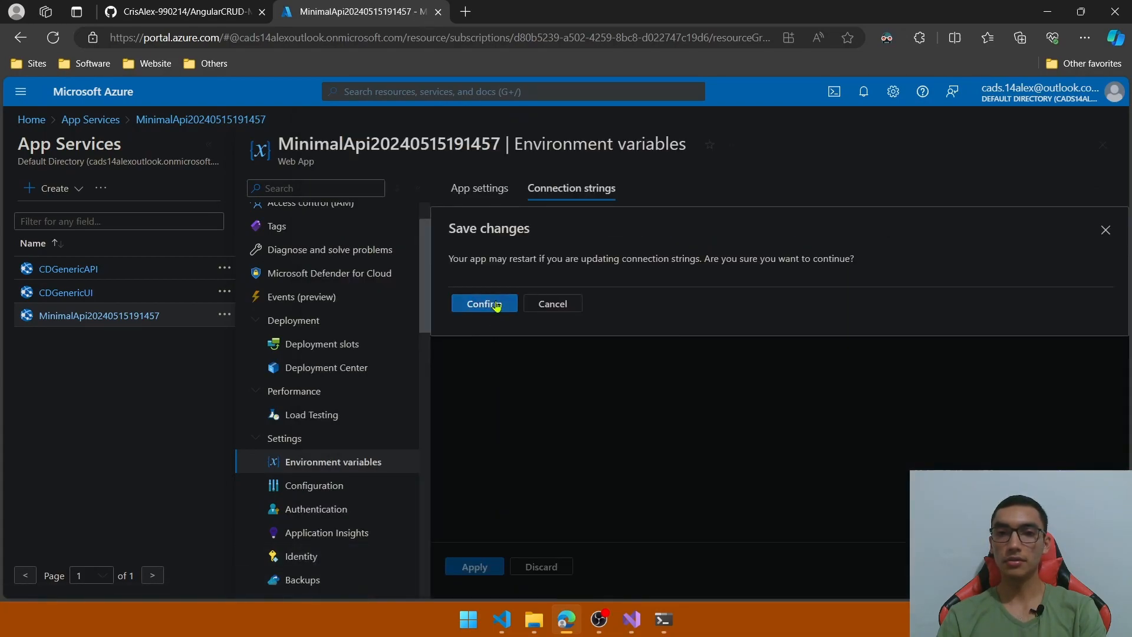
pyautogui.click(483, 303)
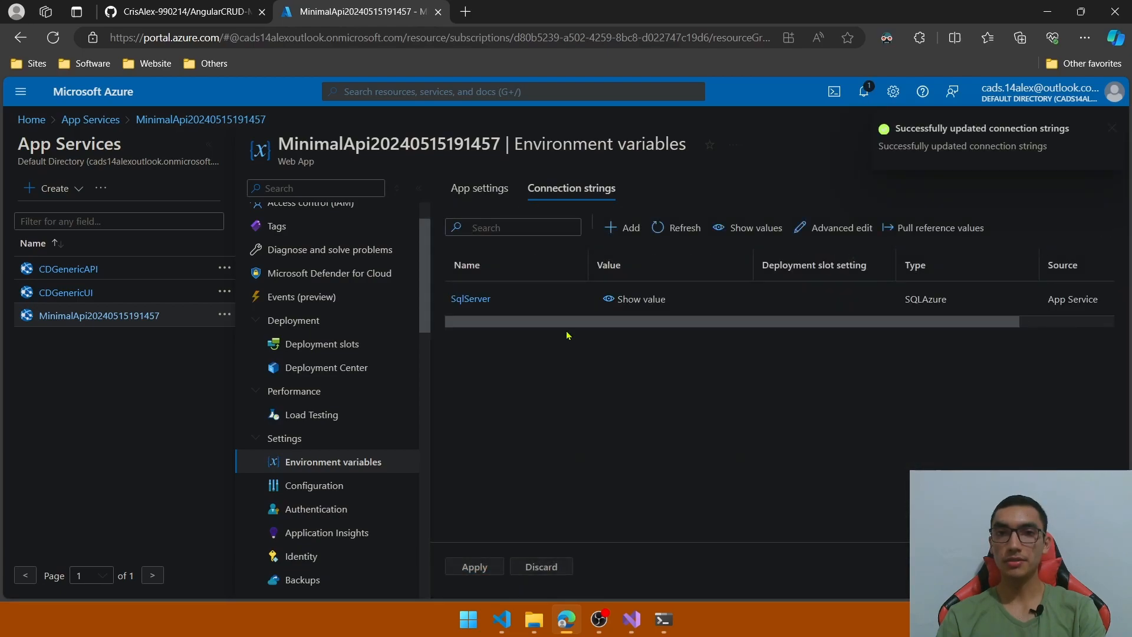
pyautogui.moveTo(609, 494)
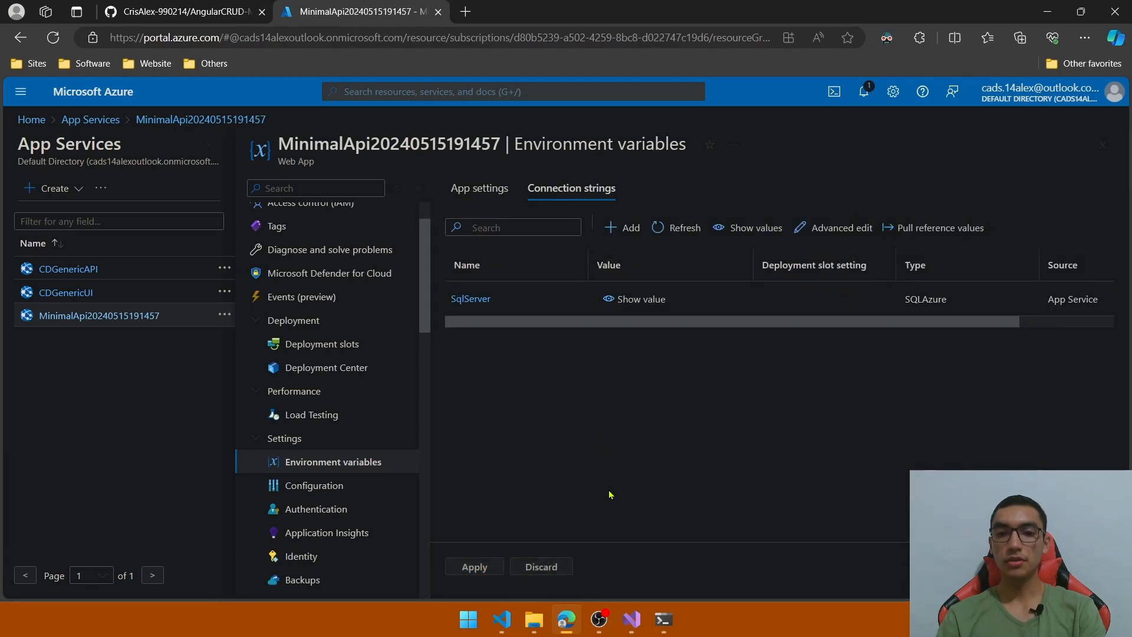
# Publish the Minimal API through the Web Deploy profile to its azurewebsites.net site
pyautogui.click(630, 620)
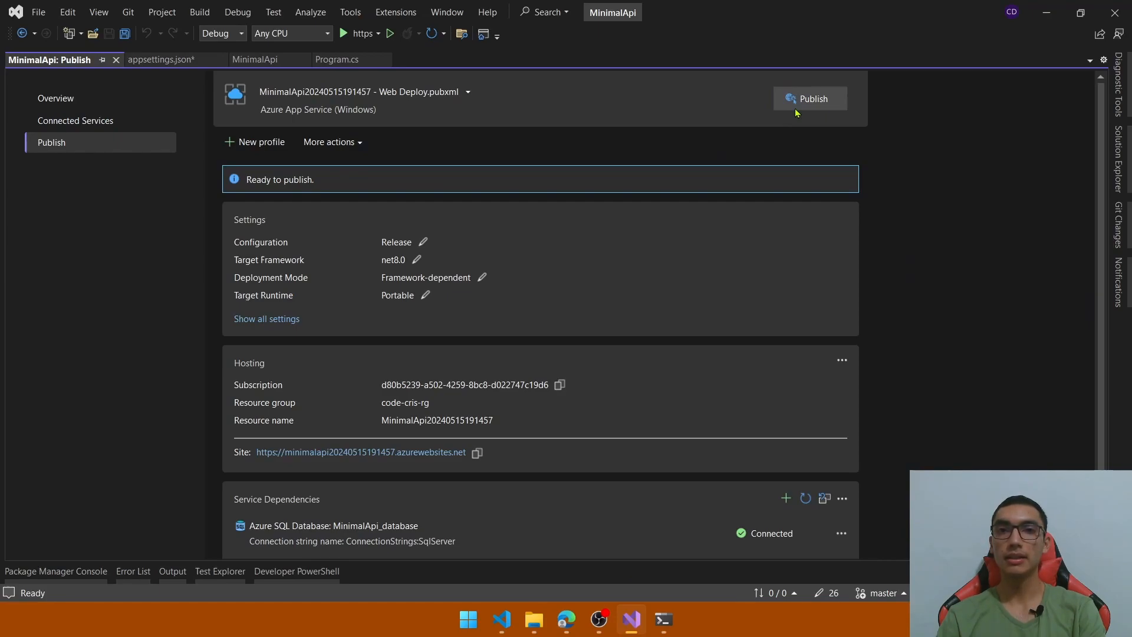
pyautogui.click(810, 99)
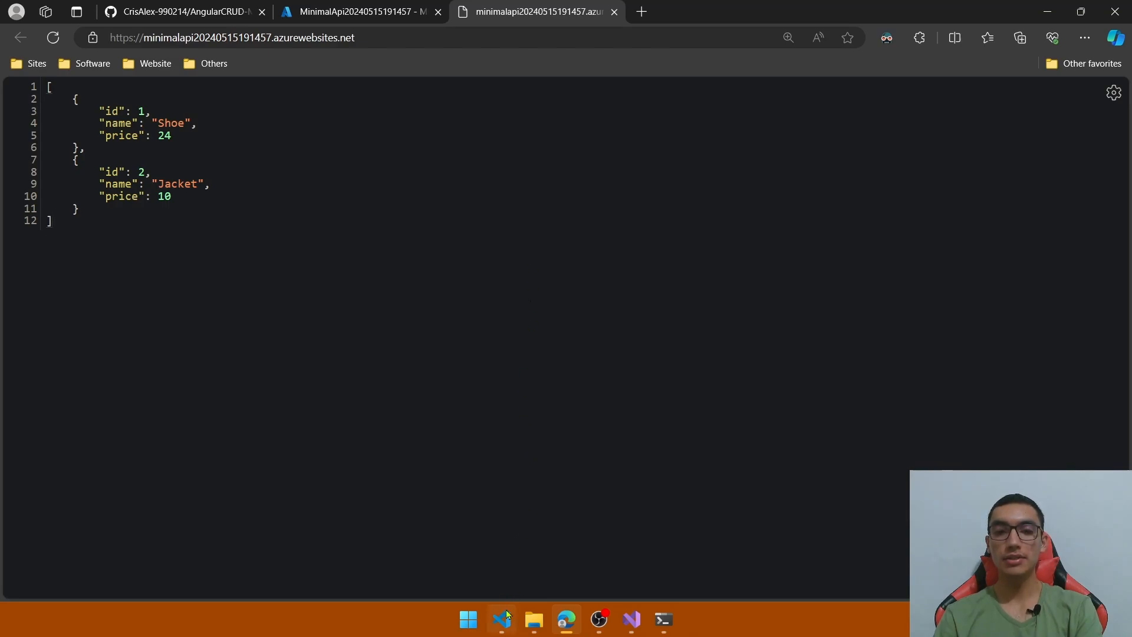
# Switch to the Angular project's generic.service.ts in Visual Studio Code
pyautogui.click(501, 619)
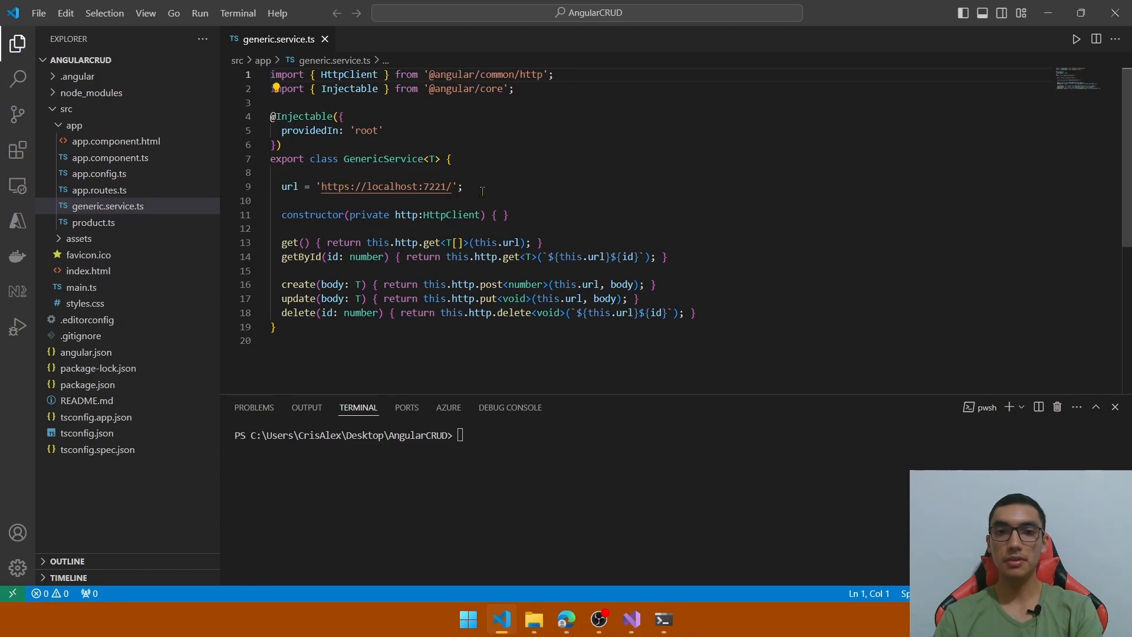
# Set generic.service.ts url to the deployed azurewebsites.net API address and save
pyautogui.click(566, 620)
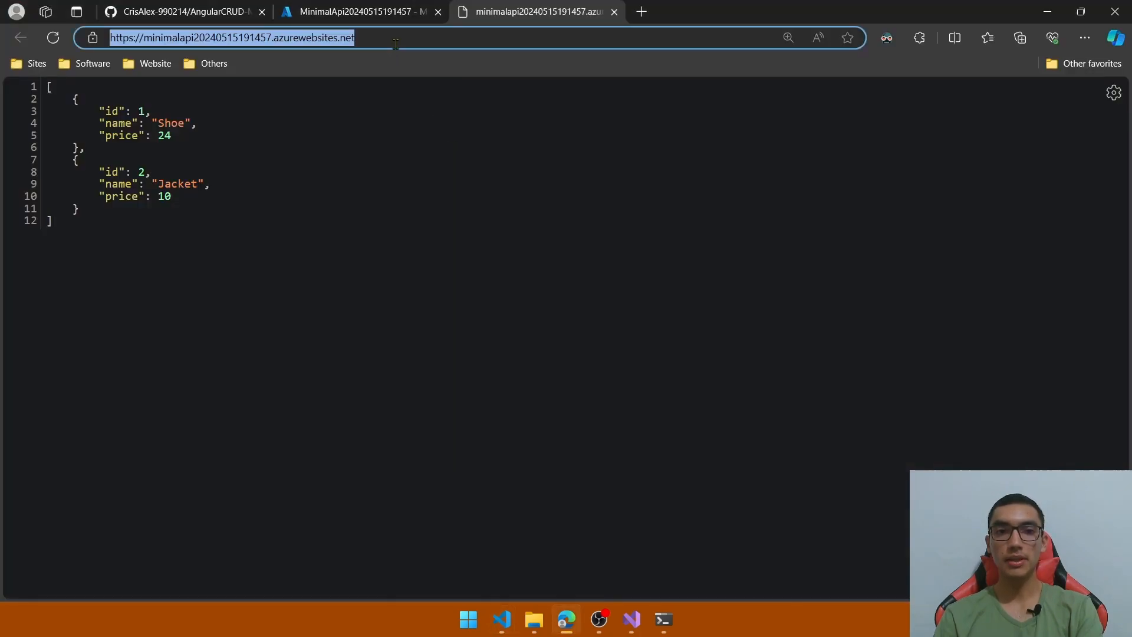
pyautogui.click(501, 618)
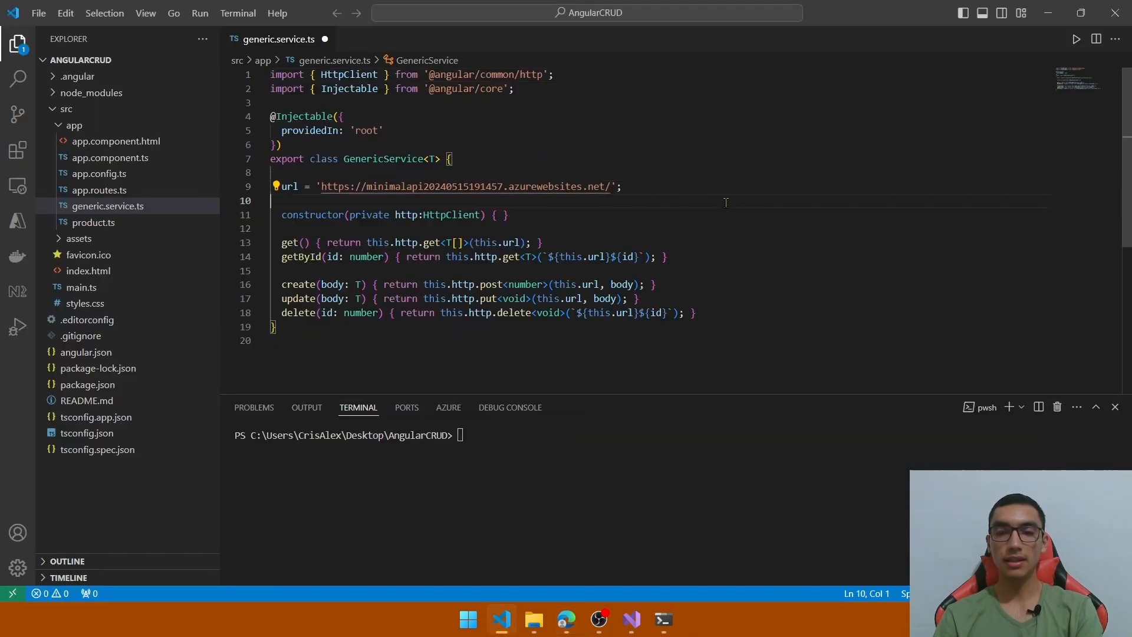
pyautogui.press('ctrl+s')
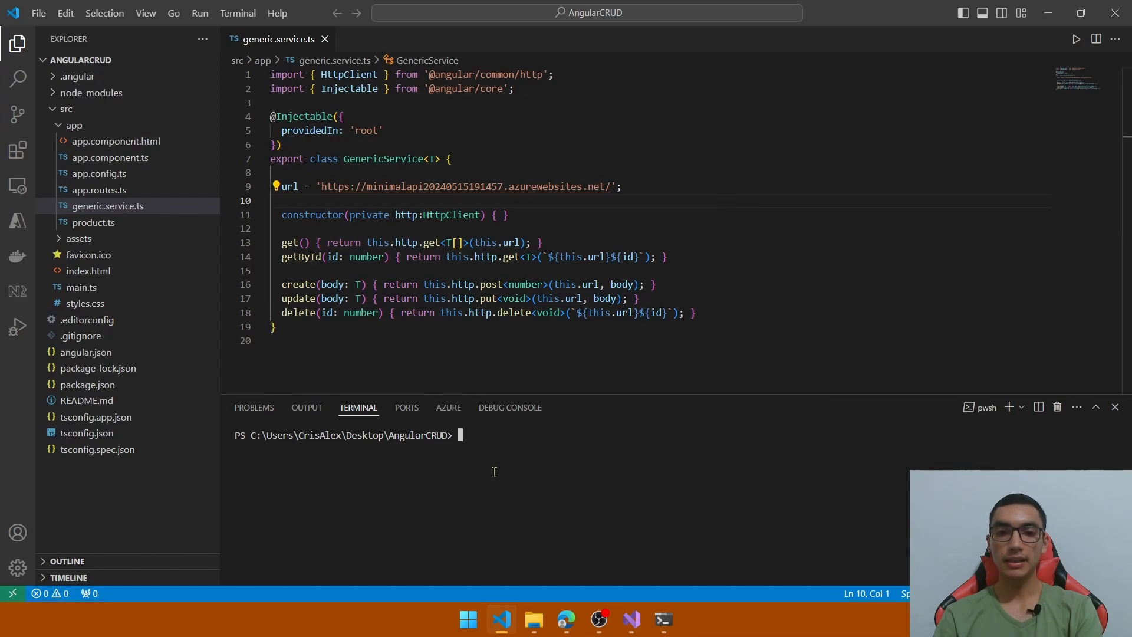
# Run ng build in the terminal to produce the dist folder
pyautogui.write('ng')
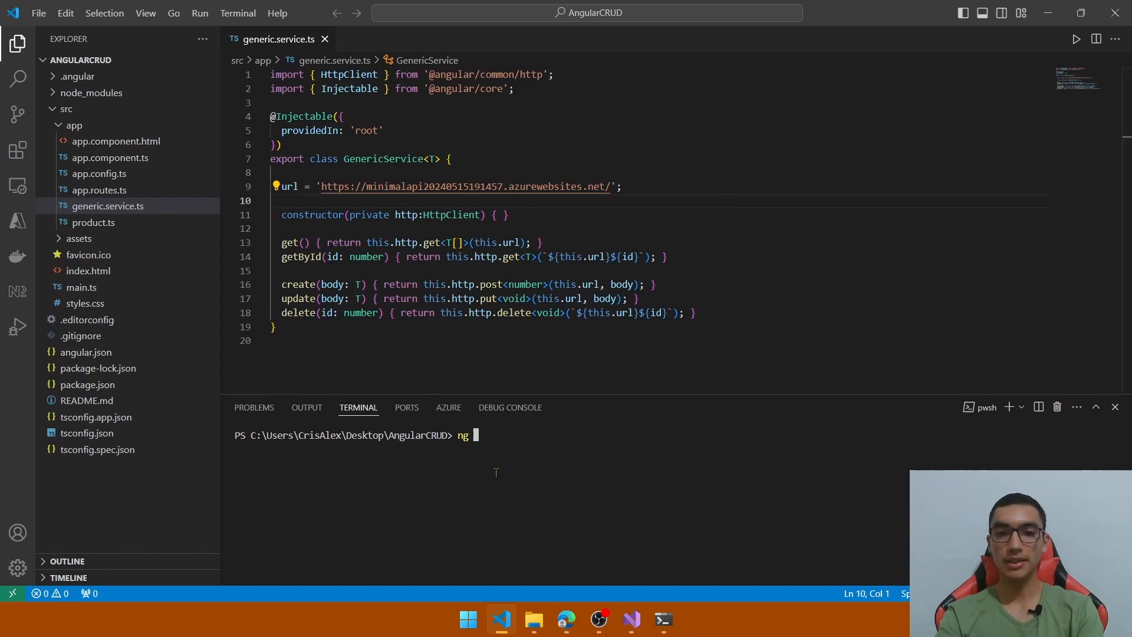
pyautogui.write('build')
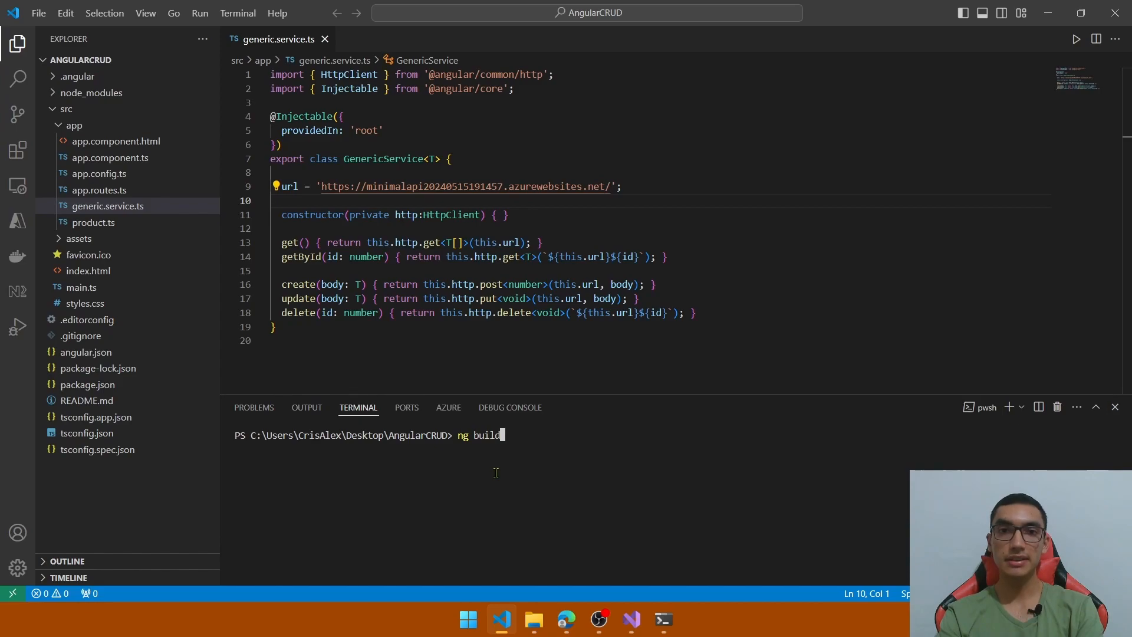
pyautogui.press('Return')
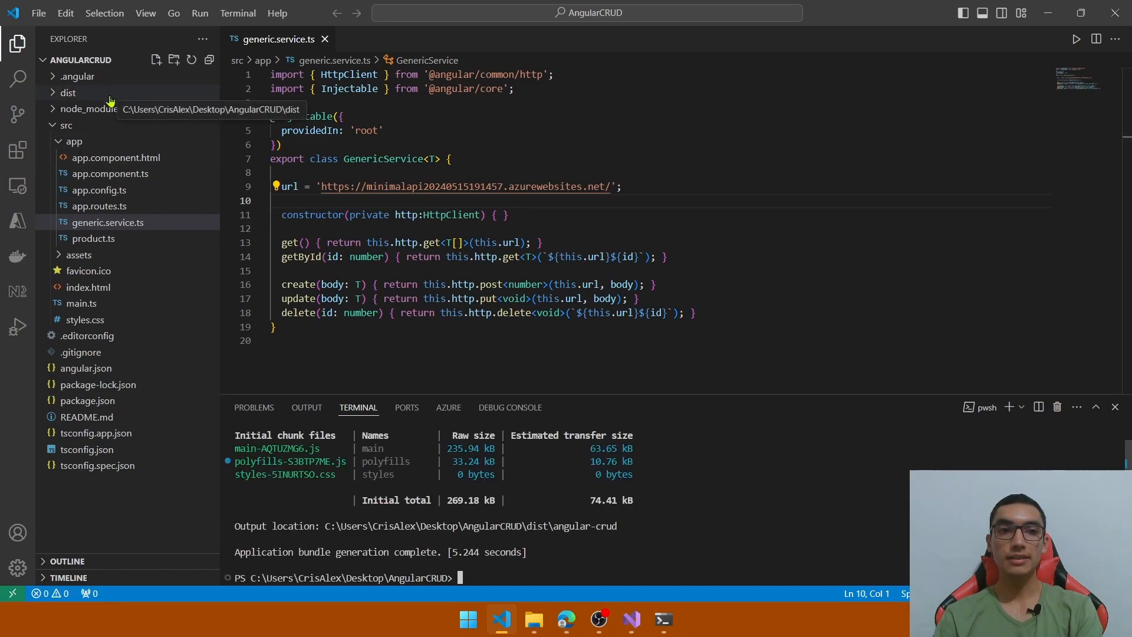
# Check the dist build output, then inspect the installed Azure App Service extension
pyautogui.click(68, 93)
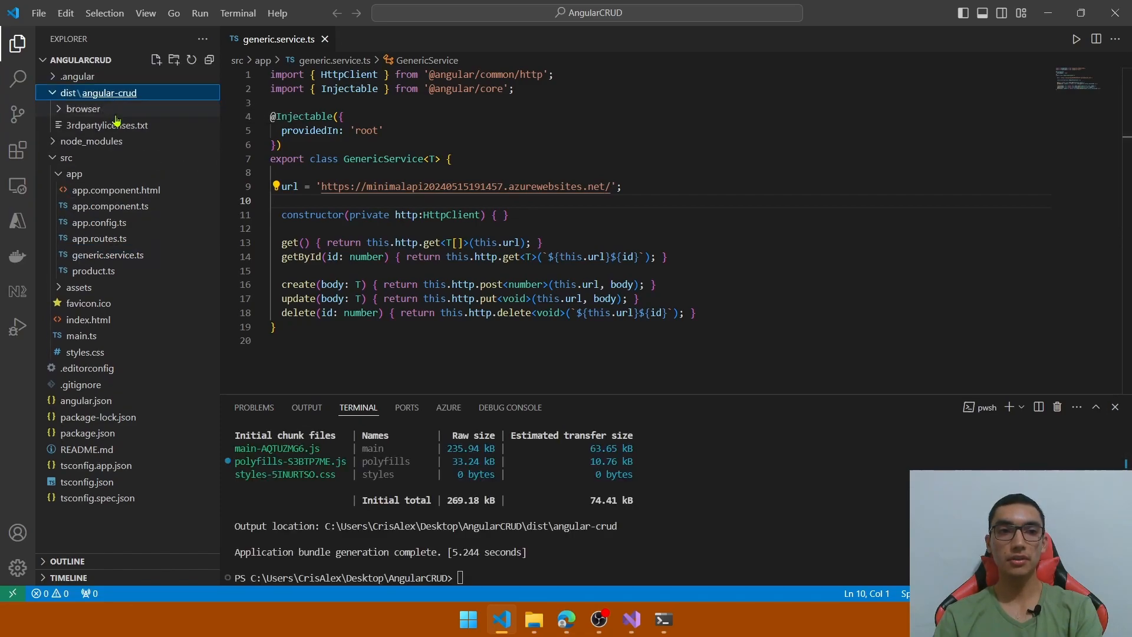
pyautogui.click(83, 109)
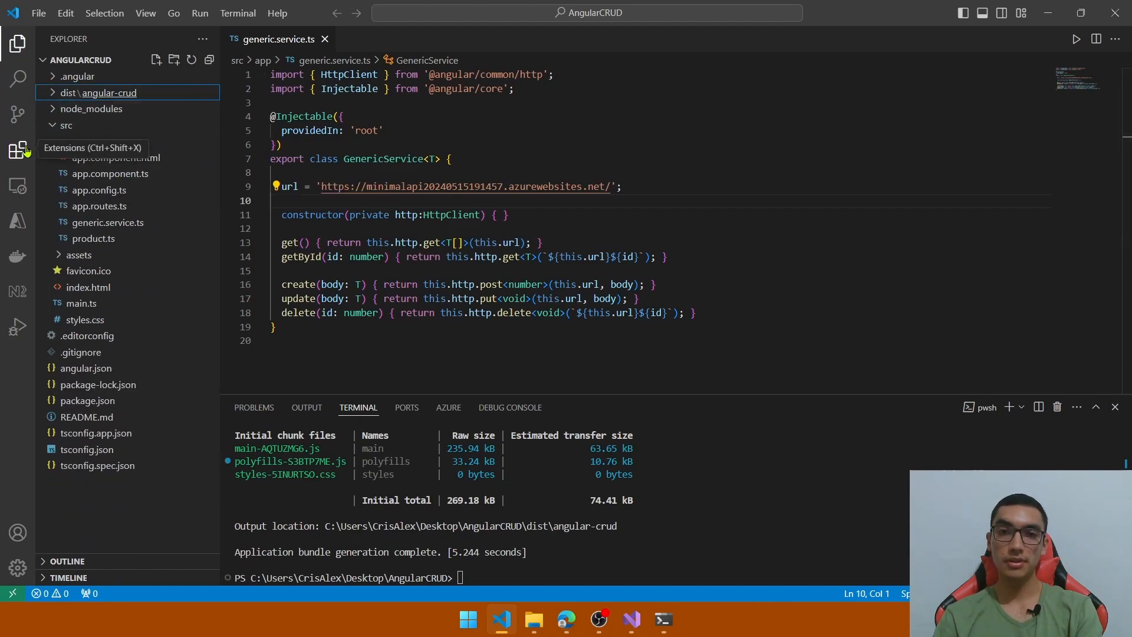
pyautogui.click(17, 149)
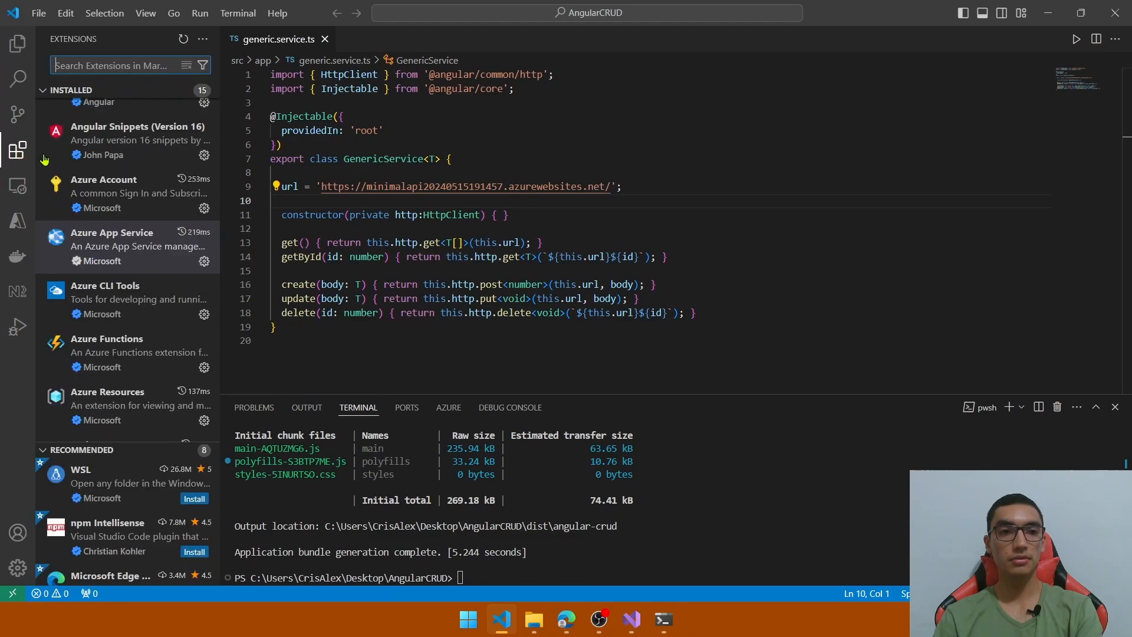
pyautogui.moveTo(123, 245)
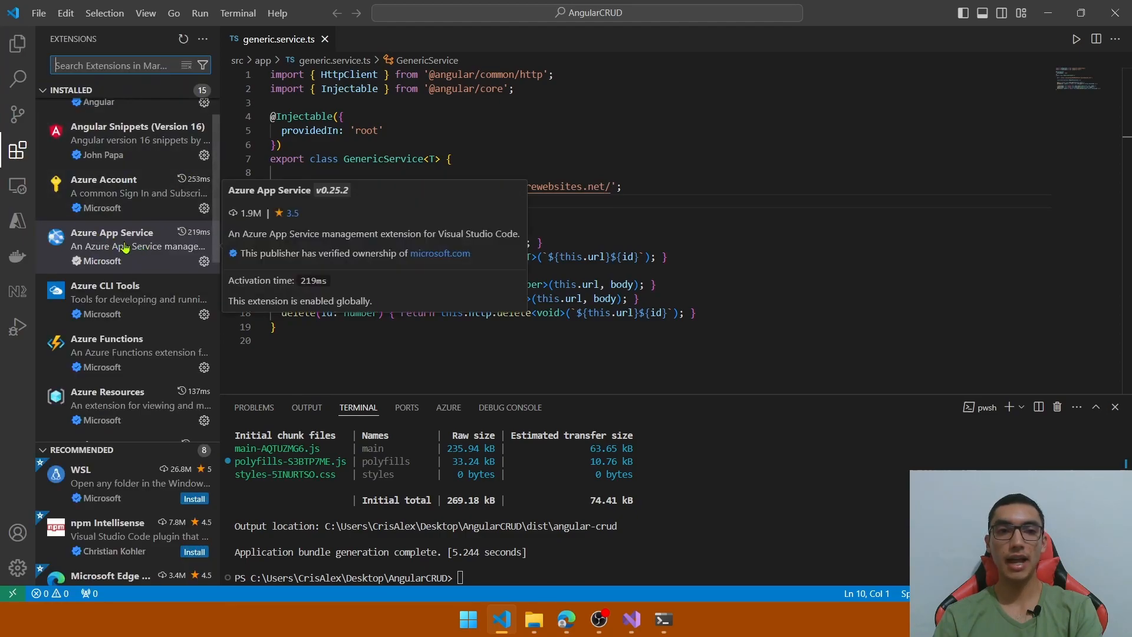
pyautogui.click(112, 245)
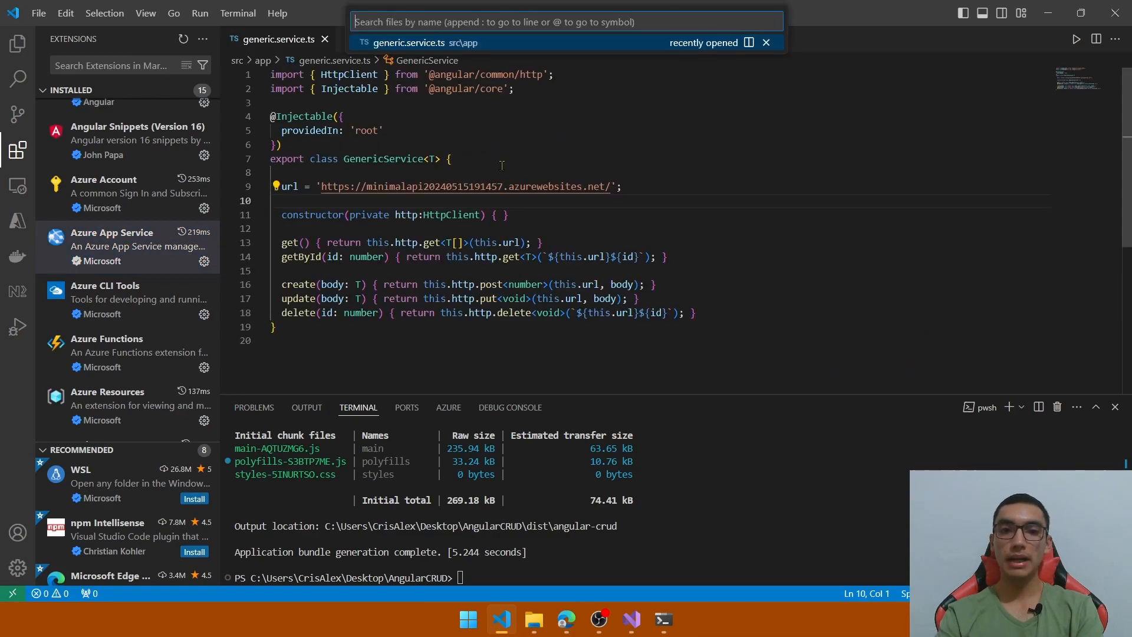
# Create web app AngularCRUD1235 with a runtime stack and OS, skipping Application Insights
pyautogui.write('>')
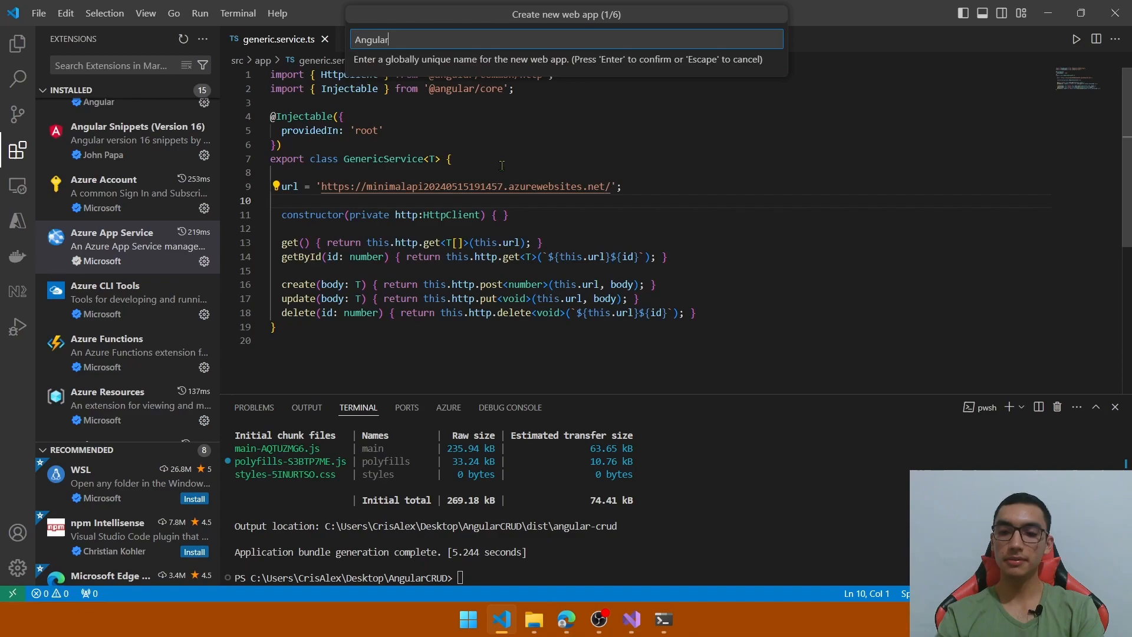
pyautogui.write('CRUD123')
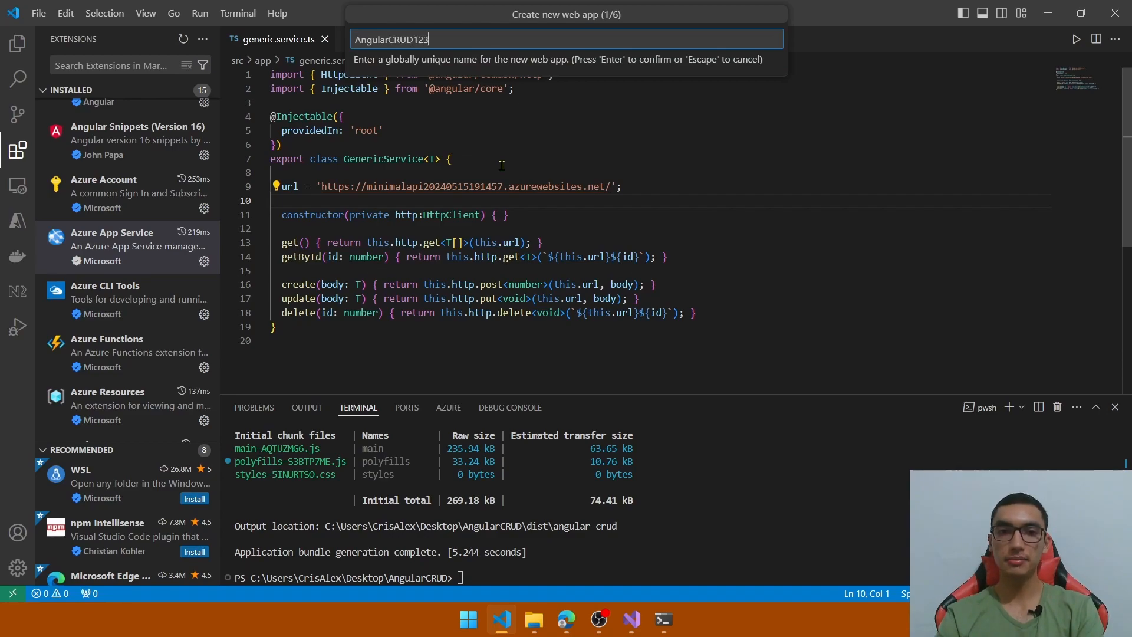
pyautogui.press('Return')
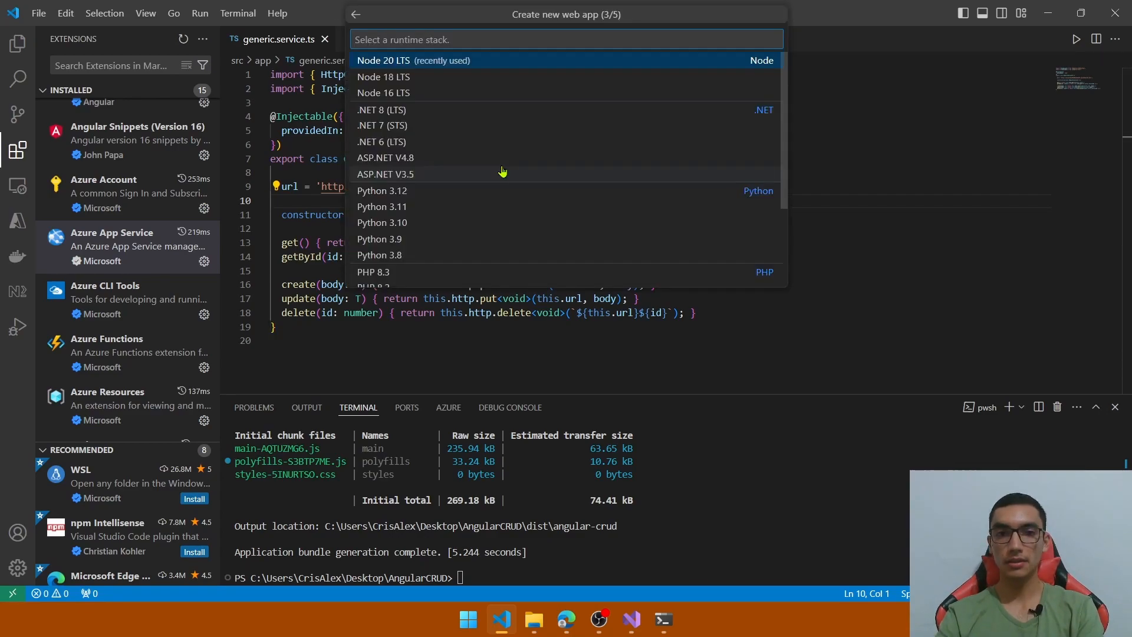
pyautogui.click(383, 60)
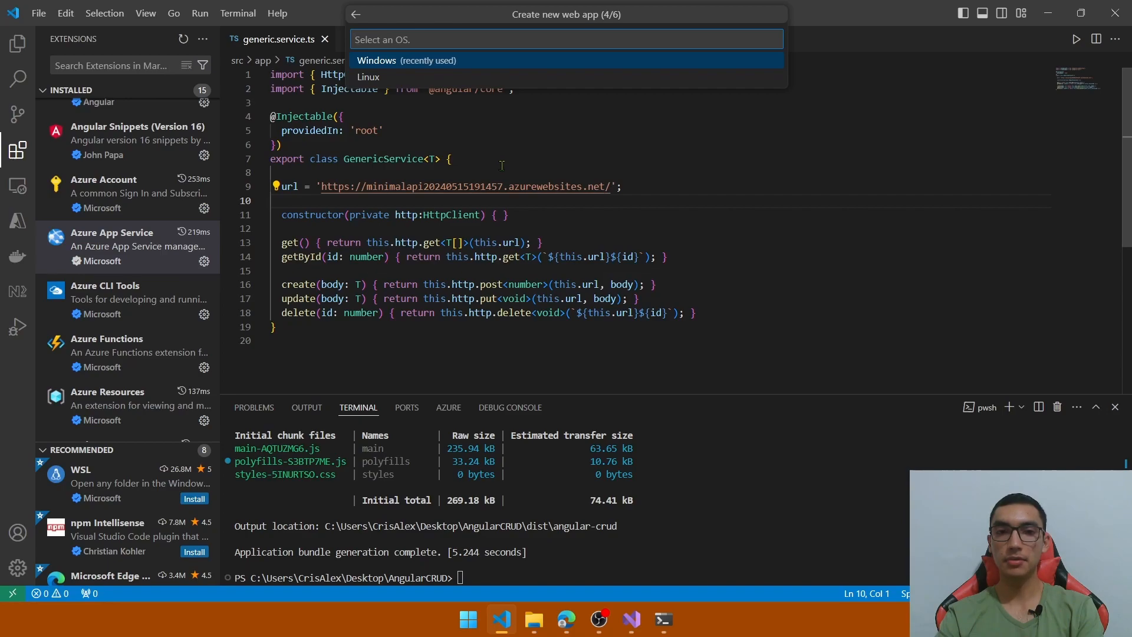
pyautogui.click(376, 60)
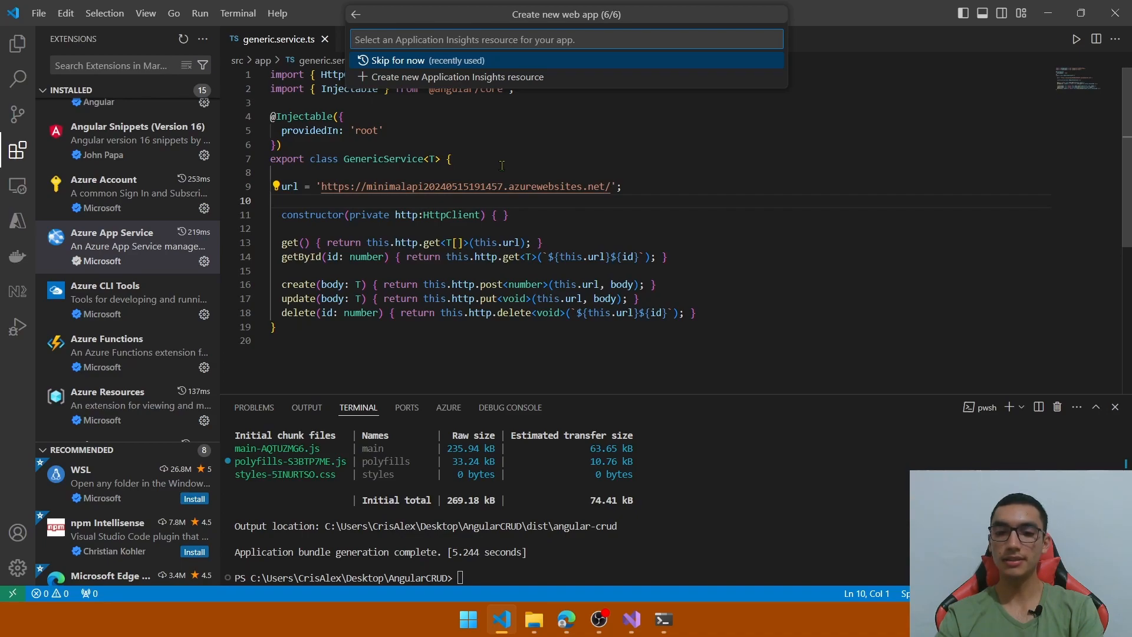
pyautogui.click(405, 61)
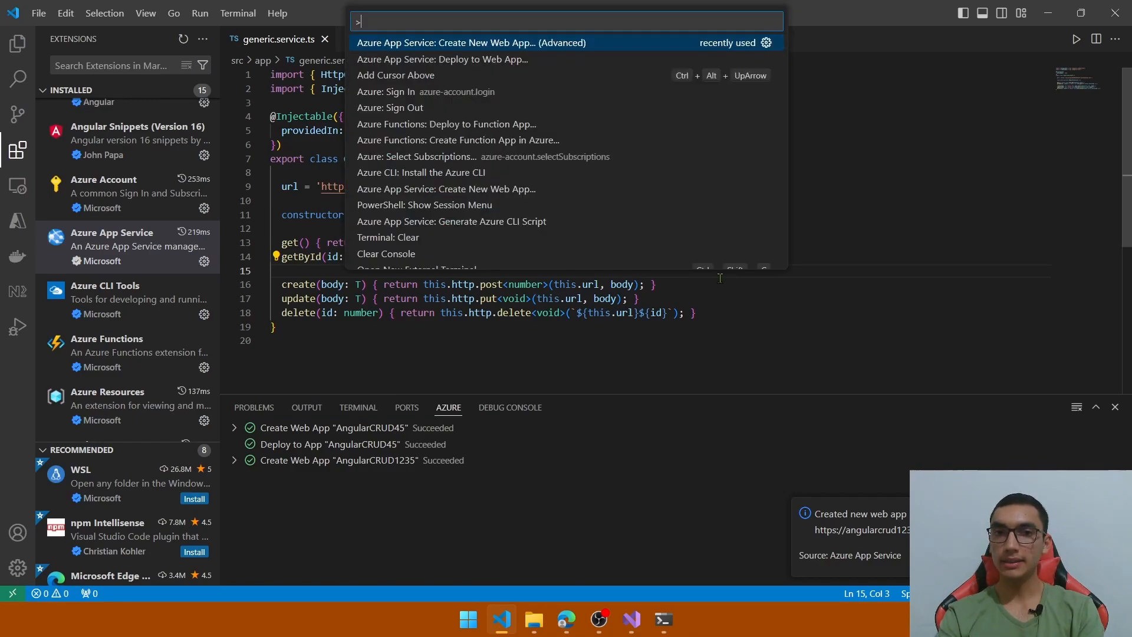
pyautogui.moveTo(442, 59)
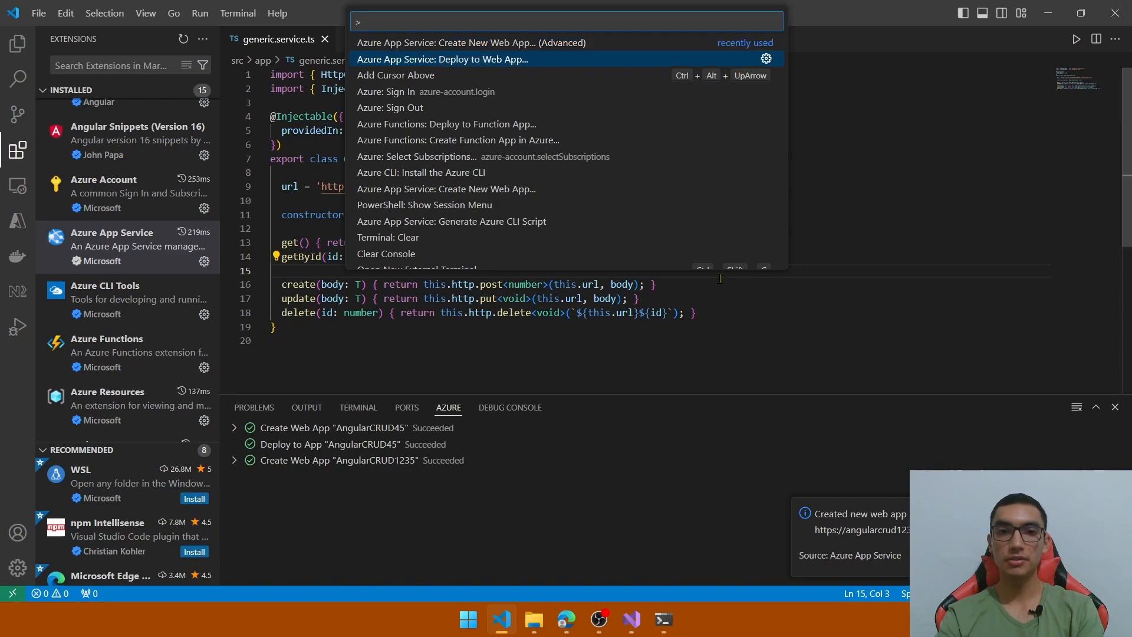
# Deploy the dist/angular-crud/browser folder over the AngularCRUD1235 web app
pyautogui.click(441, 59)
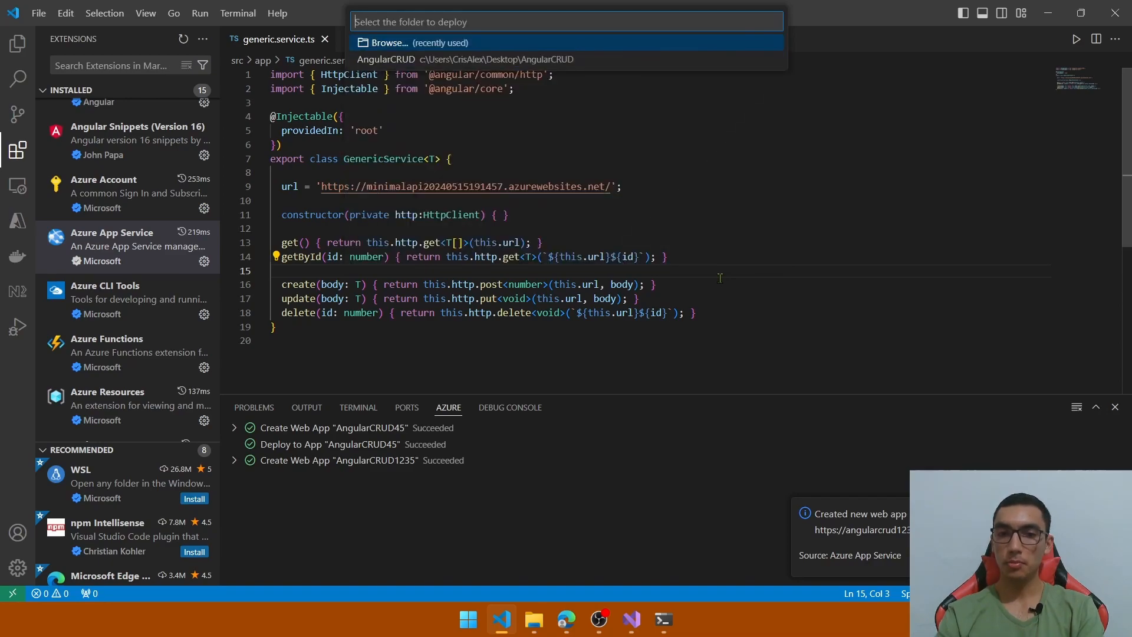
pyautogui.click(388, 42)
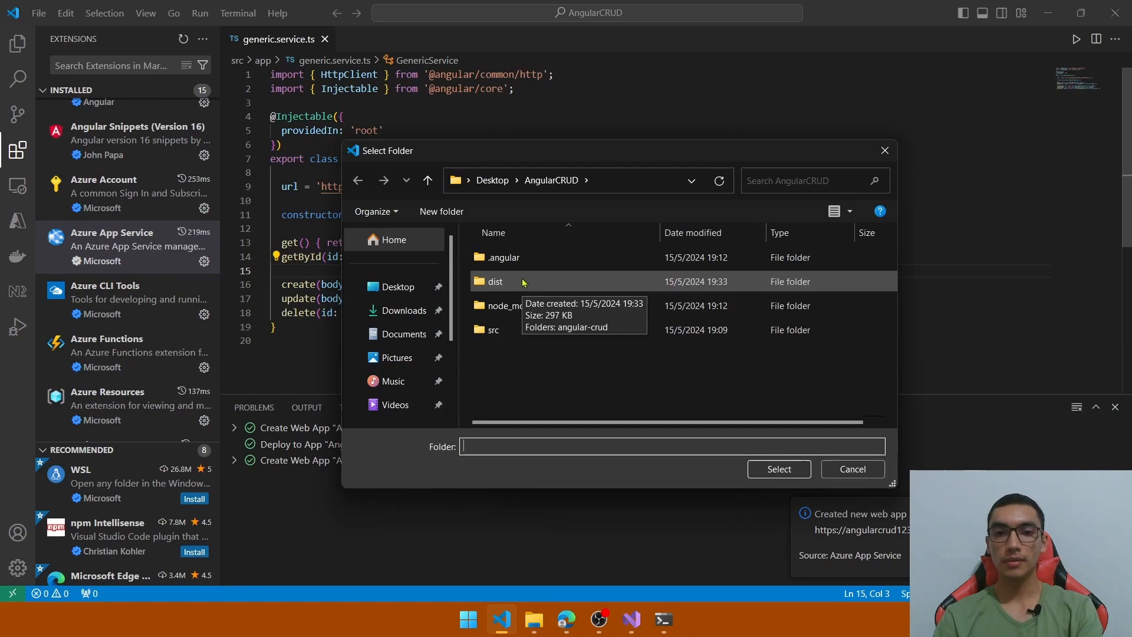
pyautogui.doubleClick(494, 280)
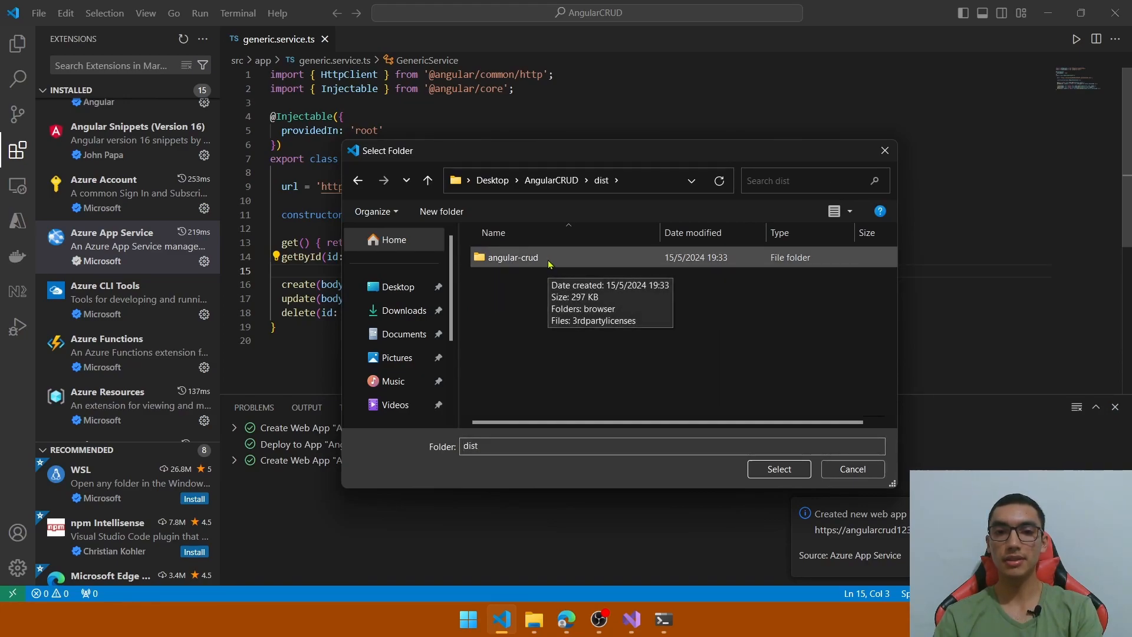
pyautogui.doubleClick(512, 257)
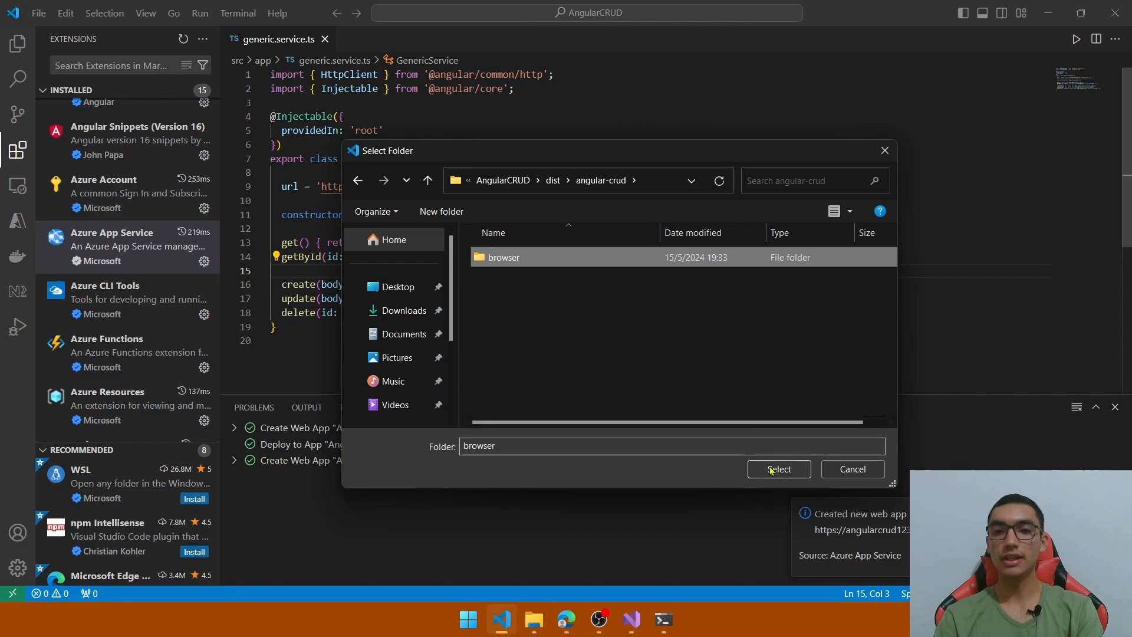
pyautogui.click(778, 469)
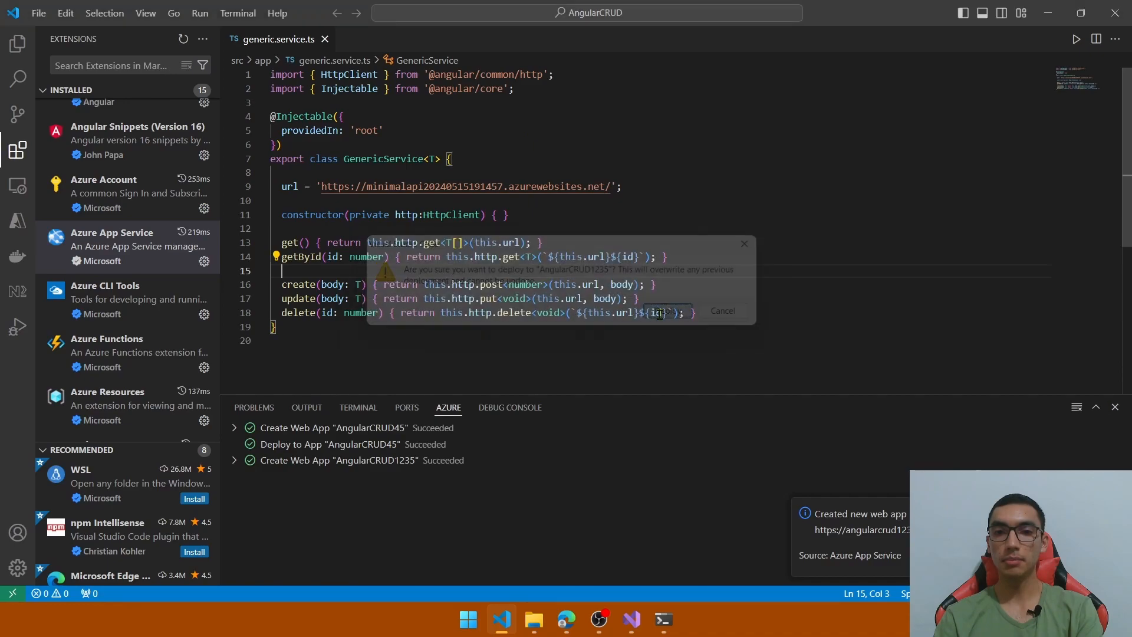
pyautogui.click(566, 618)
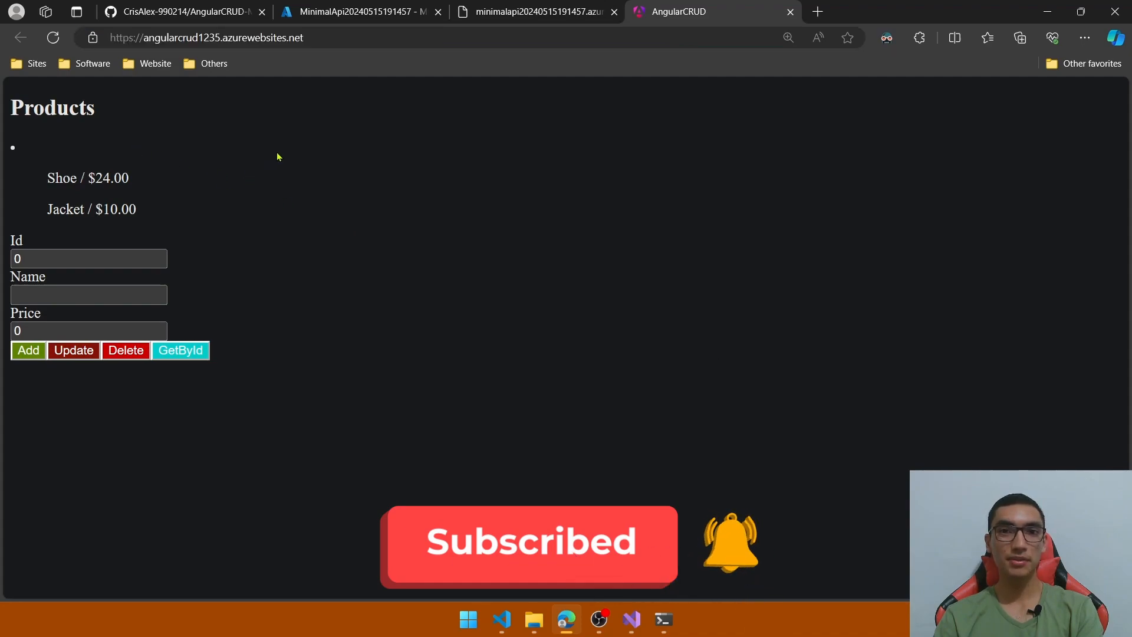
pyautogui.moveTo(99, 194)
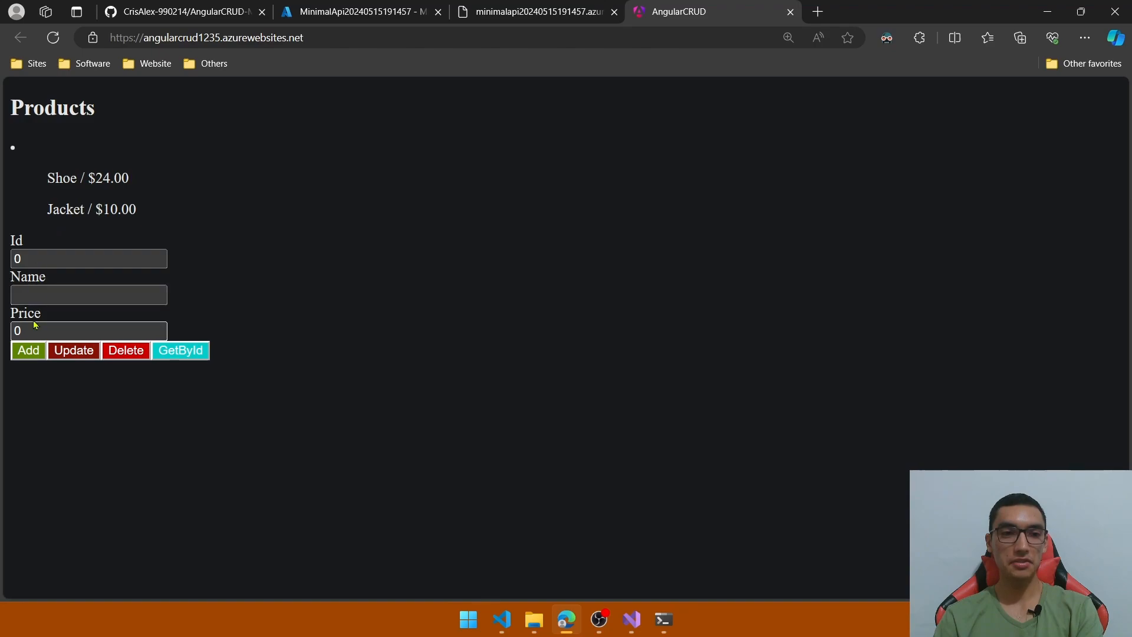
# Add a t-SHIRT product priced at $23 and verify it in the API data
pyautogui.click(87, 295)
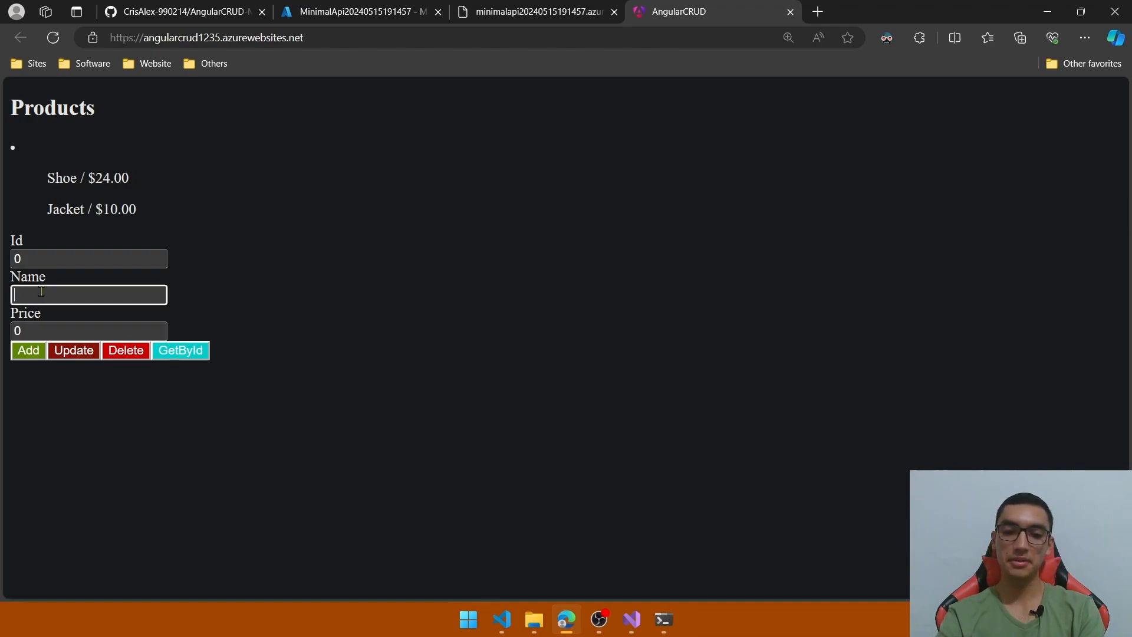
pyautogui.click(28, 351)
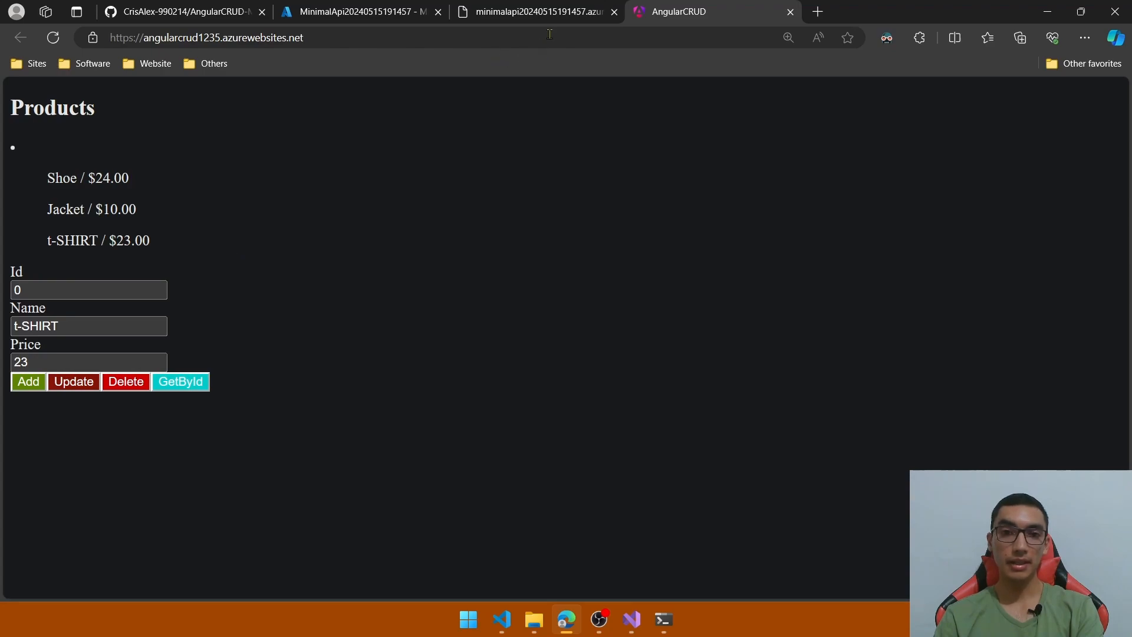
pyautogui.click(534, 12)
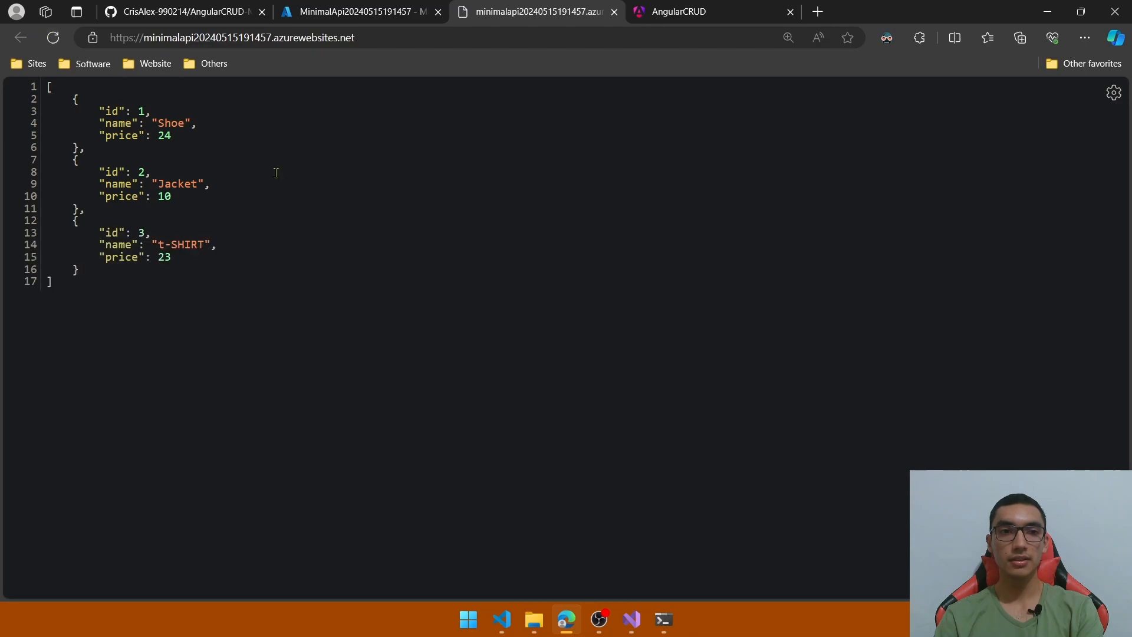
pyautogui.moveTo(184, 257)
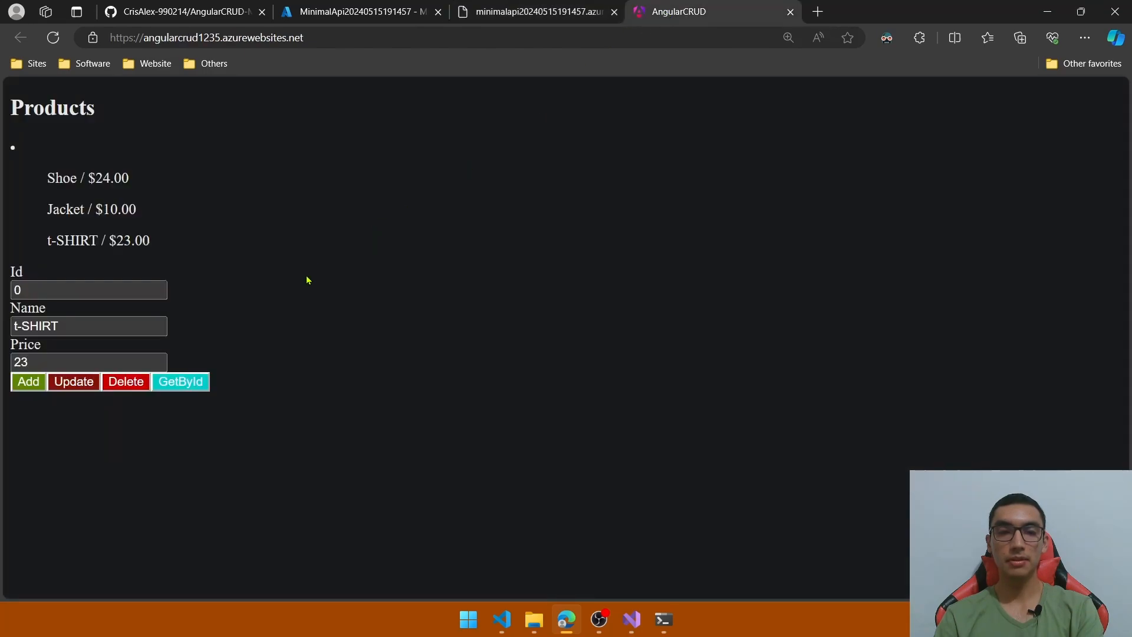
# Update product 2 to Black jacket priced at $15
pyautogui.click(88, 325)
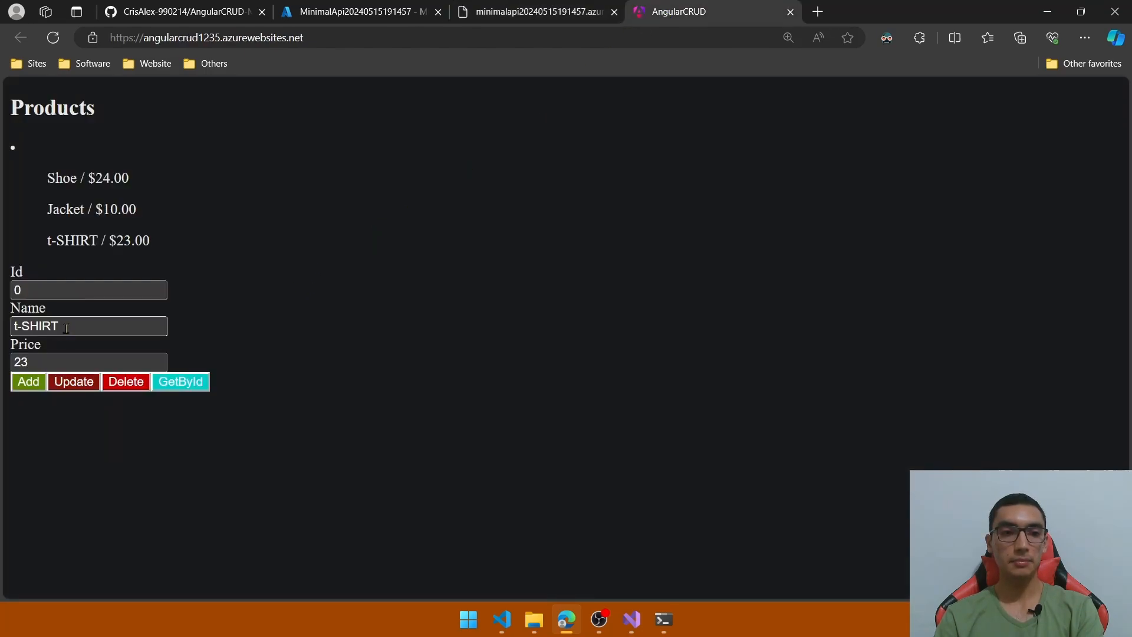
pyautogui.click(86, 290)
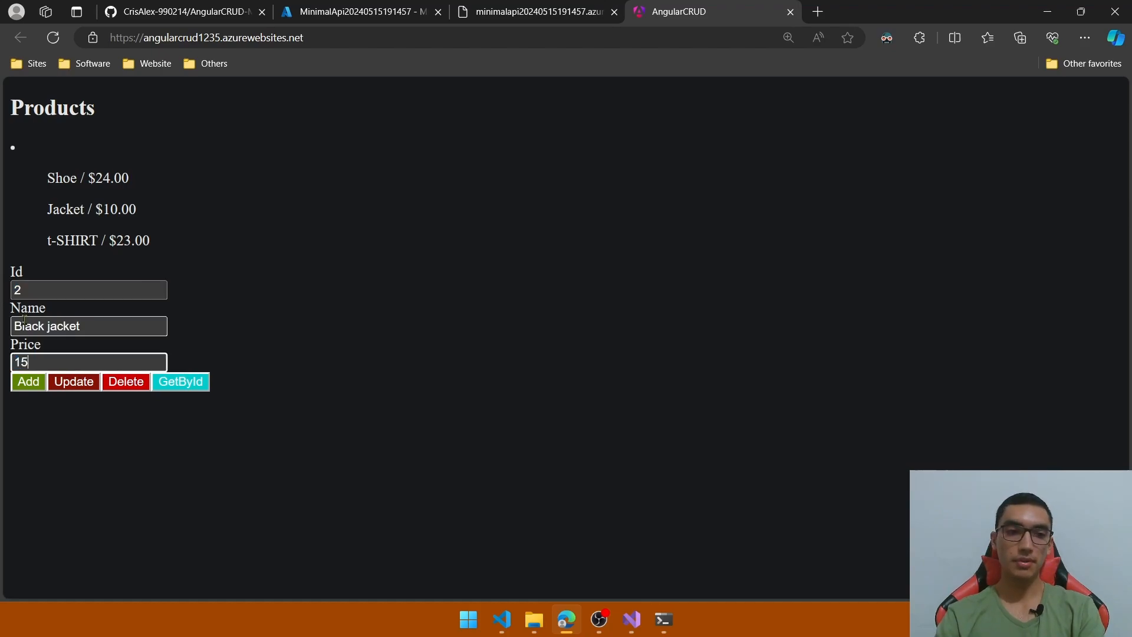
pyautogui.click(73, 382)
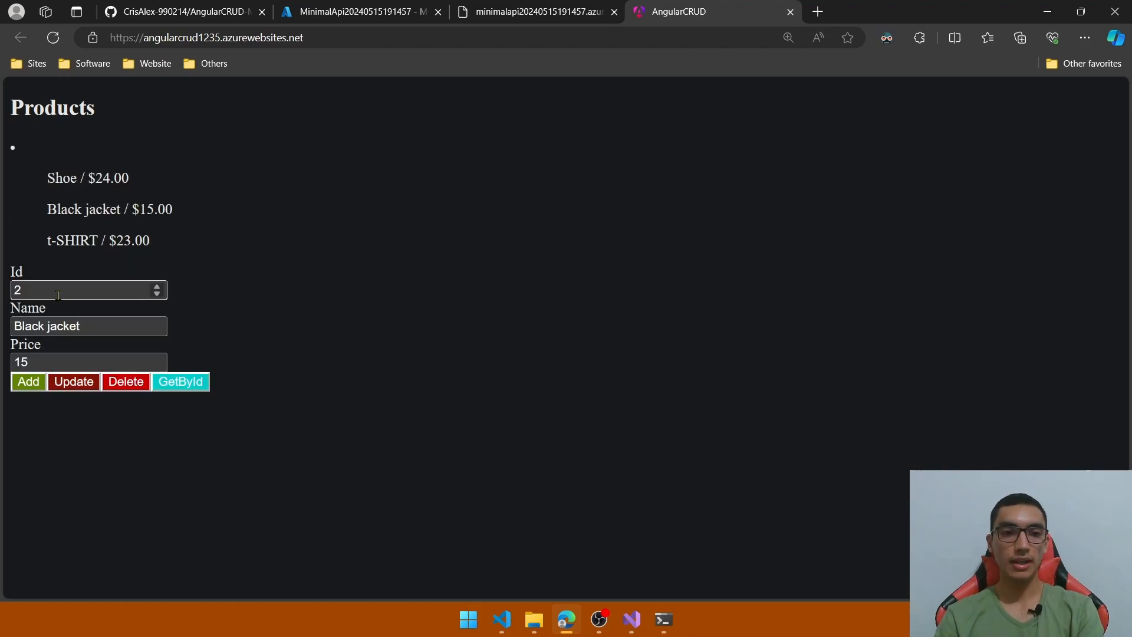
# Delete product 1 (Shoe), then load product 3 into the form
pyautogui.click(156, 294)
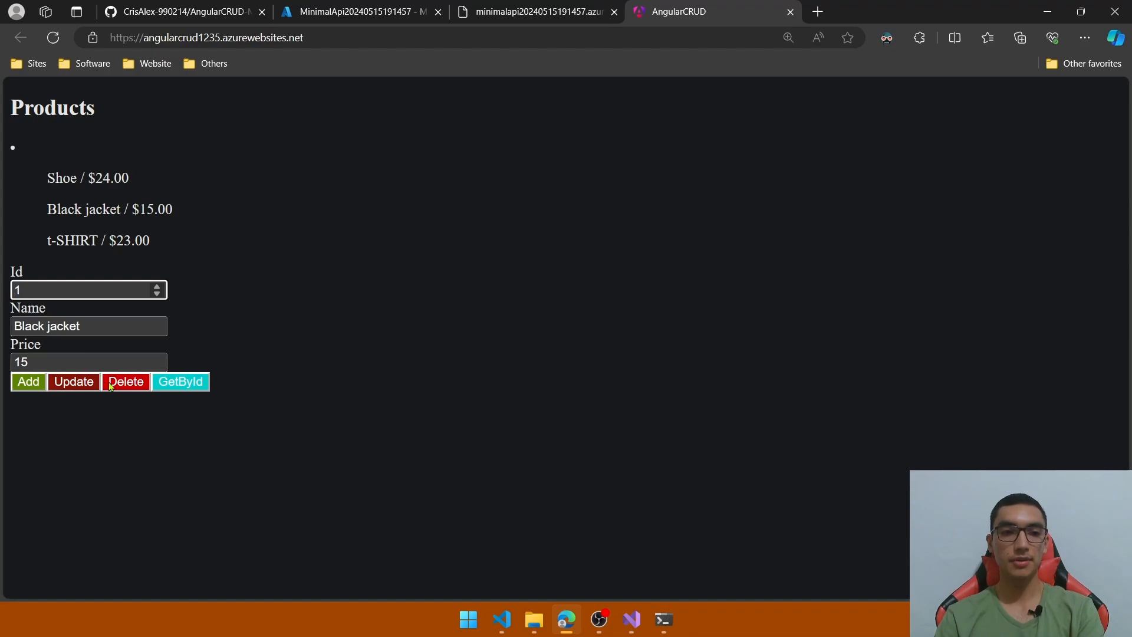
pyautogui.click(125, 382)
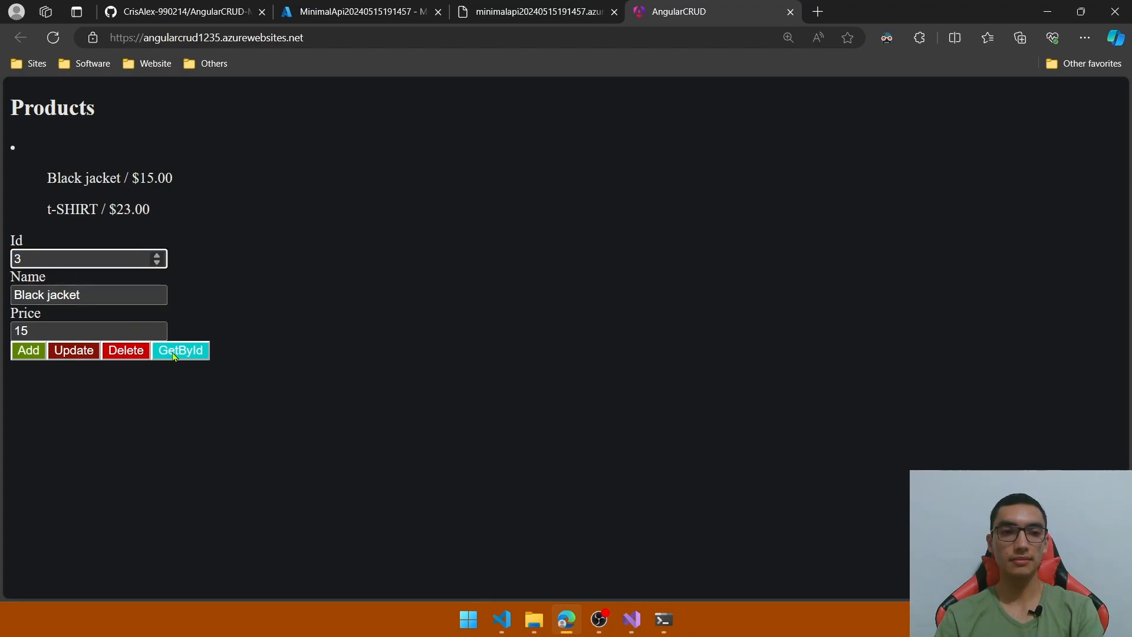
pyautogui.click(180, 350)
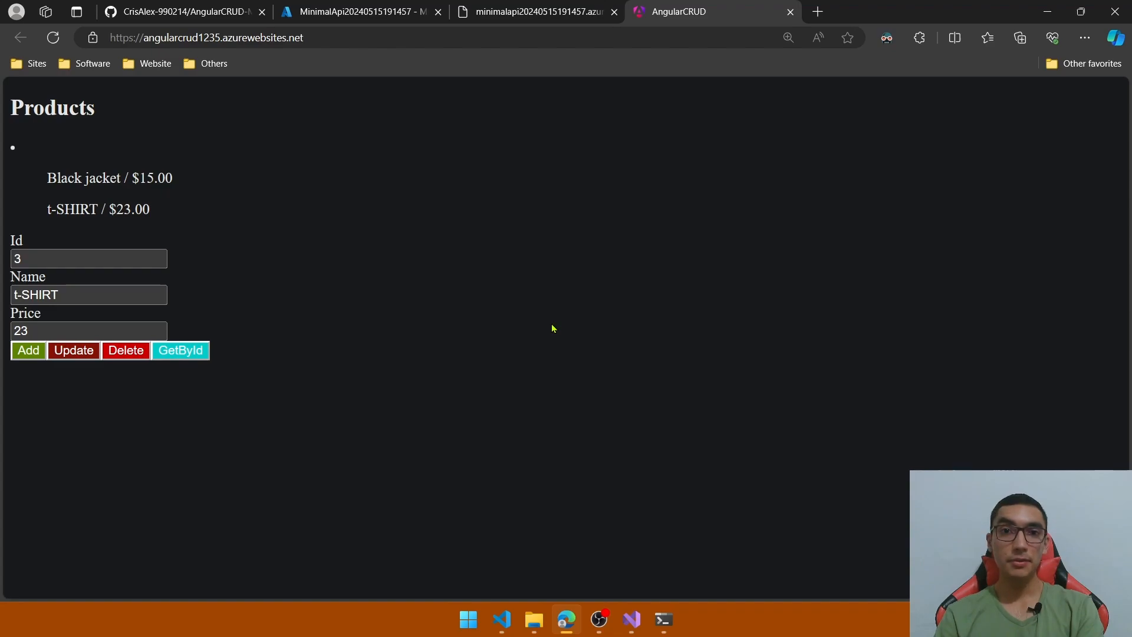